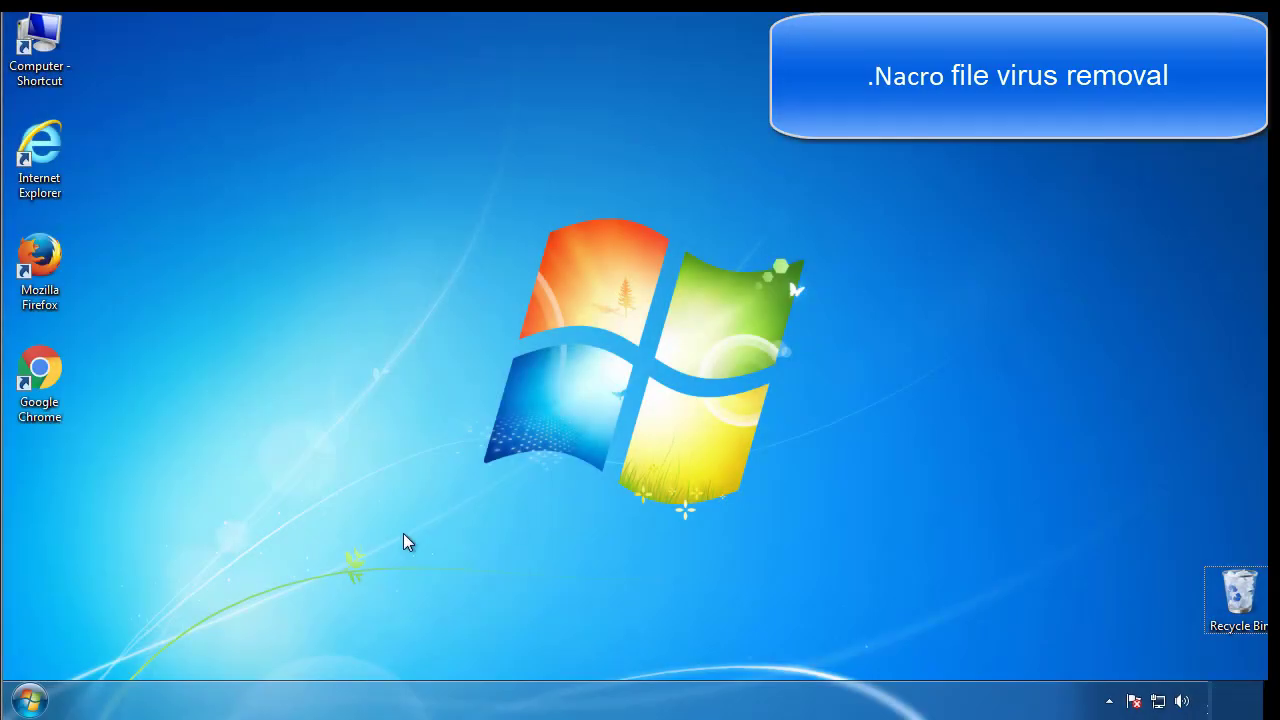
- Enable Safe boot (Minimal) on the msconfig Boot tab and restart into safe mode
click(28, 700)
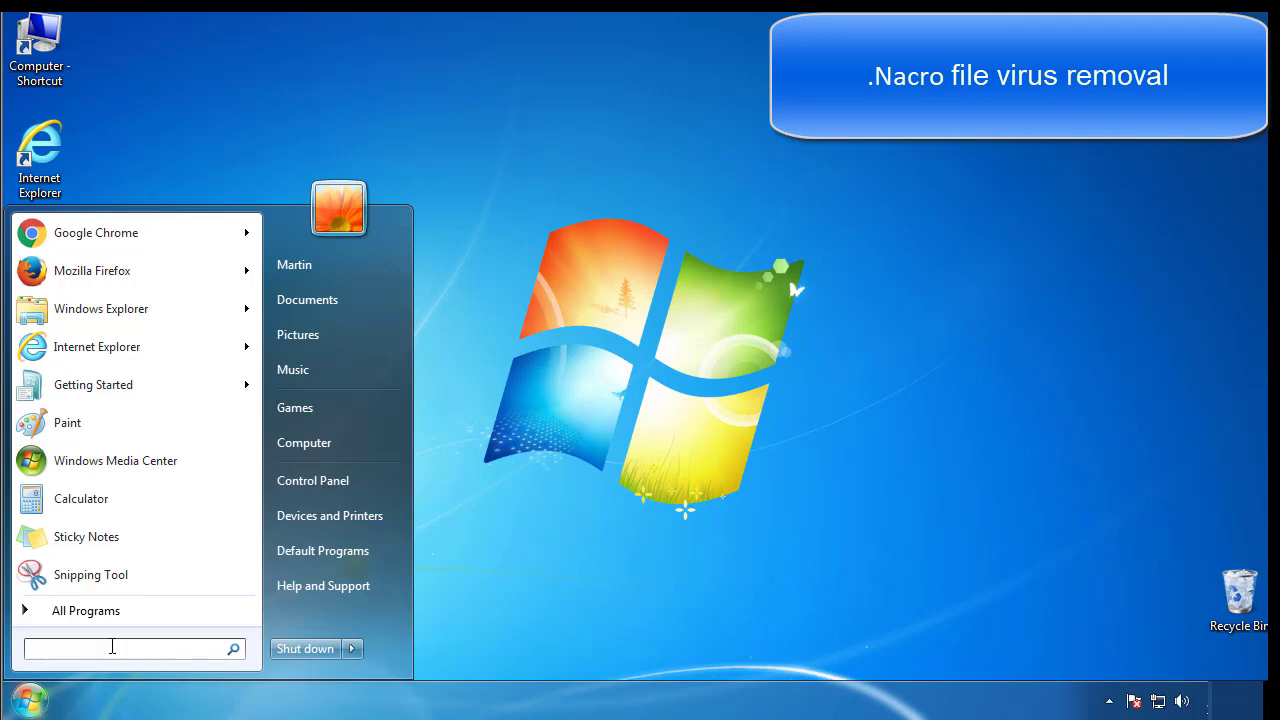
text(mscon)
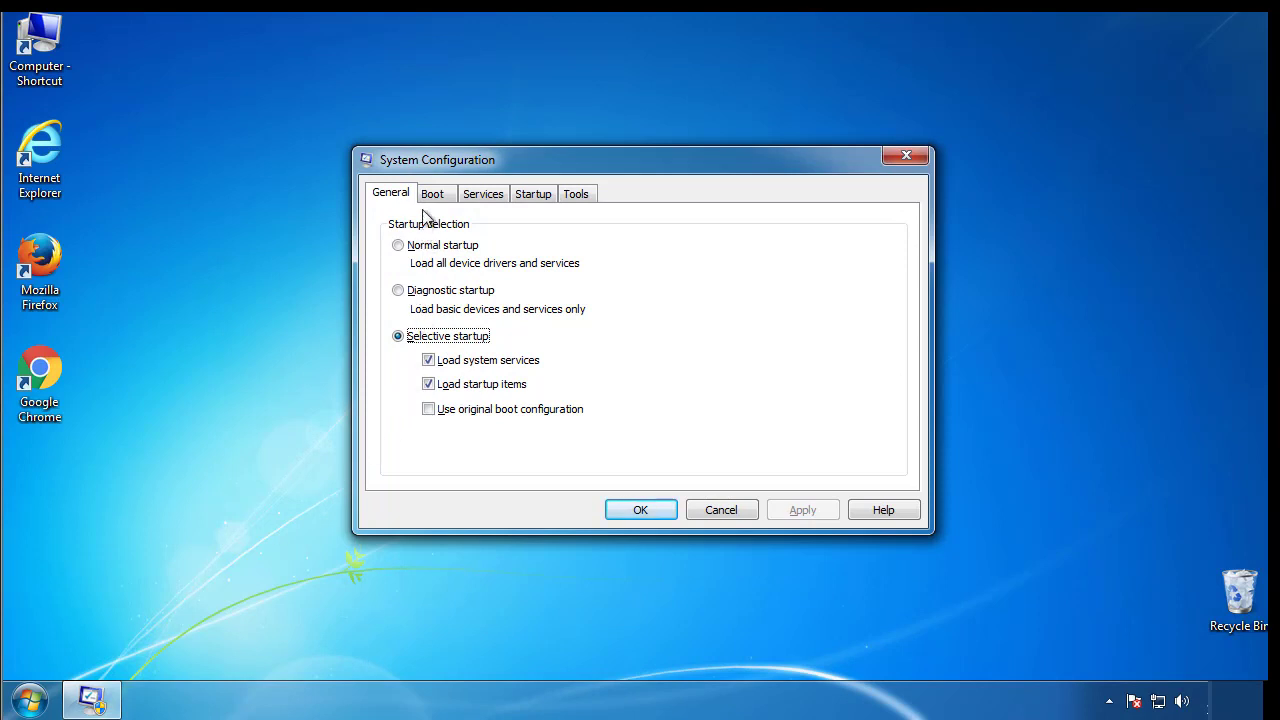
click(432, 192)
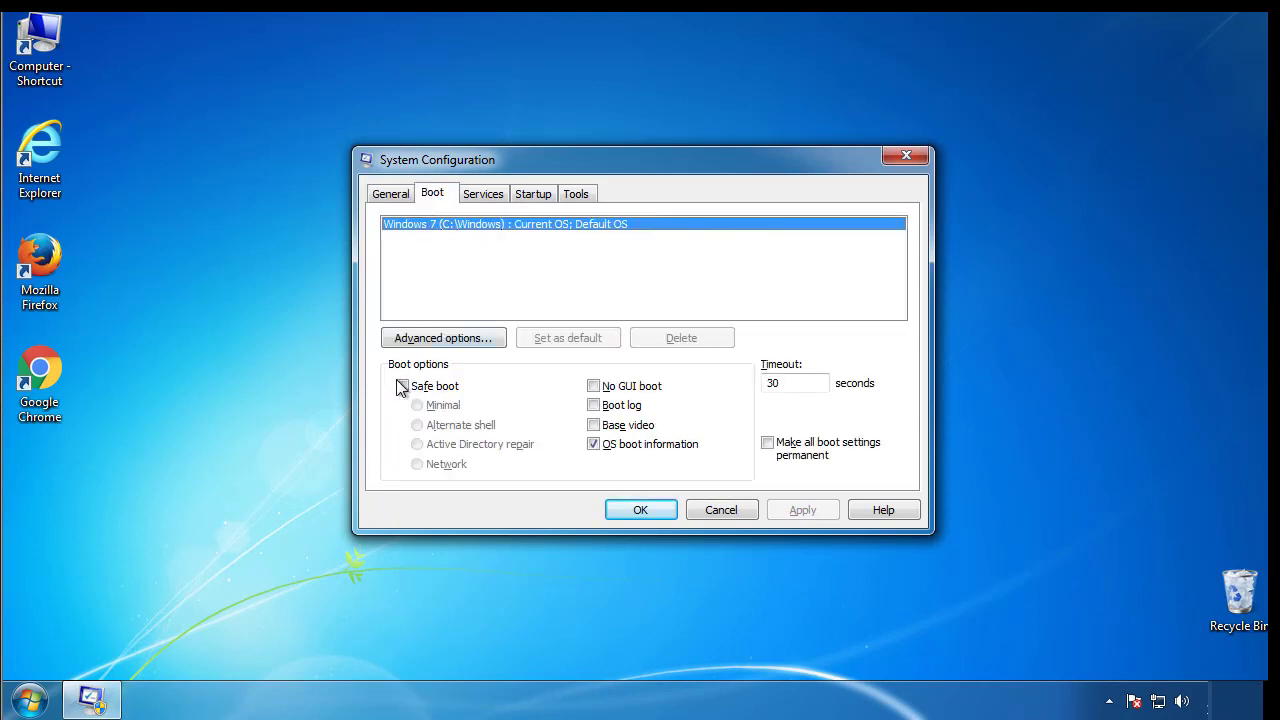
click(402, 384)
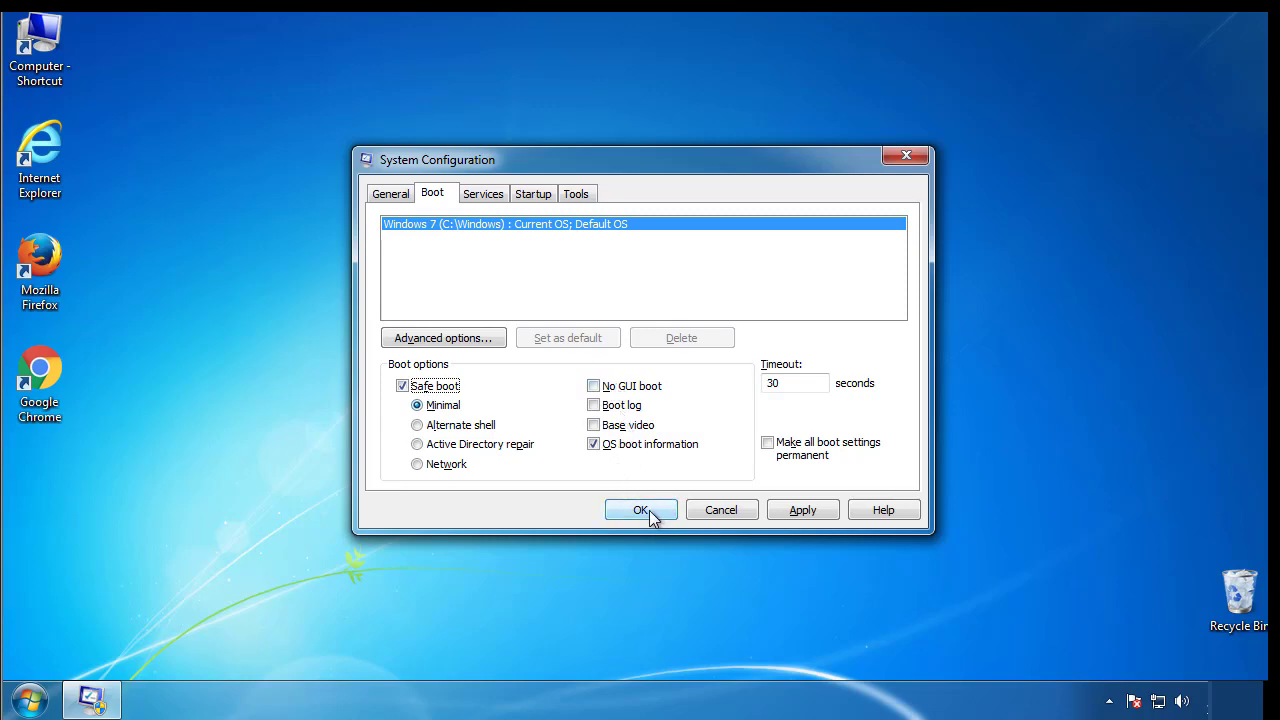
click(640, 510)
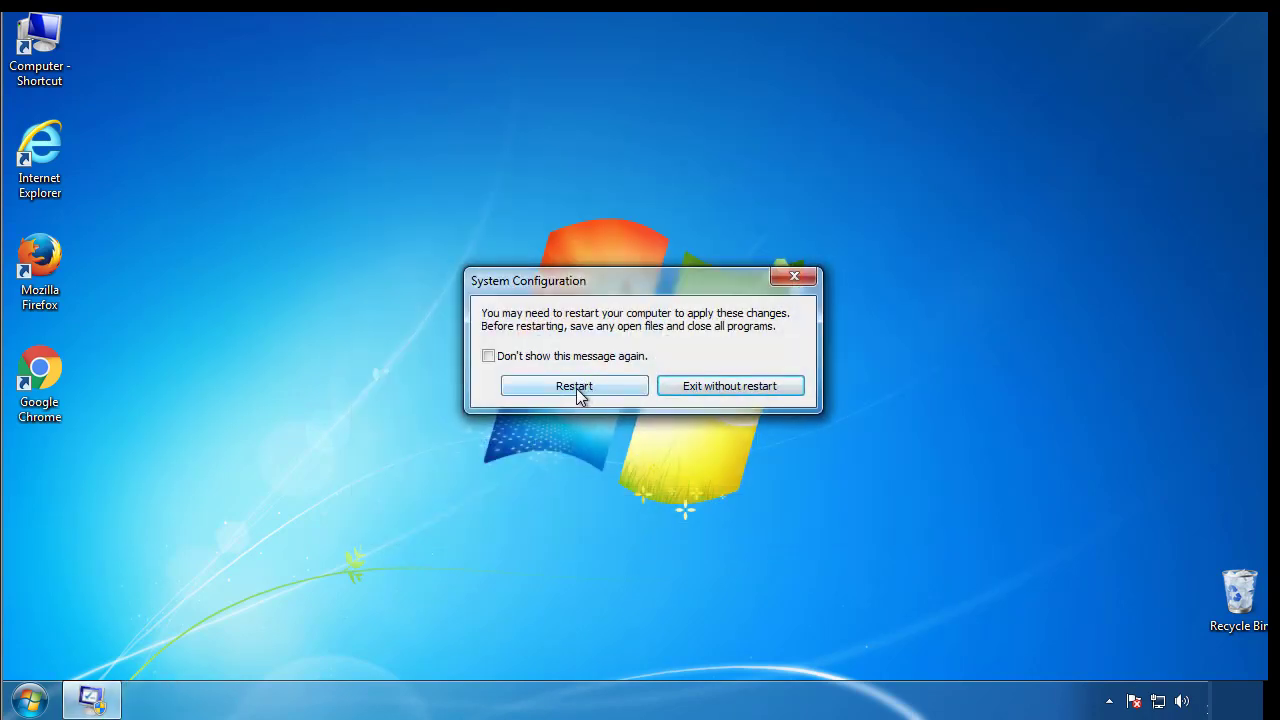
click(574, 386)
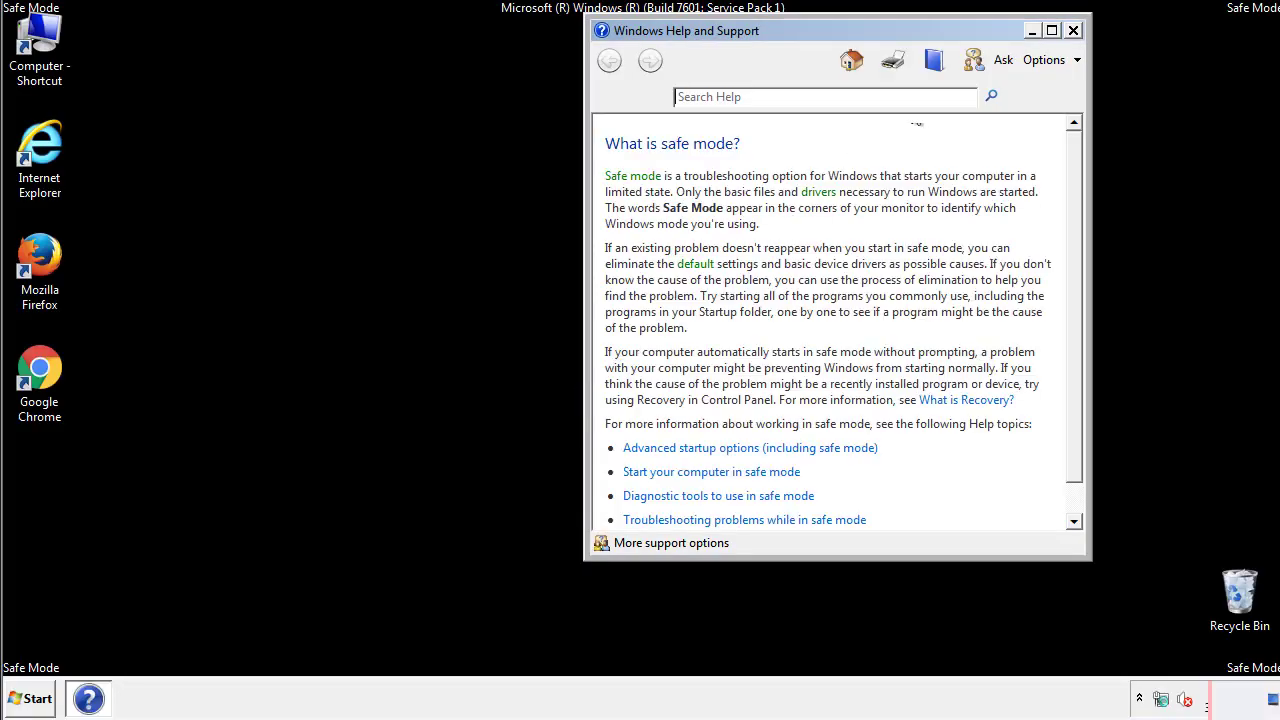
- Dismiss the safe mode help, review Folder Options' View settings, and close Control Panel
click(1072, 30)
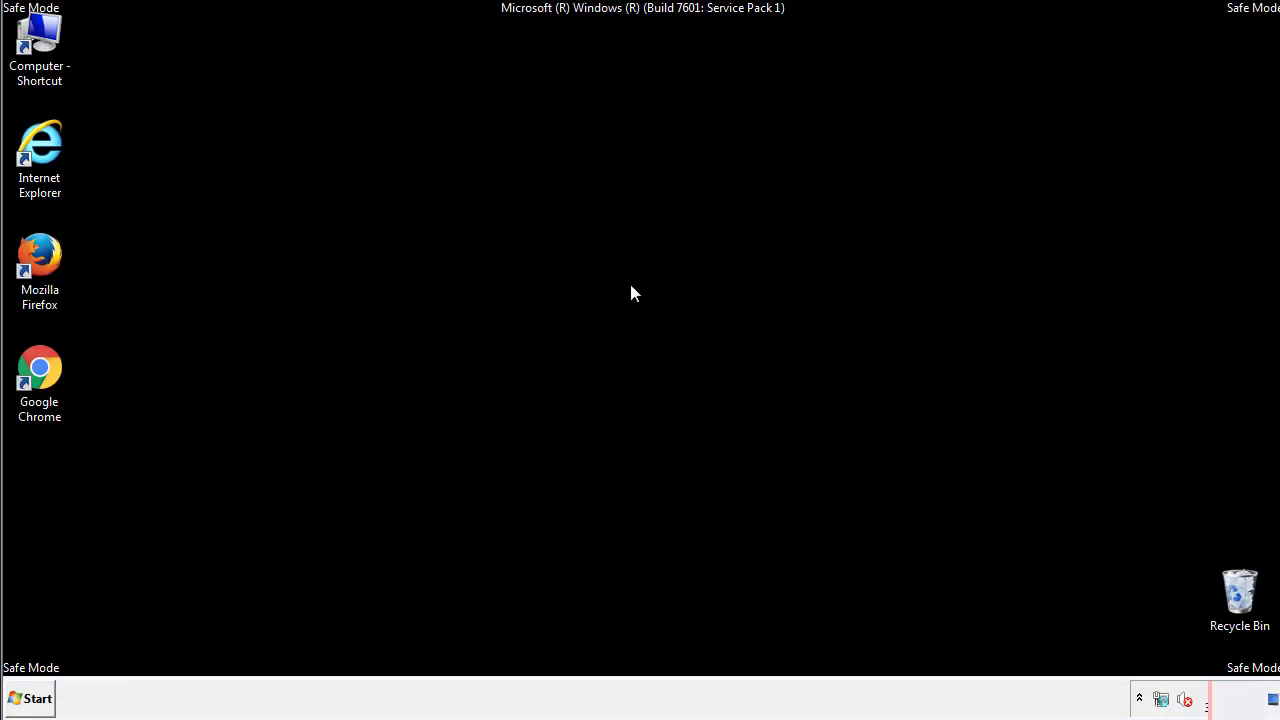
click(28, 698)
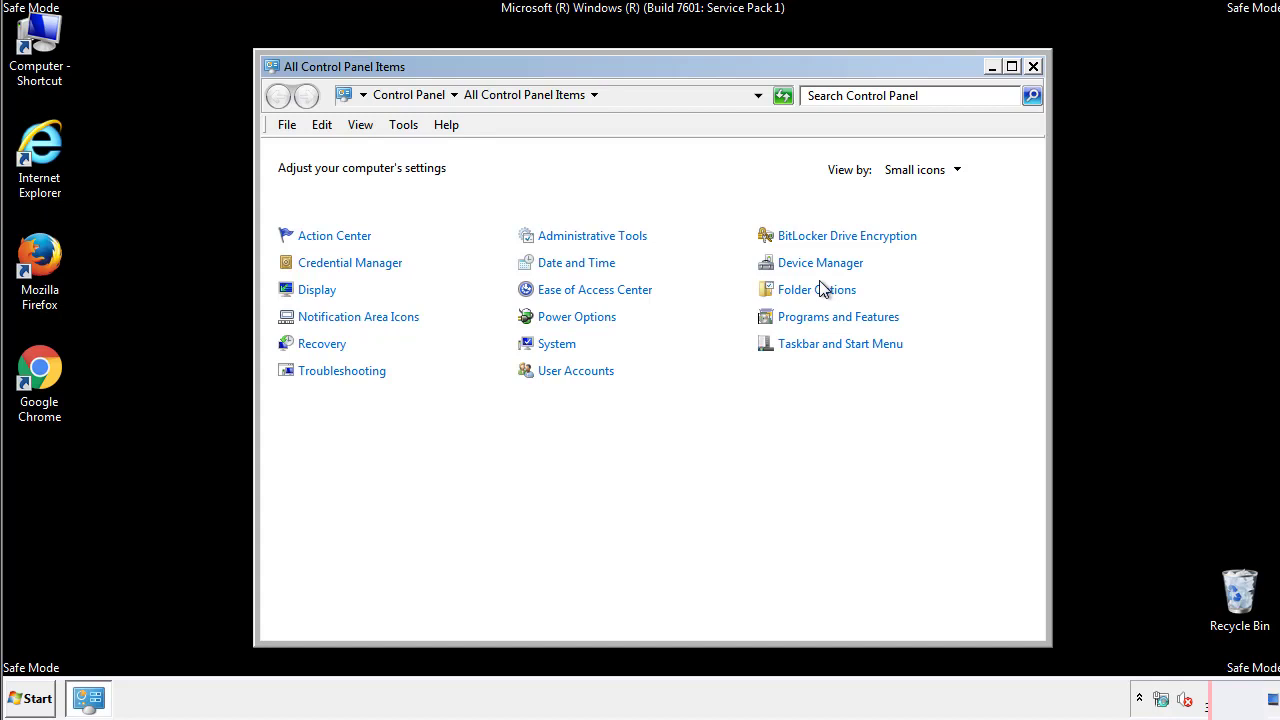
click(816, 288)
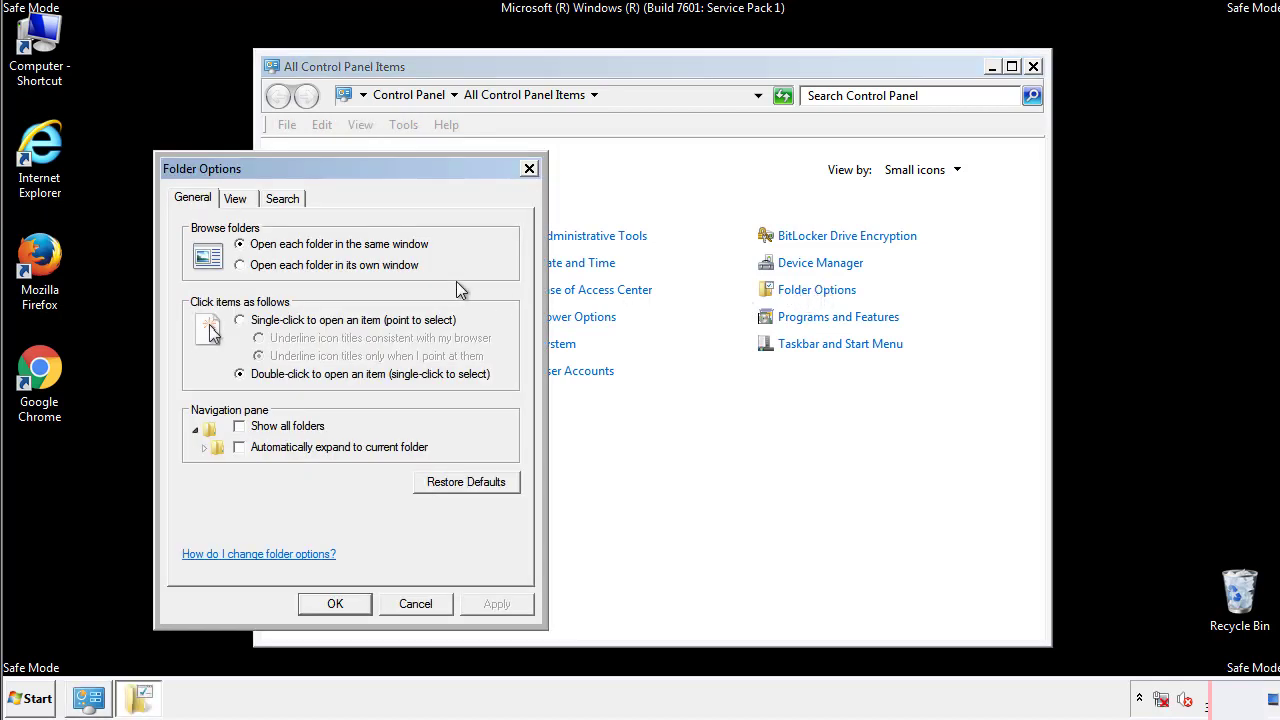
click(236, 198)
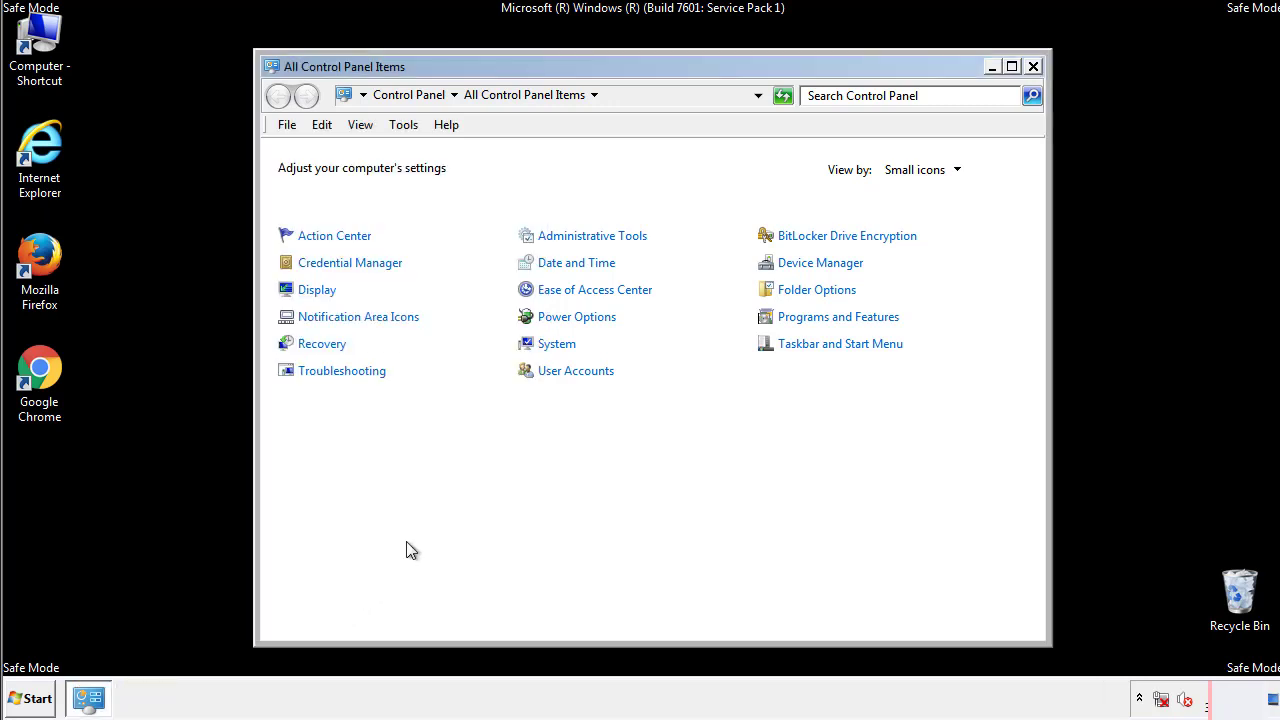
click(1032, 66)
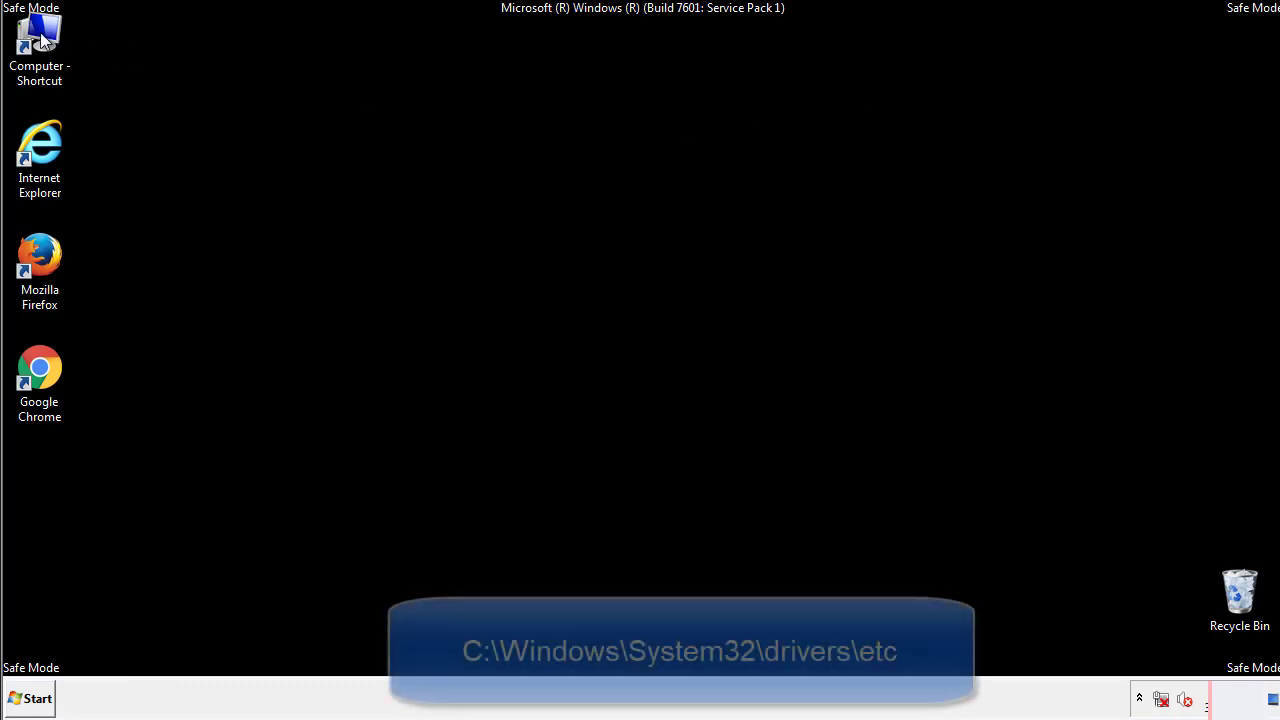
- Browse to C:\Windows\System32\drivers\etc and launch the hosts file's Open with dialog
double_click(40, 36)
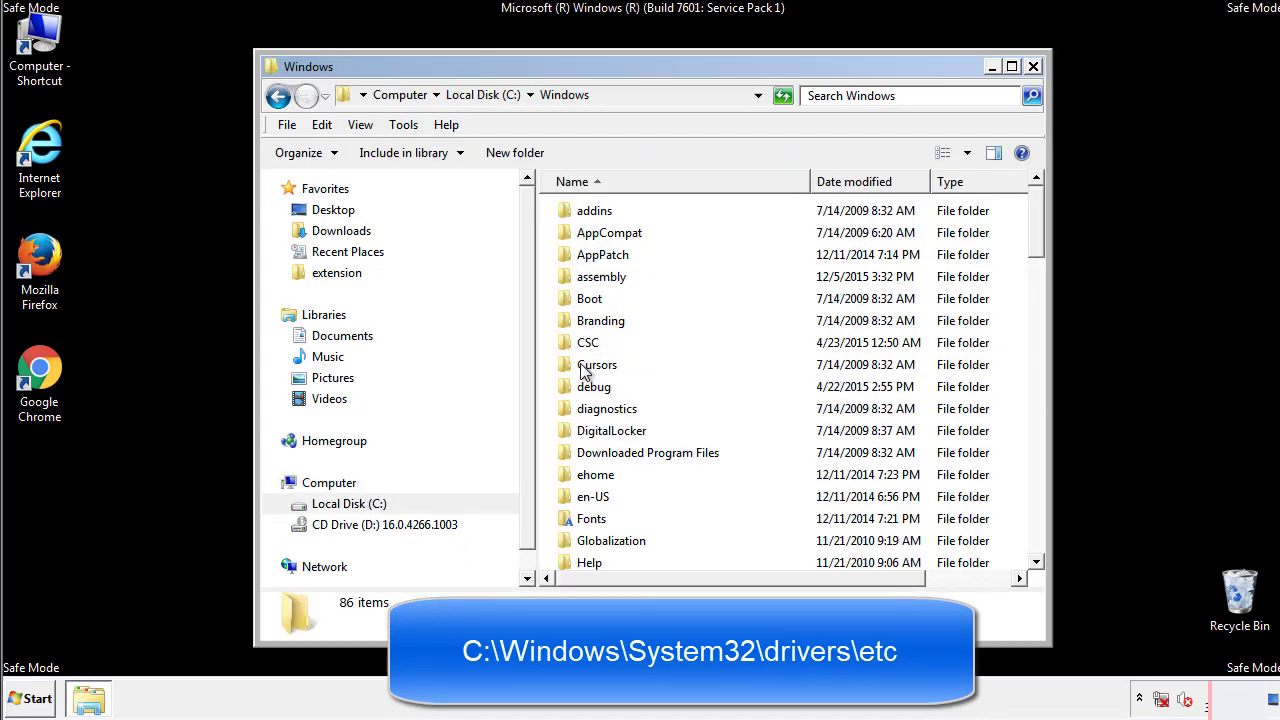
scroll(down, 3)
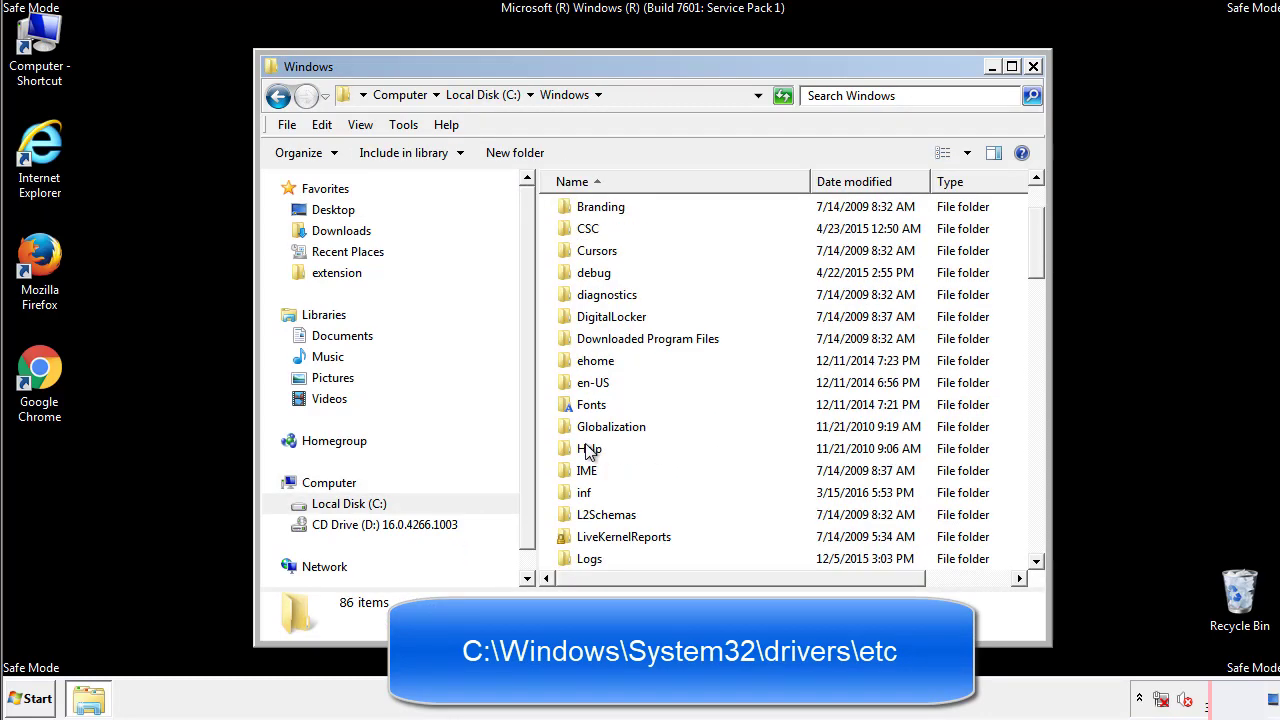
scroll(down, 3)
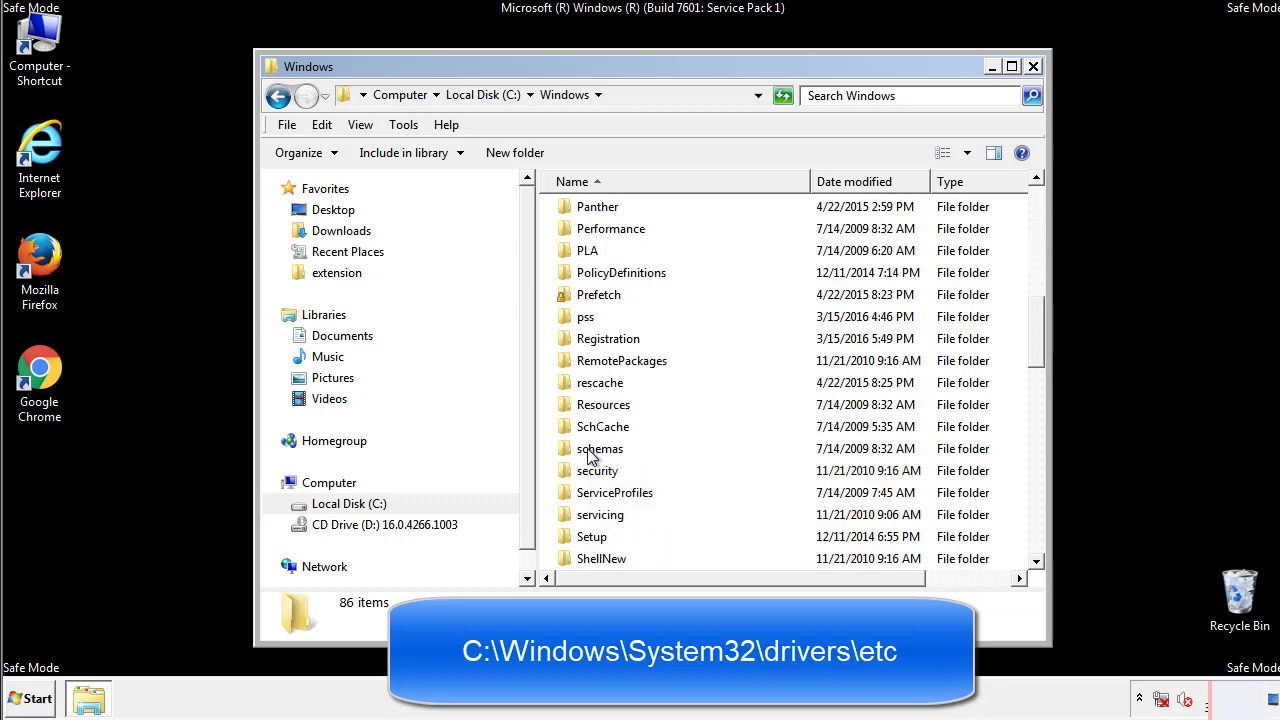
click(636, 94)
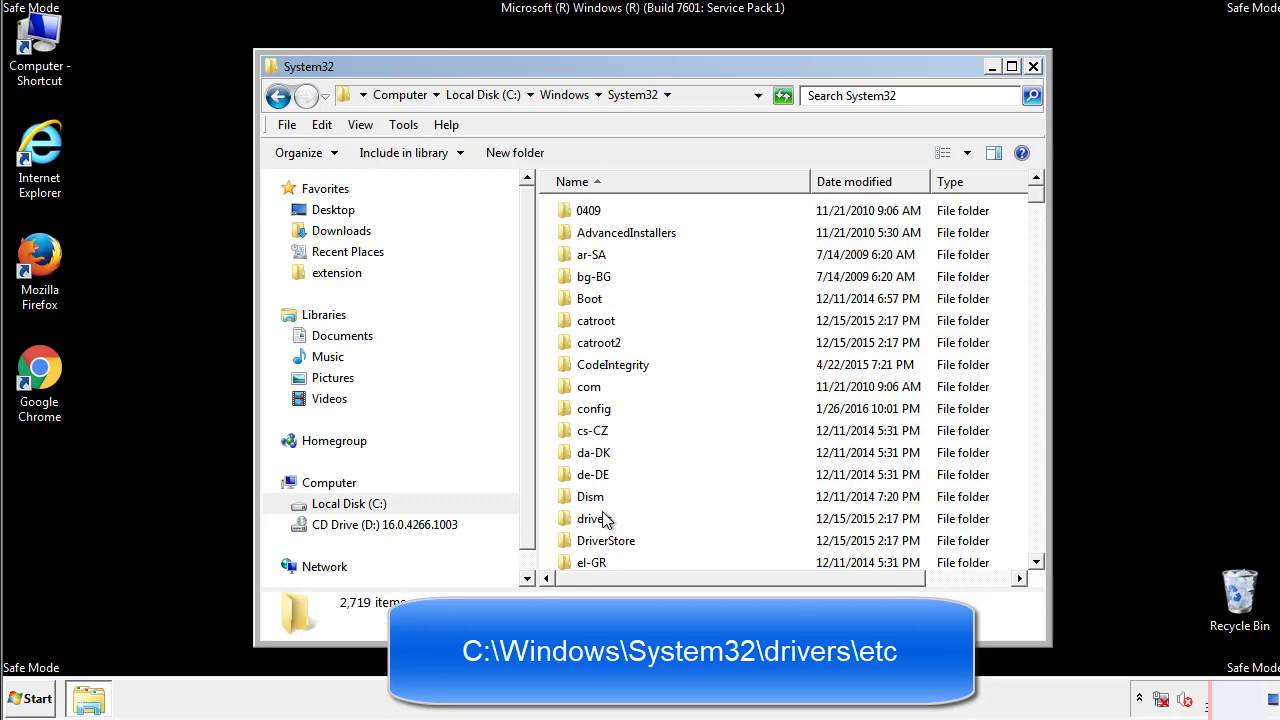
mouse_move(596, 524)
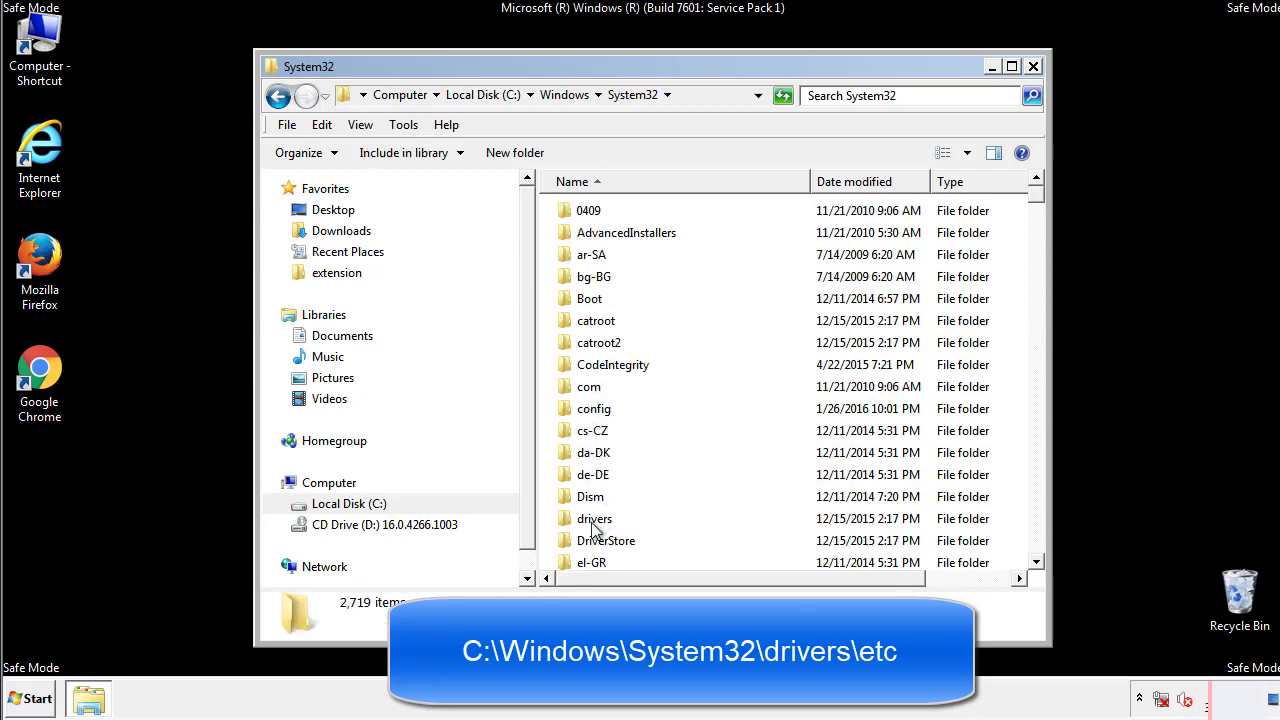
double_click(596, 518)
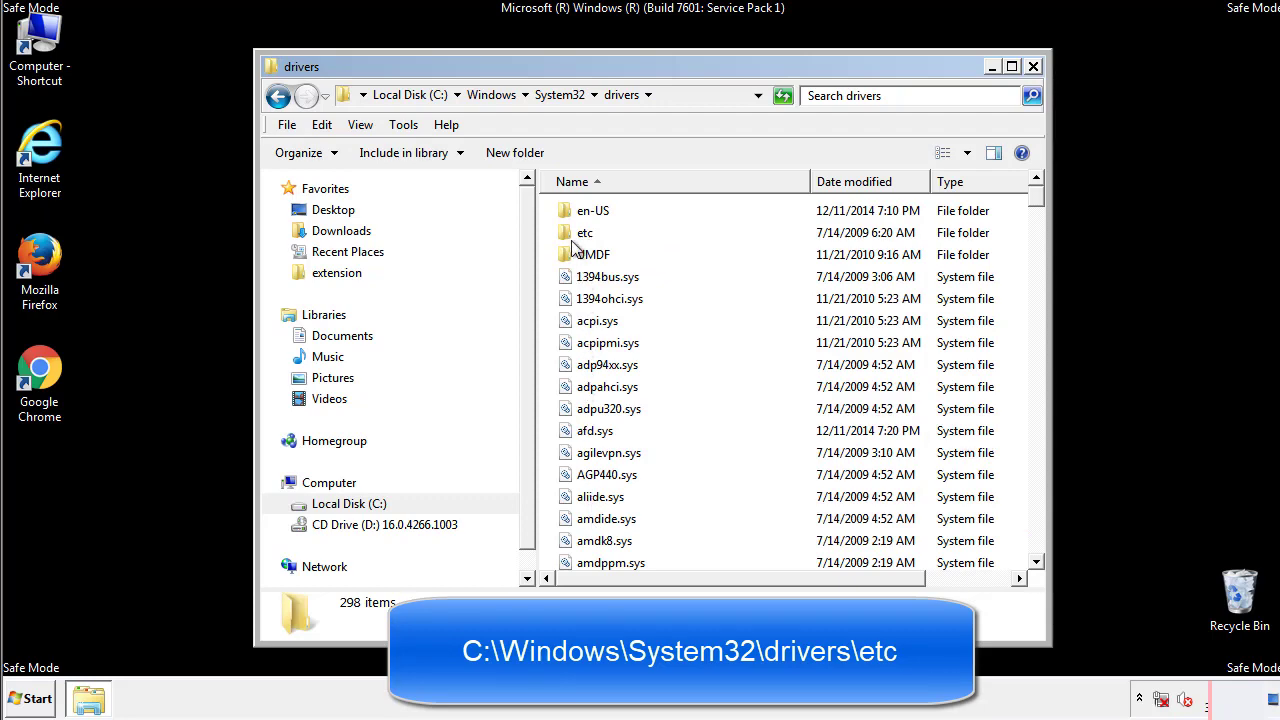
double_click(584, 232)
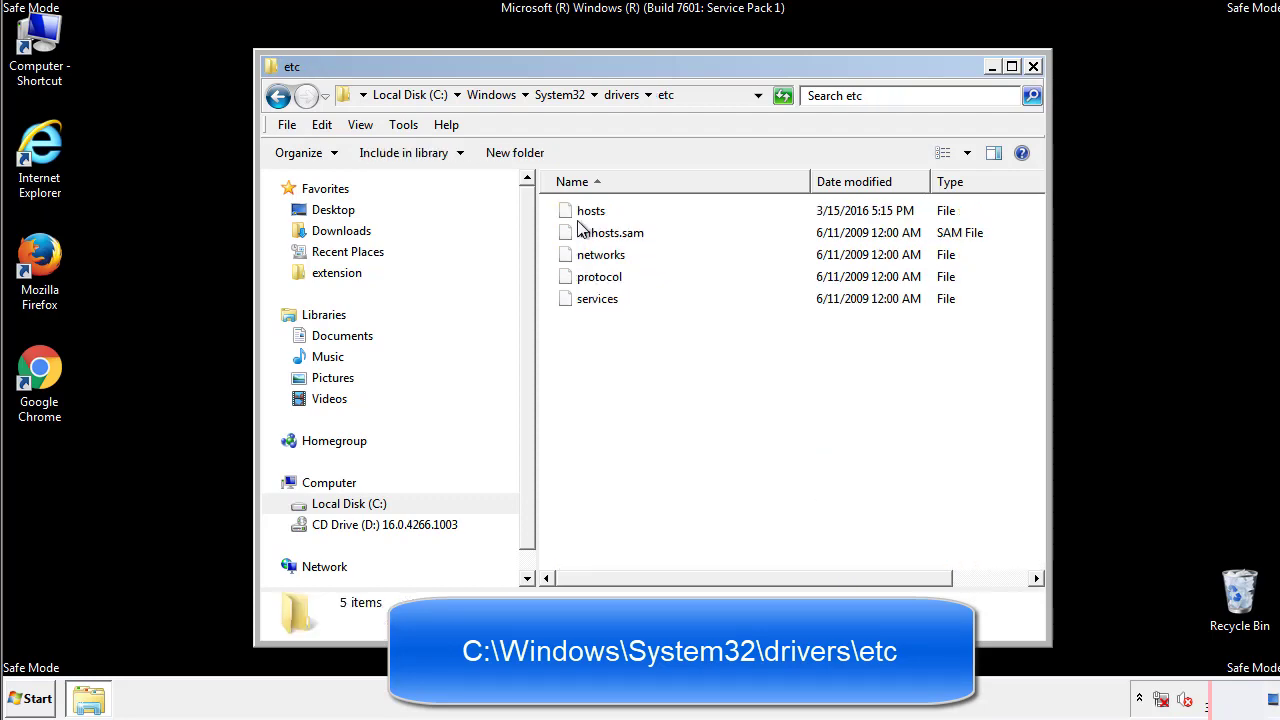
double_click(590, 210)
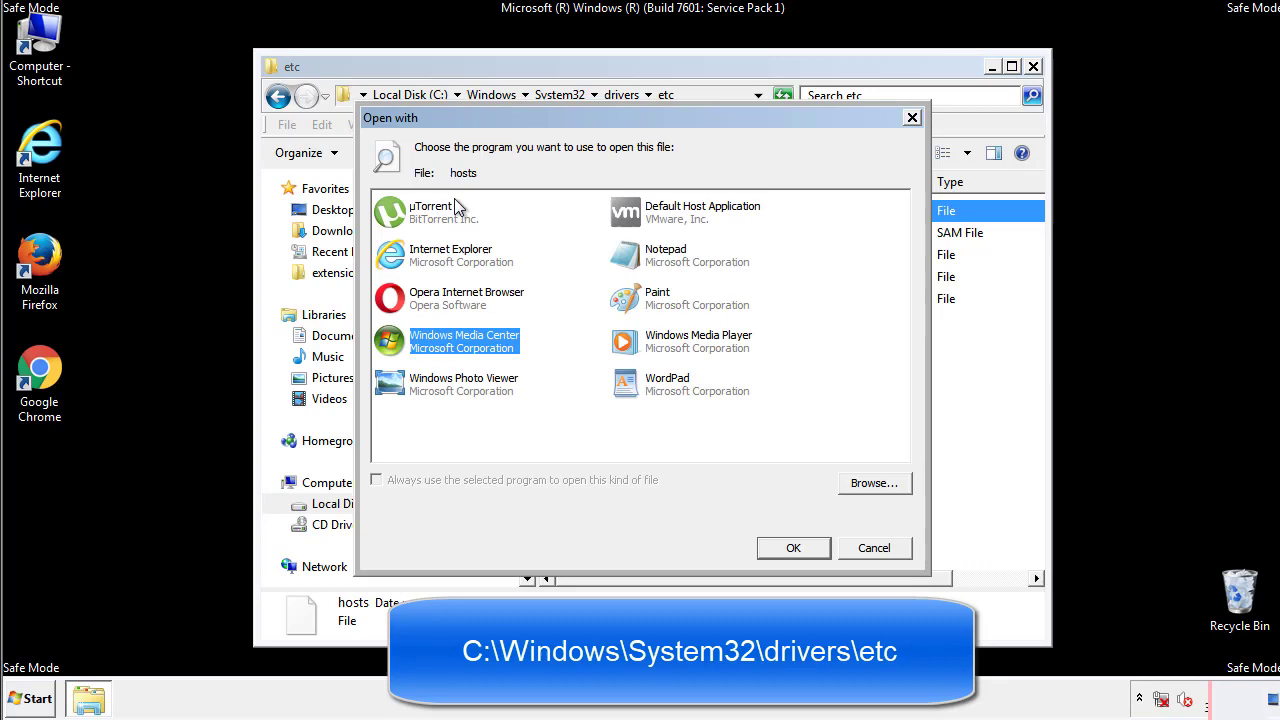
mouse_move(648, 262)
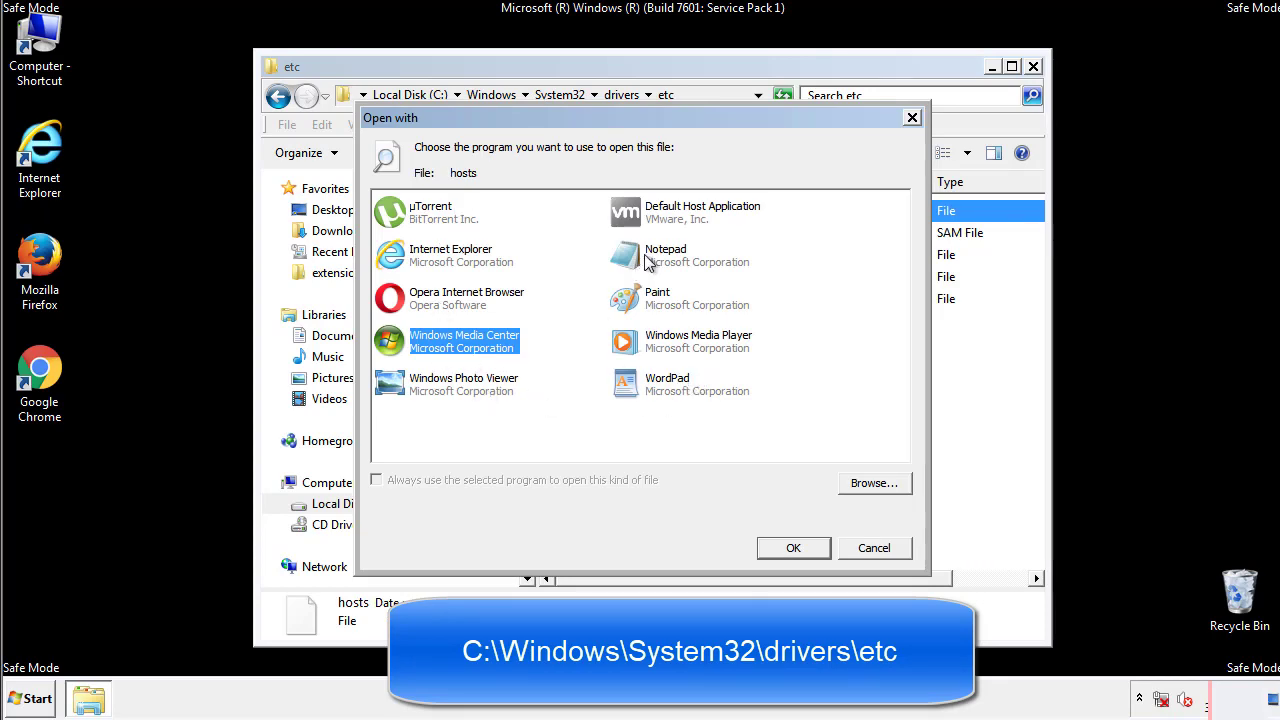
- Edit hosts in Notepad, deleting the four suspicious entries at the bottom, then save and close
click(792, 548)
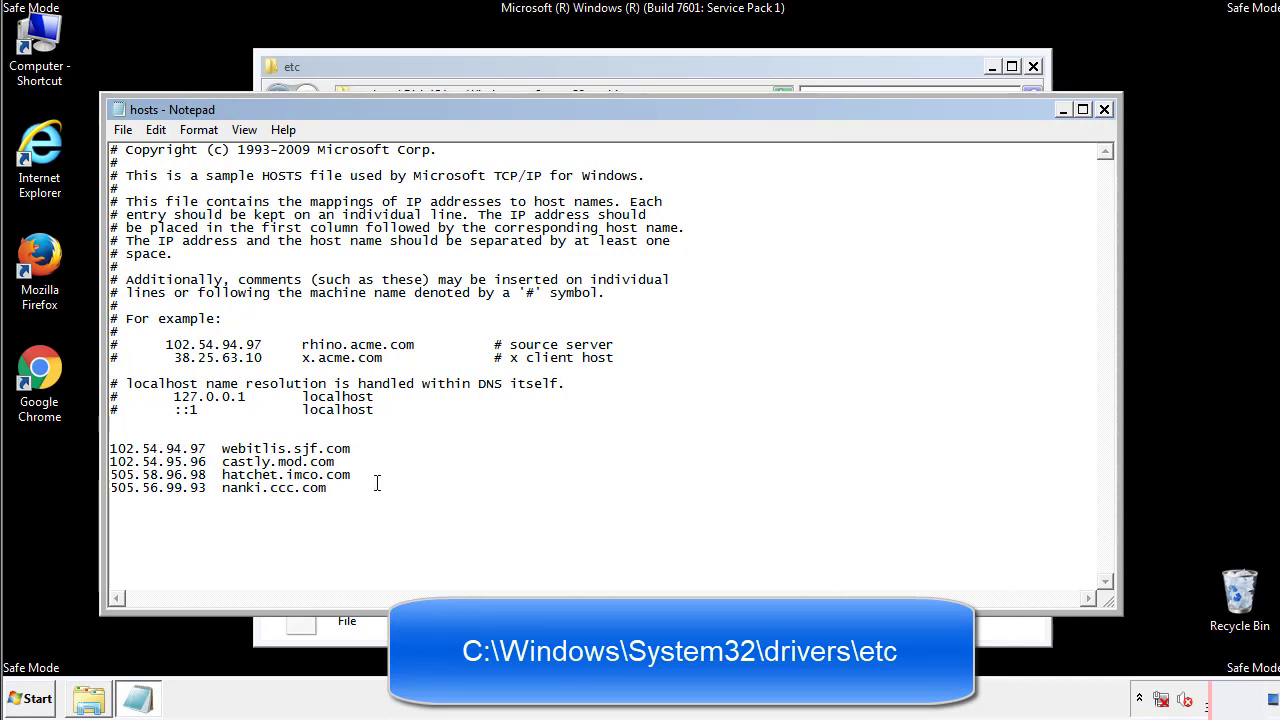
drag(112, 448, 350, 488)
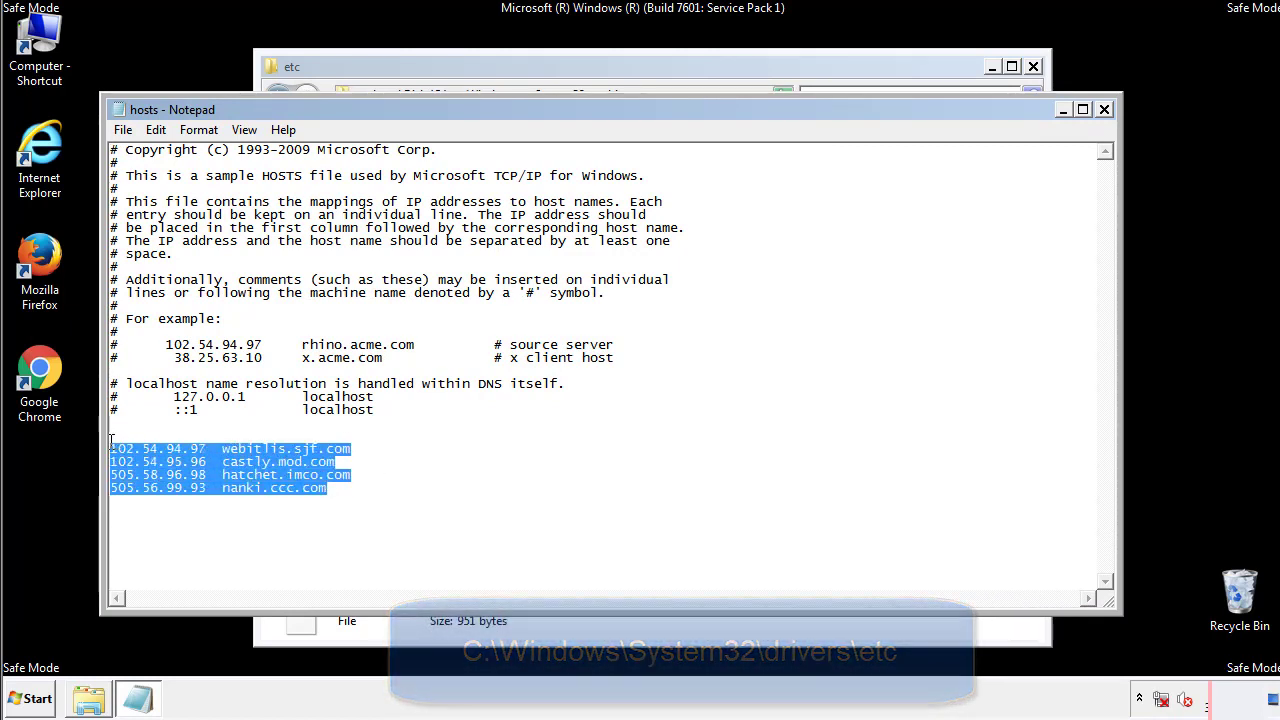
key(Delete)
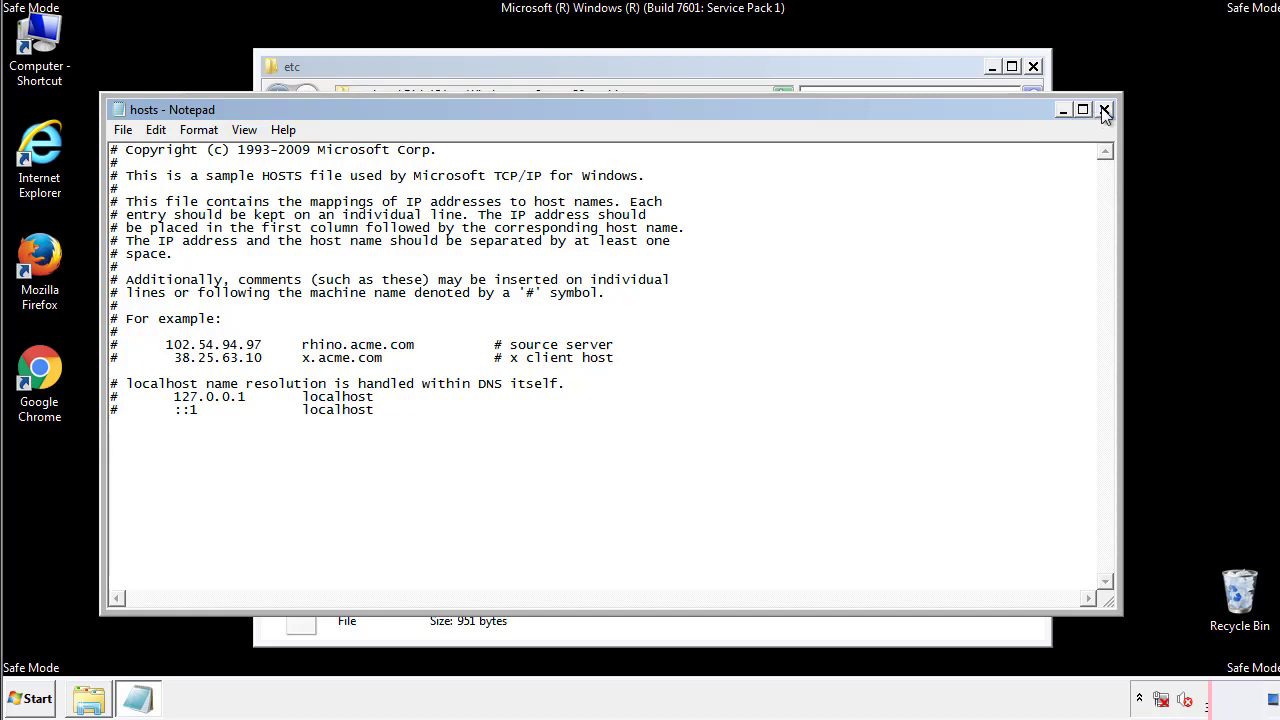
click(1104, 108)
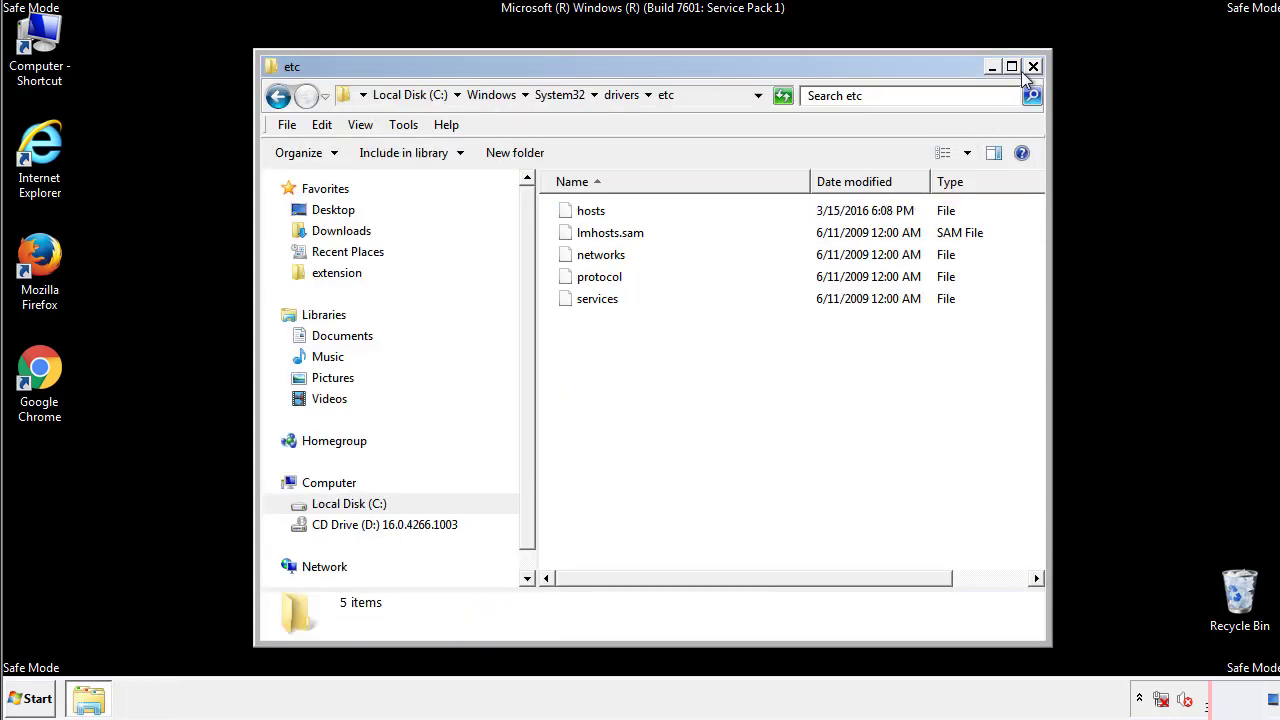
- Close the etc folder and reach the Startup folder from the Start menu's All Programs list
click(1032, 66)
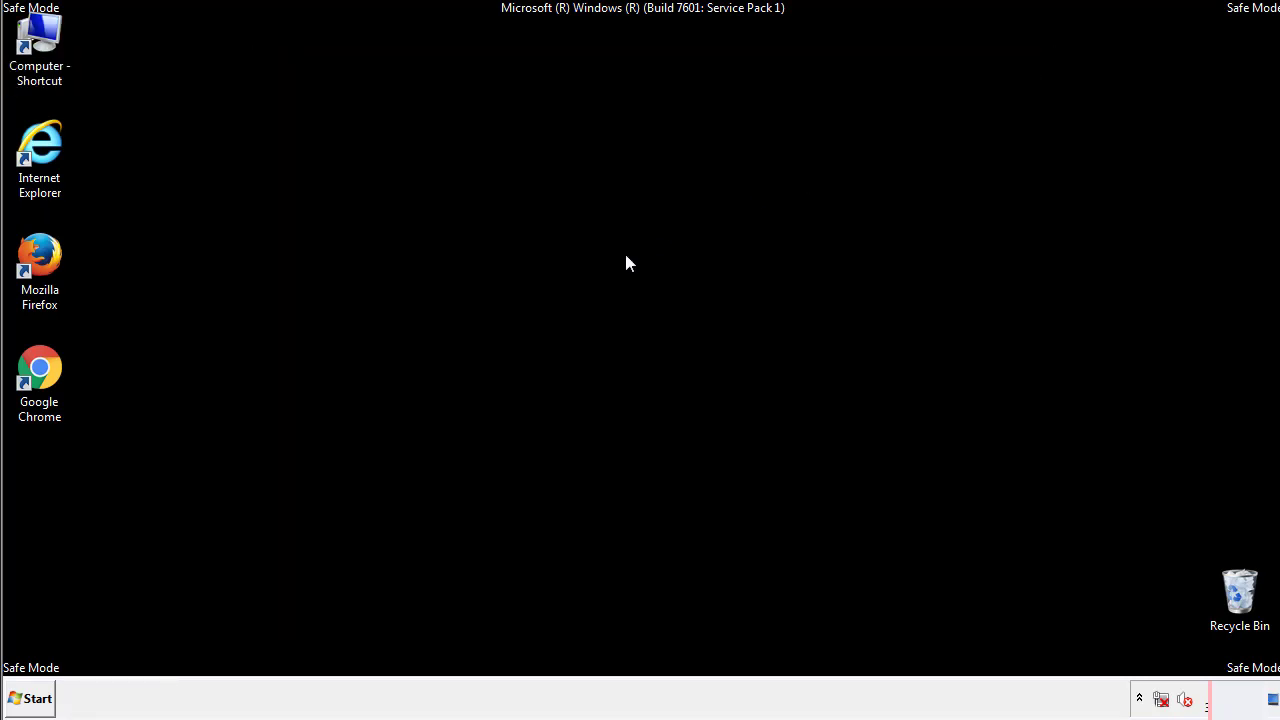
click(30, 698)
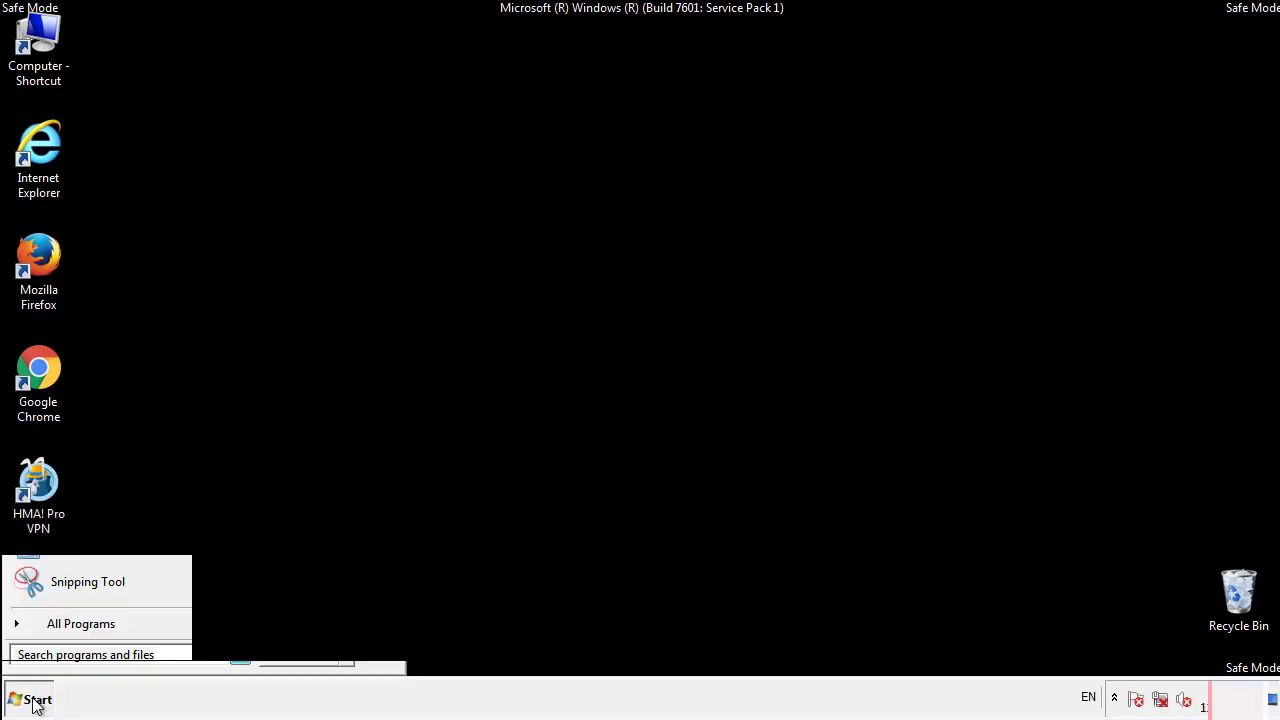
click(80, 624)
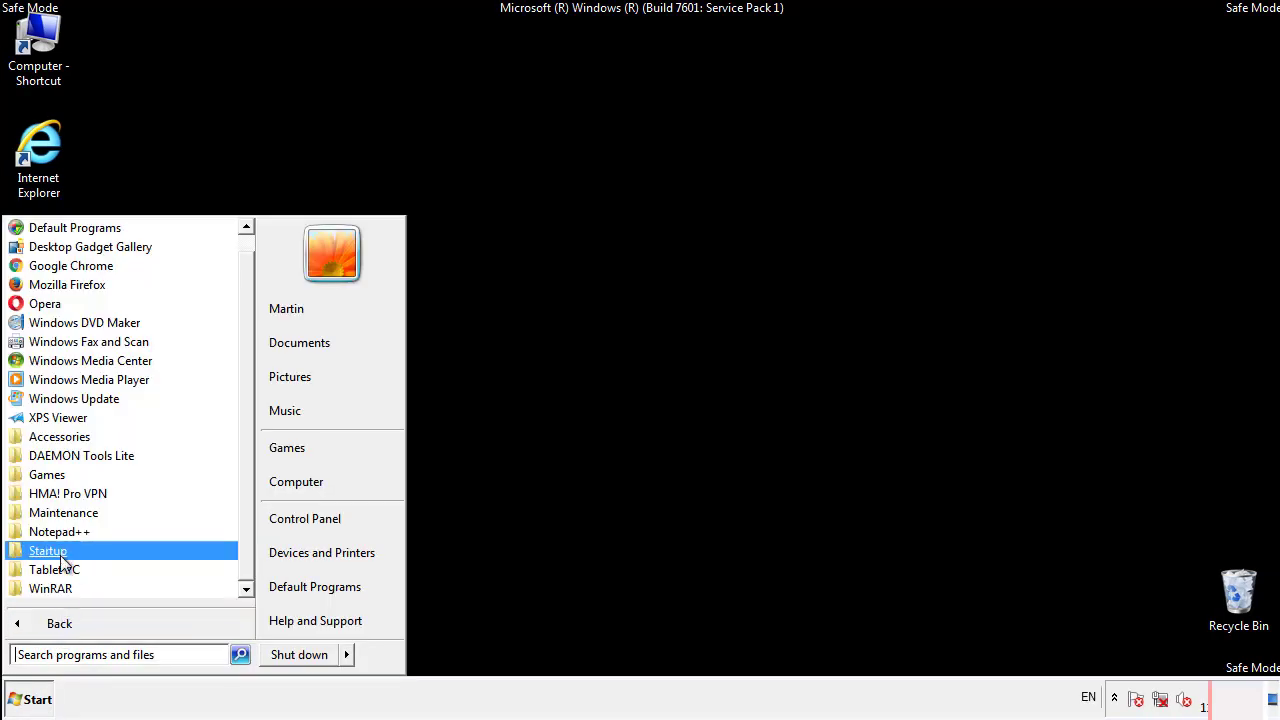
right_click(48, 550)
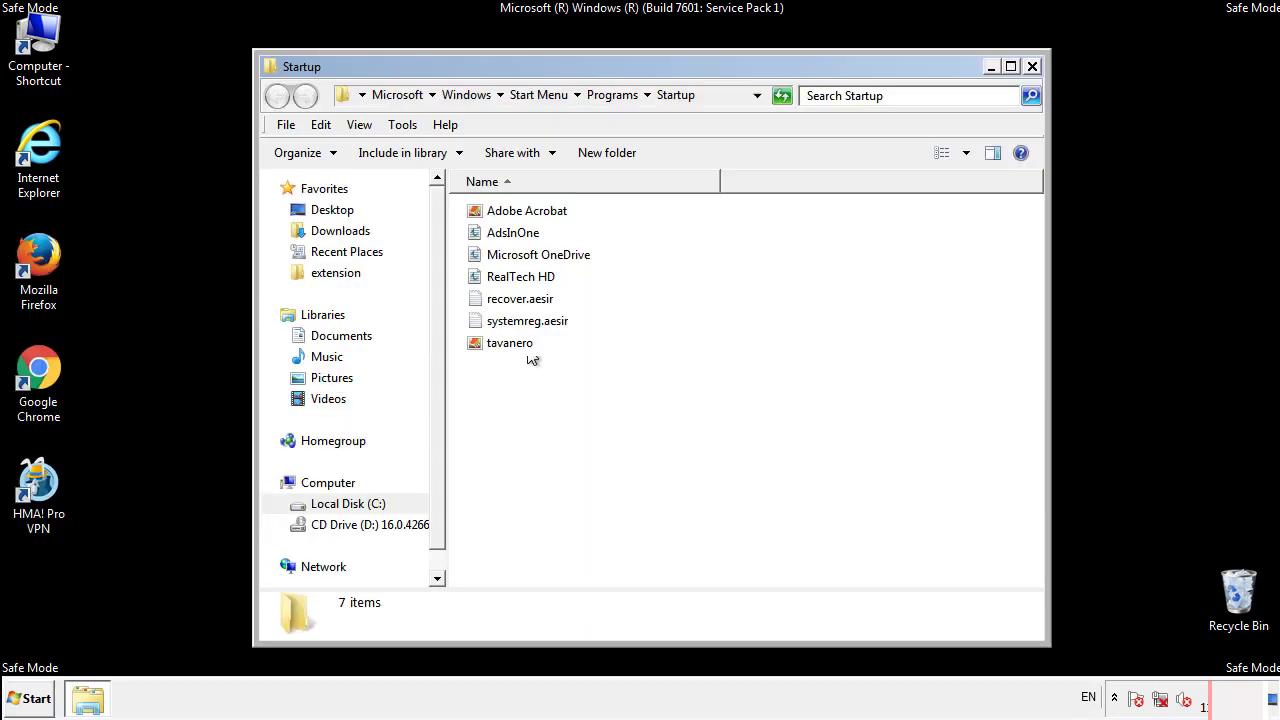
- Delete AdsInOne, recover.aesir, systemreg.aesir and tavanero from Startup and close the window
click(512, 232)
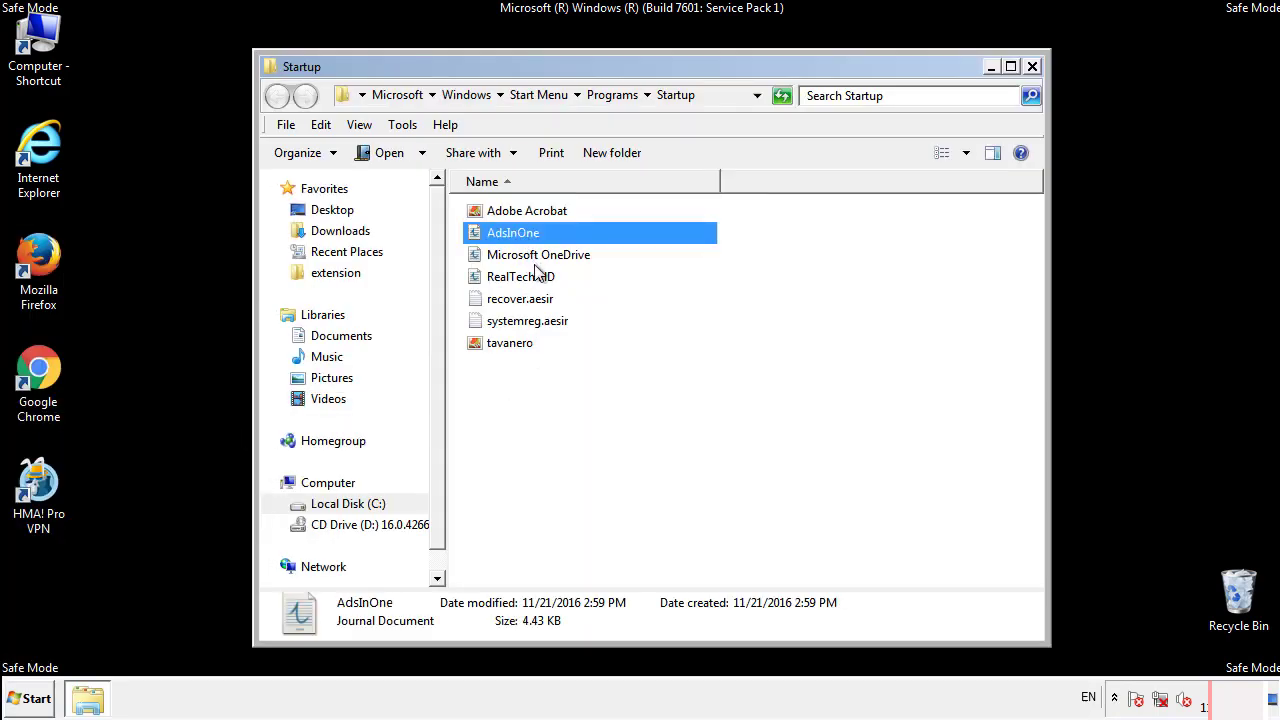
click(528, 320)
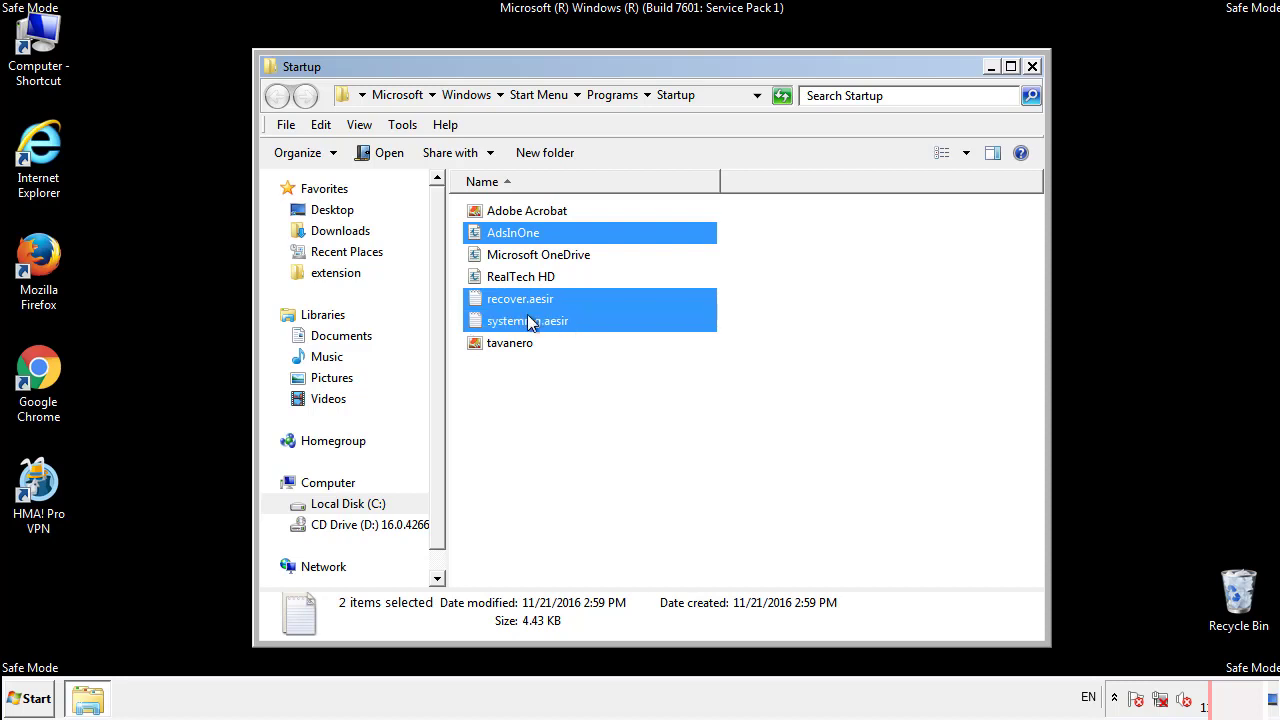
right_click(510, 342)
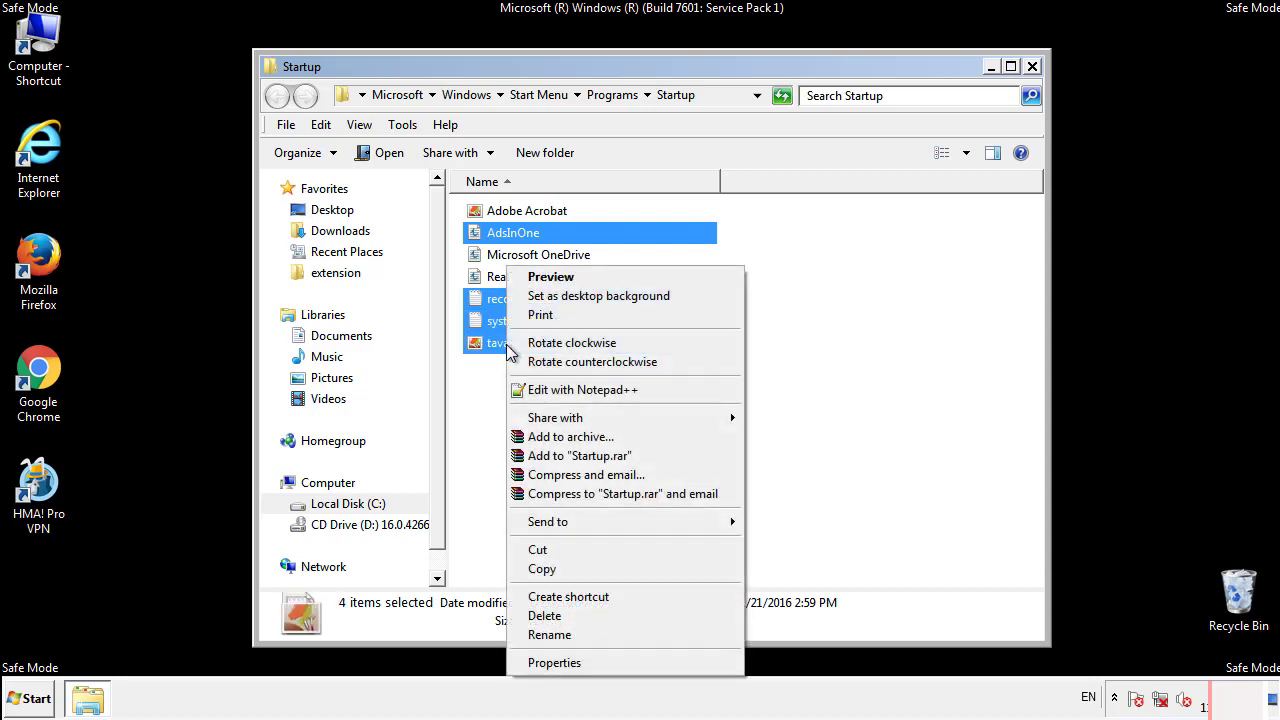
click(544, 616)
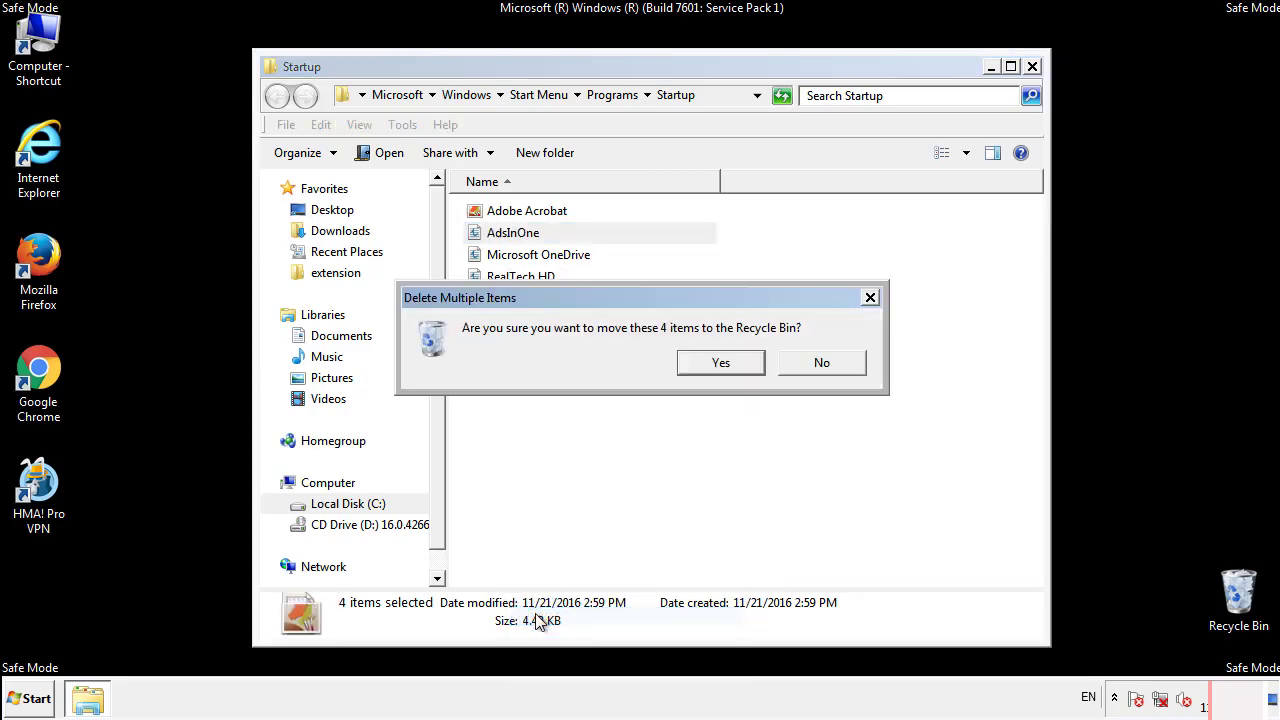
click(720, 362)
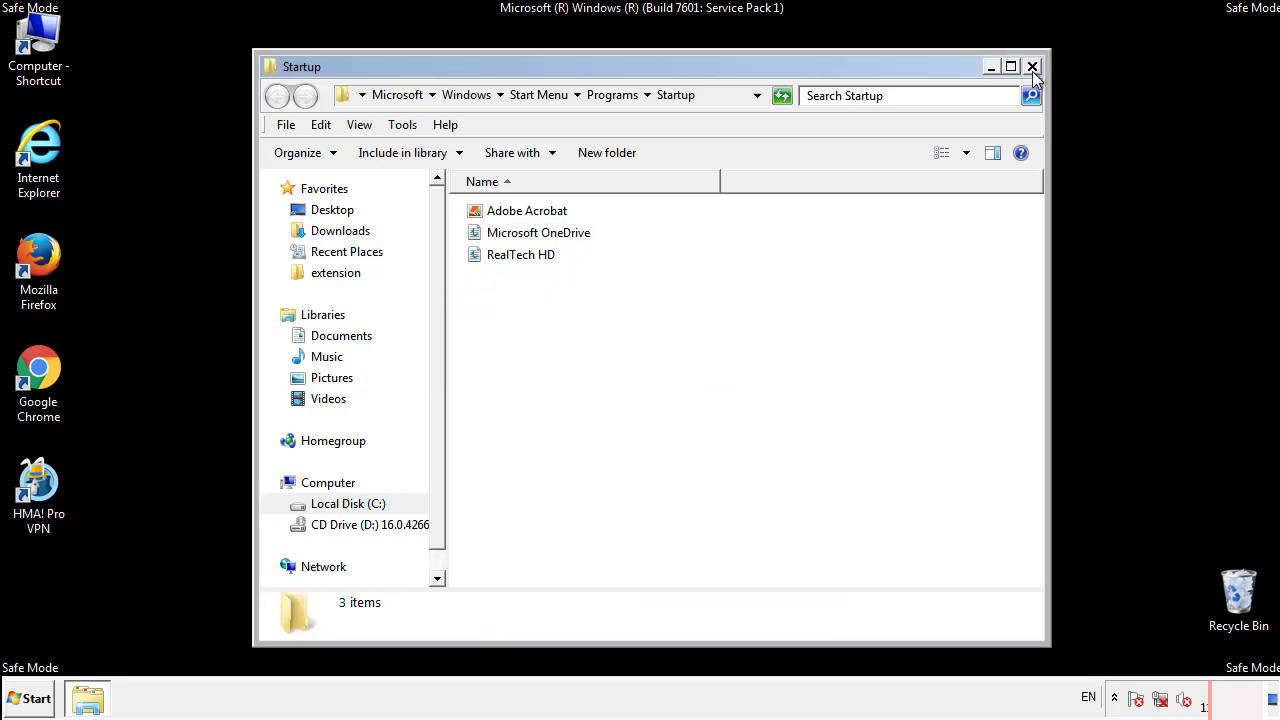
click(1032, 66)
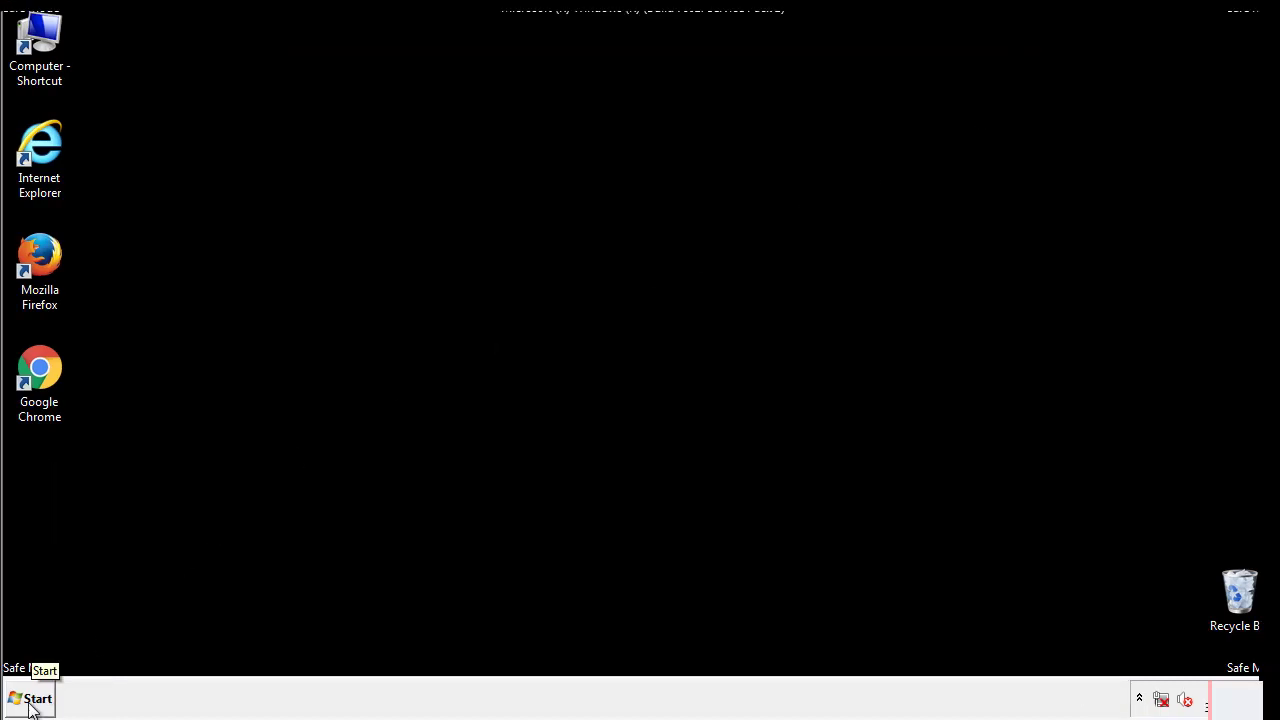
- Launch regedit and expand HKLM\SOFTWARE\Microsoft\Windows\CurrentVersion down to the Run key
click(32, 698)
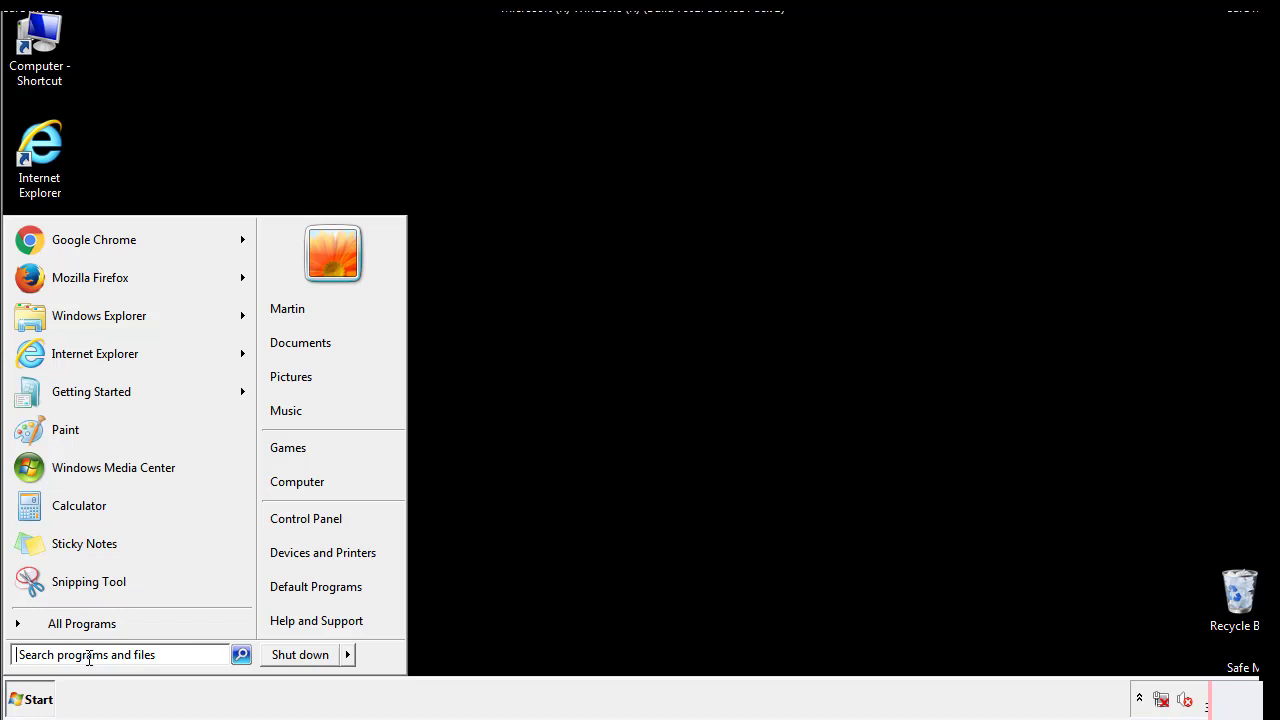
text(reged)
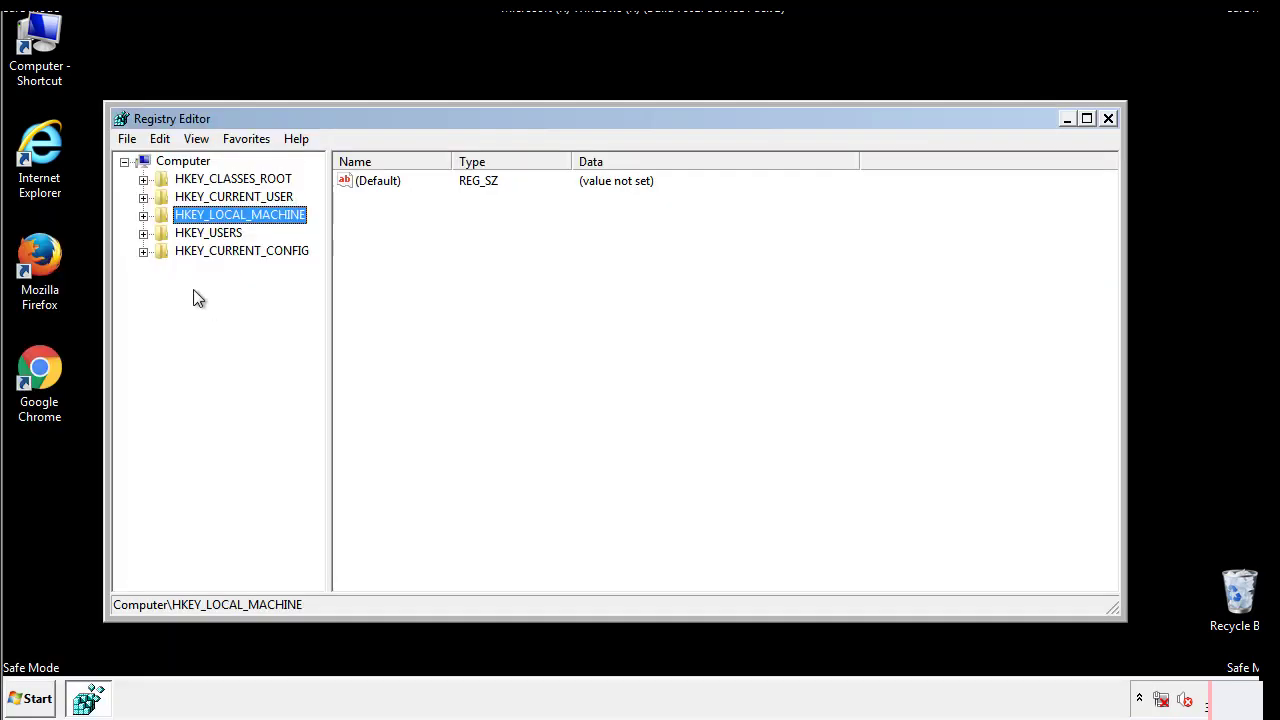
click(144, 214)
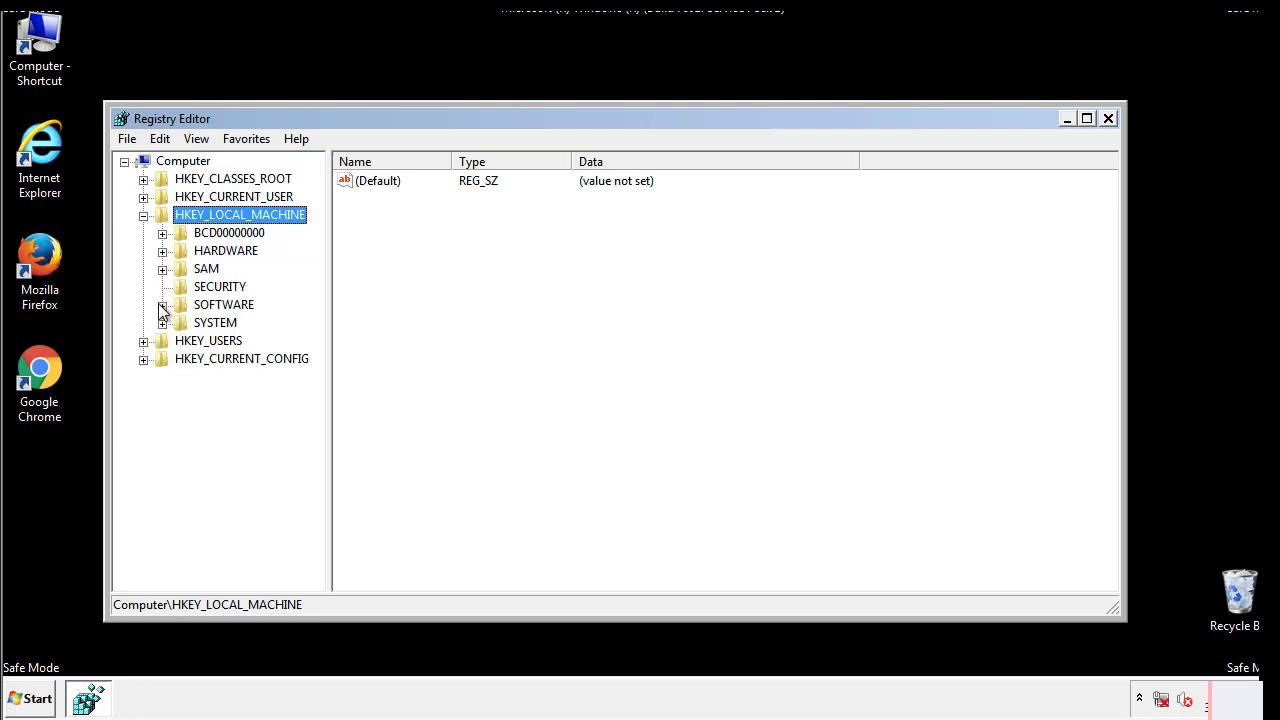
click(162, 304)
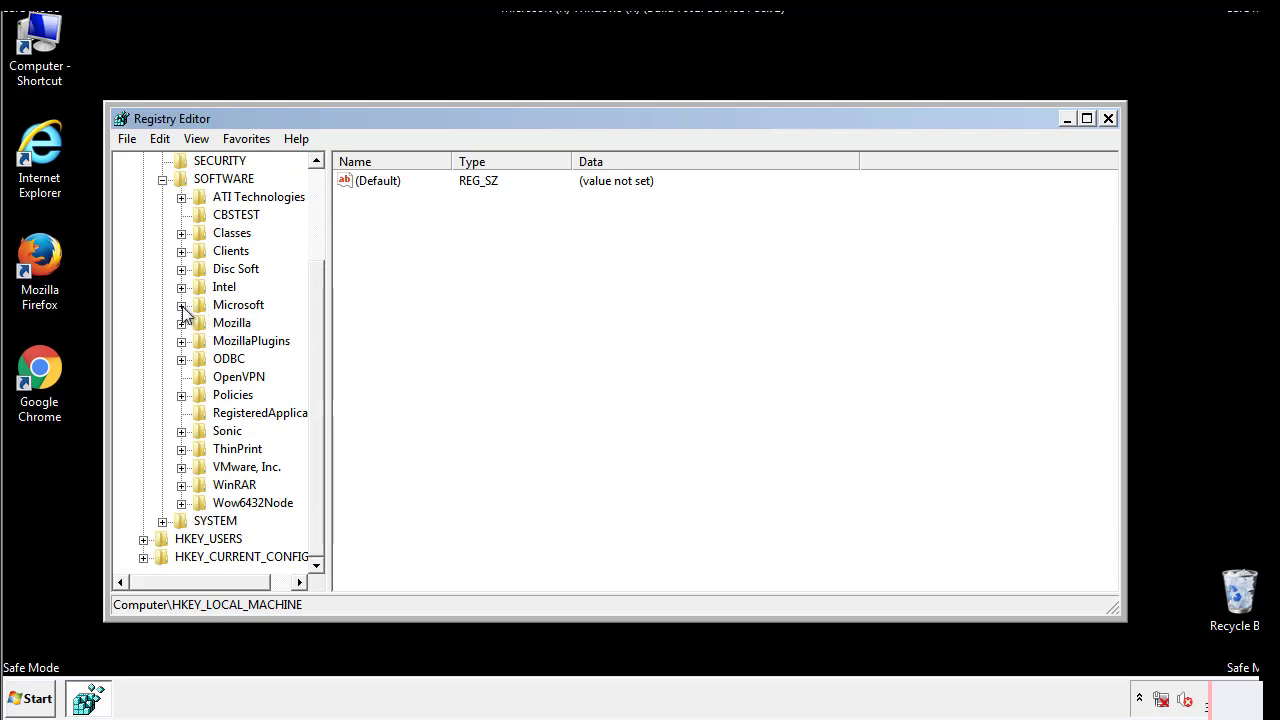
click(182, 304)
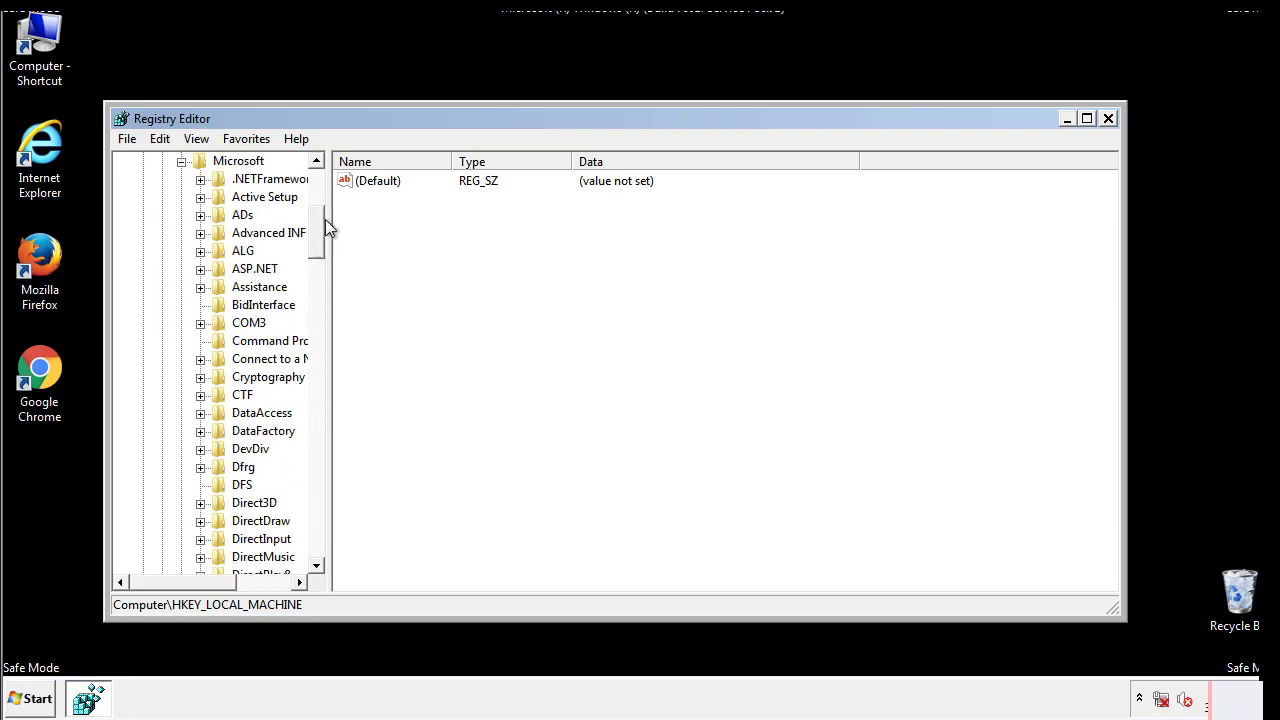
scroll(down, 3)
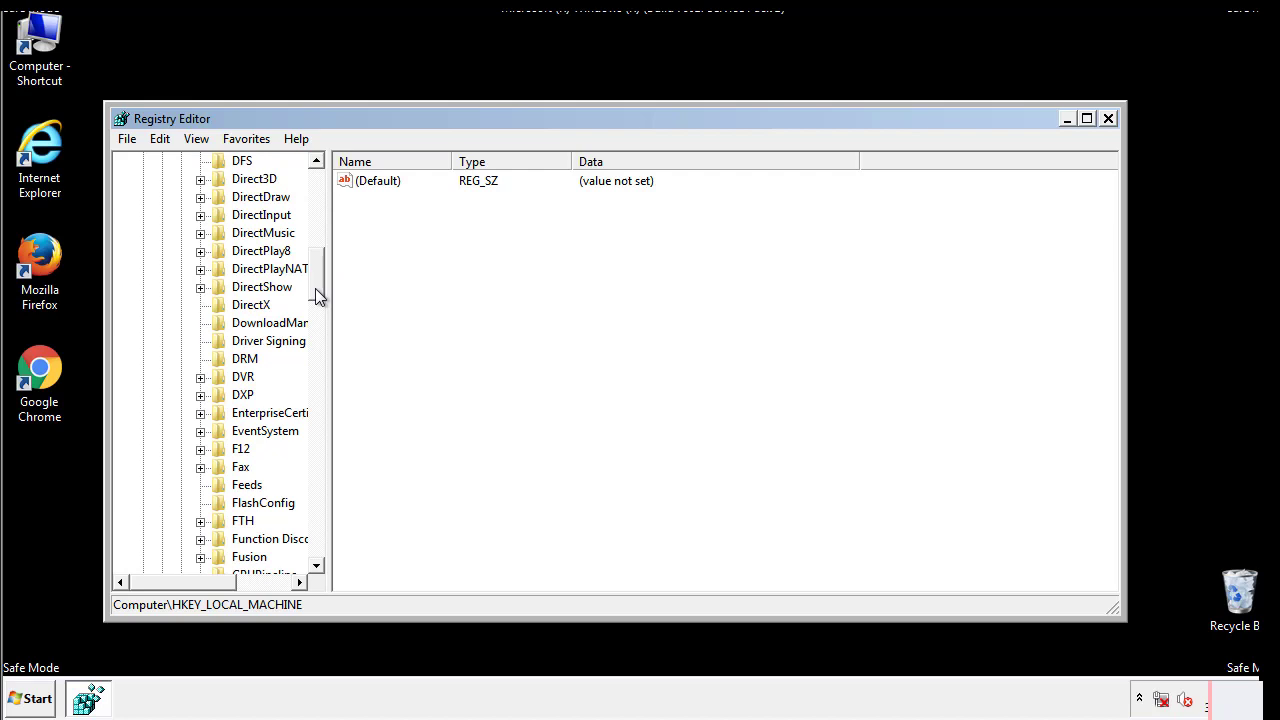
scroll(down, 3)
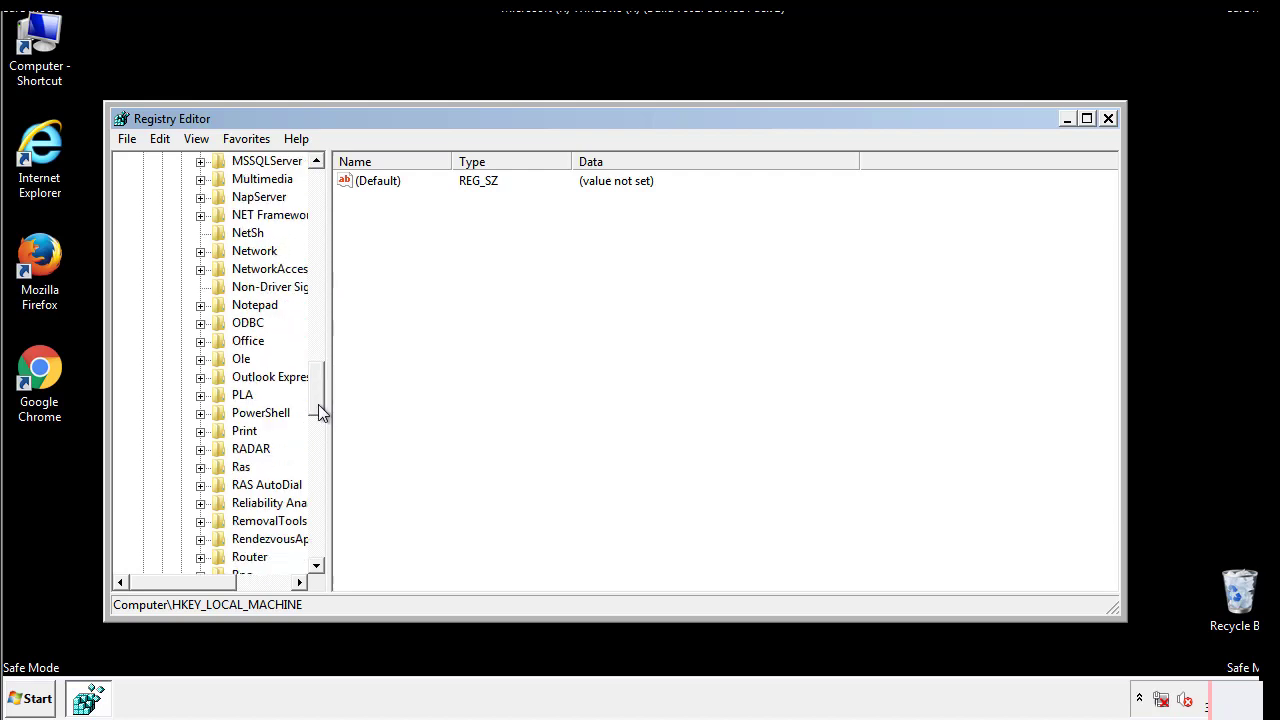
scroll(down, 3)
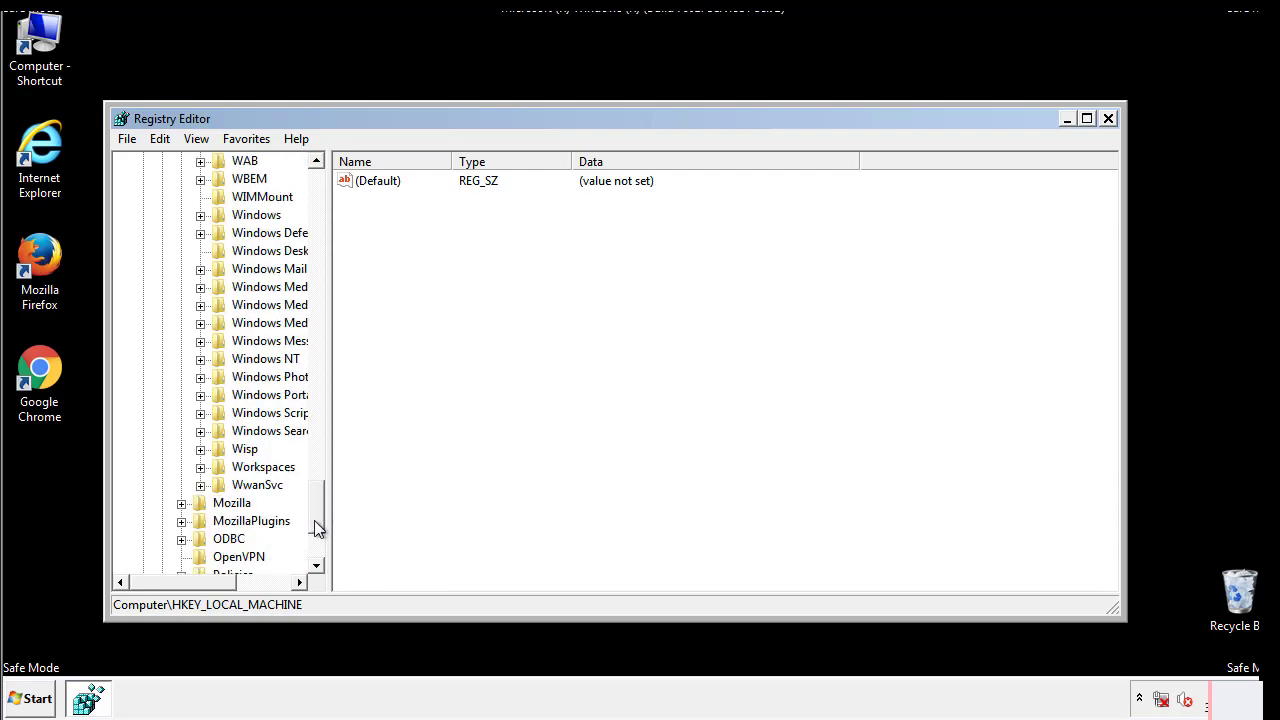
click(200, 304)
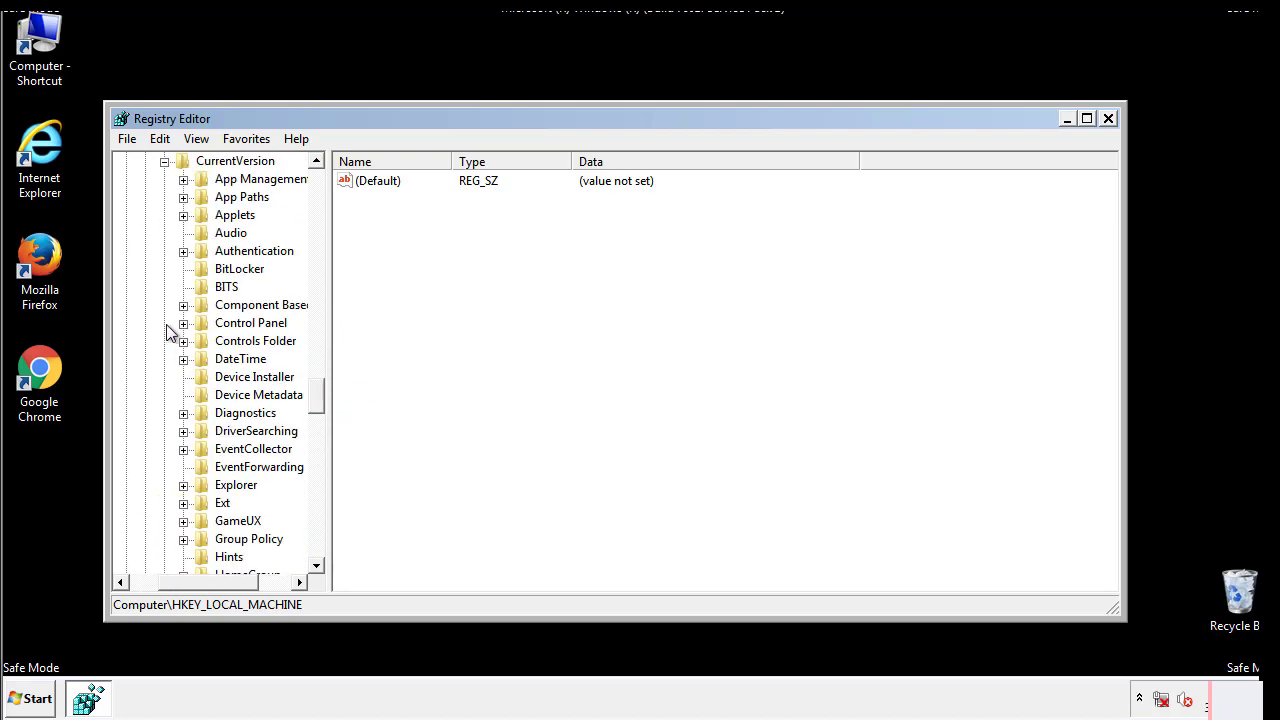
scroll(down, 3)
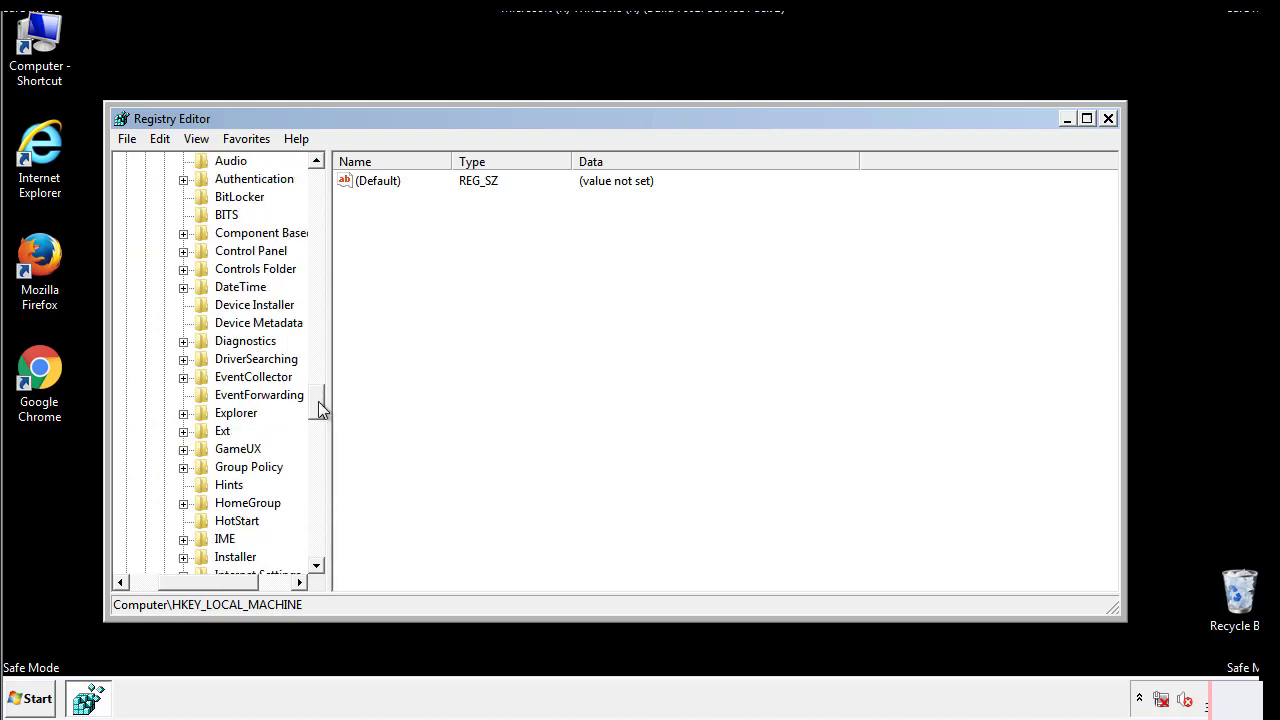
scroll(down, 3)
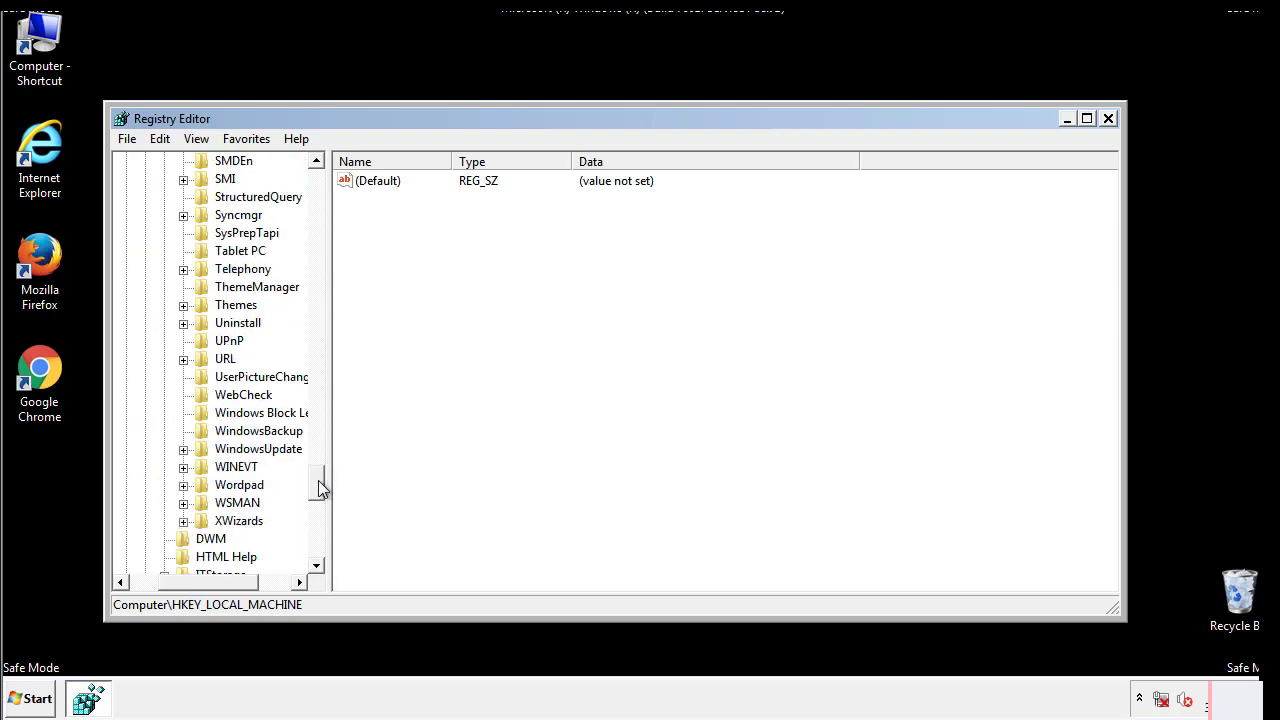
scroll(up, 3)
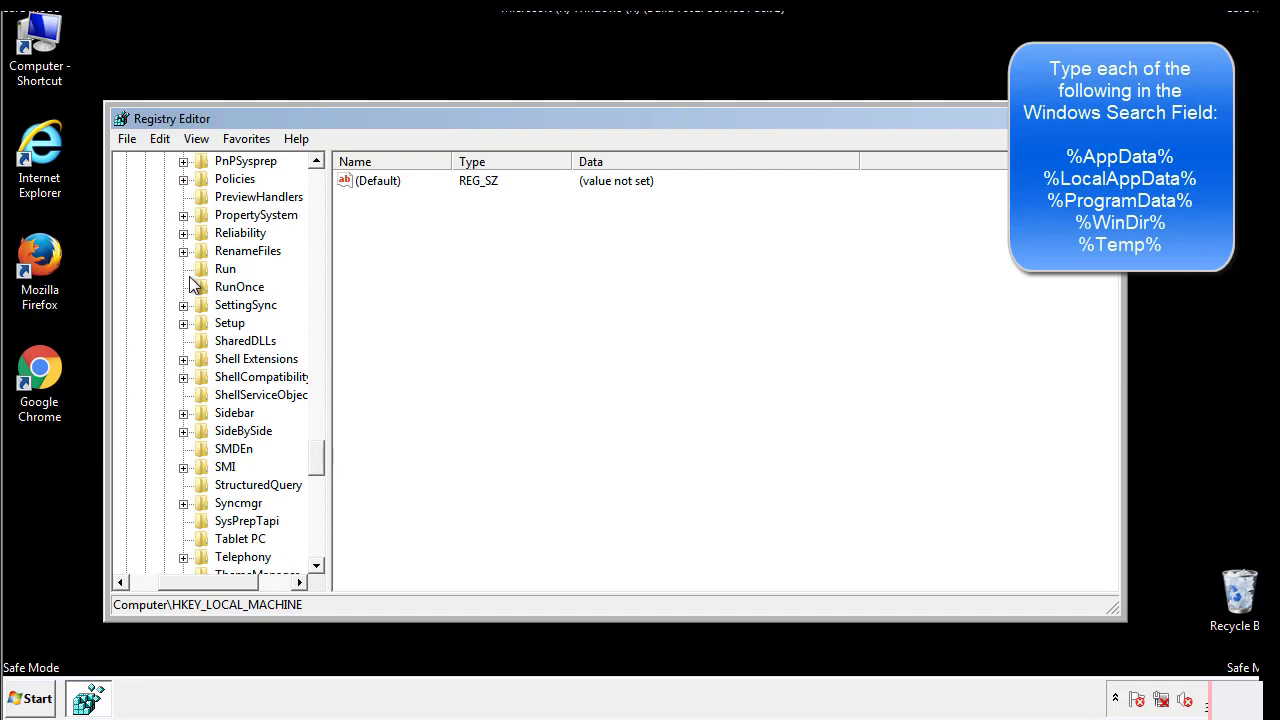
click(224, 268)
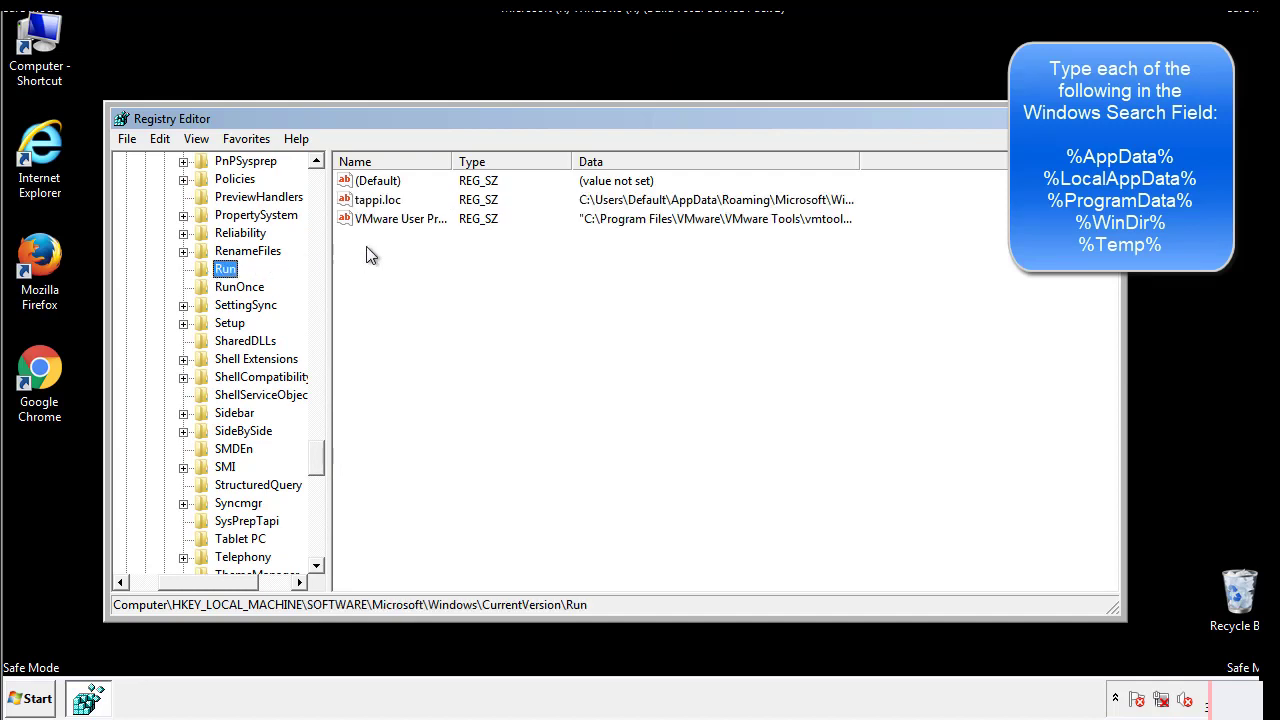
mouse_move(824, 220)
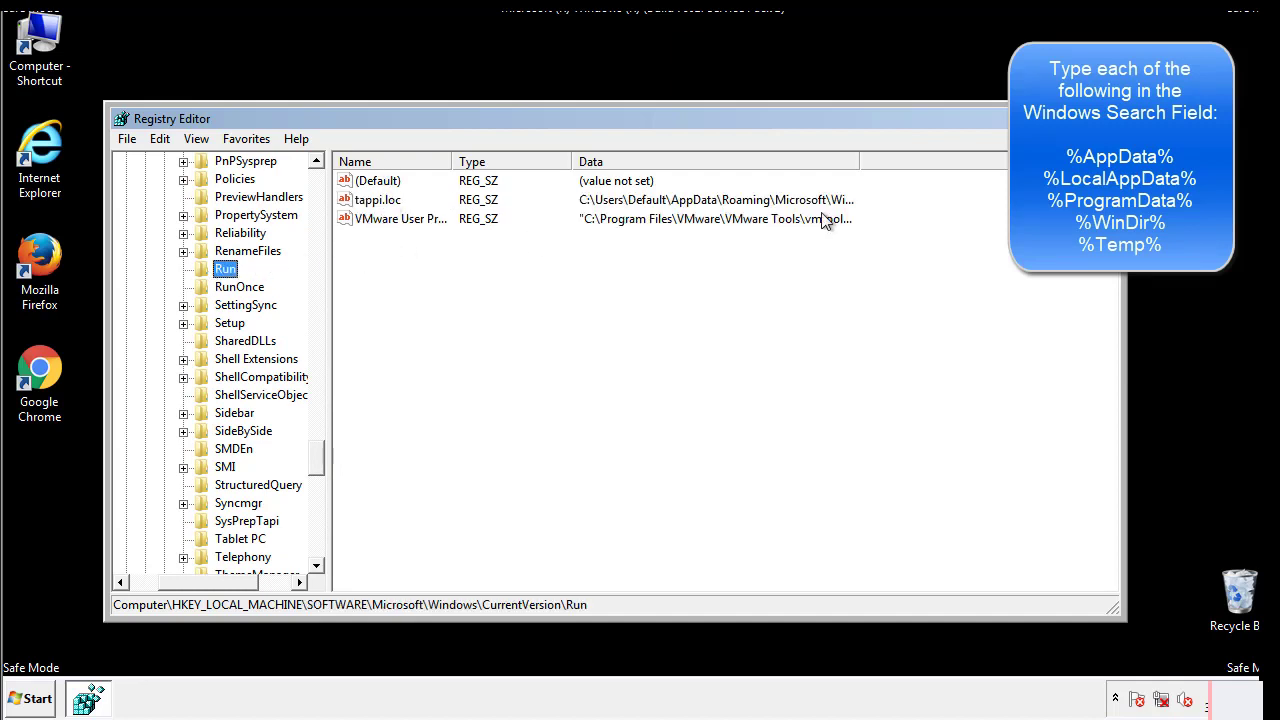
- Permanently delete the tappi.loc value from the HKLM Run key
click(378, 200)
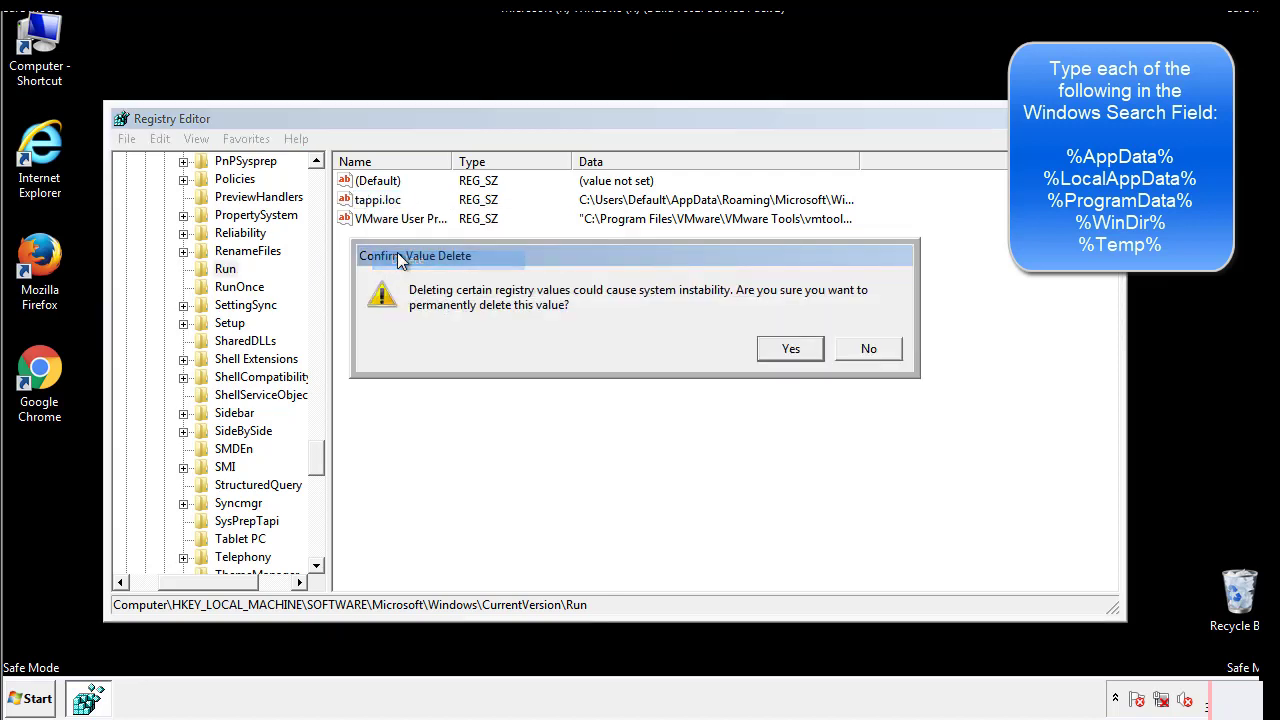
click(790, 348)
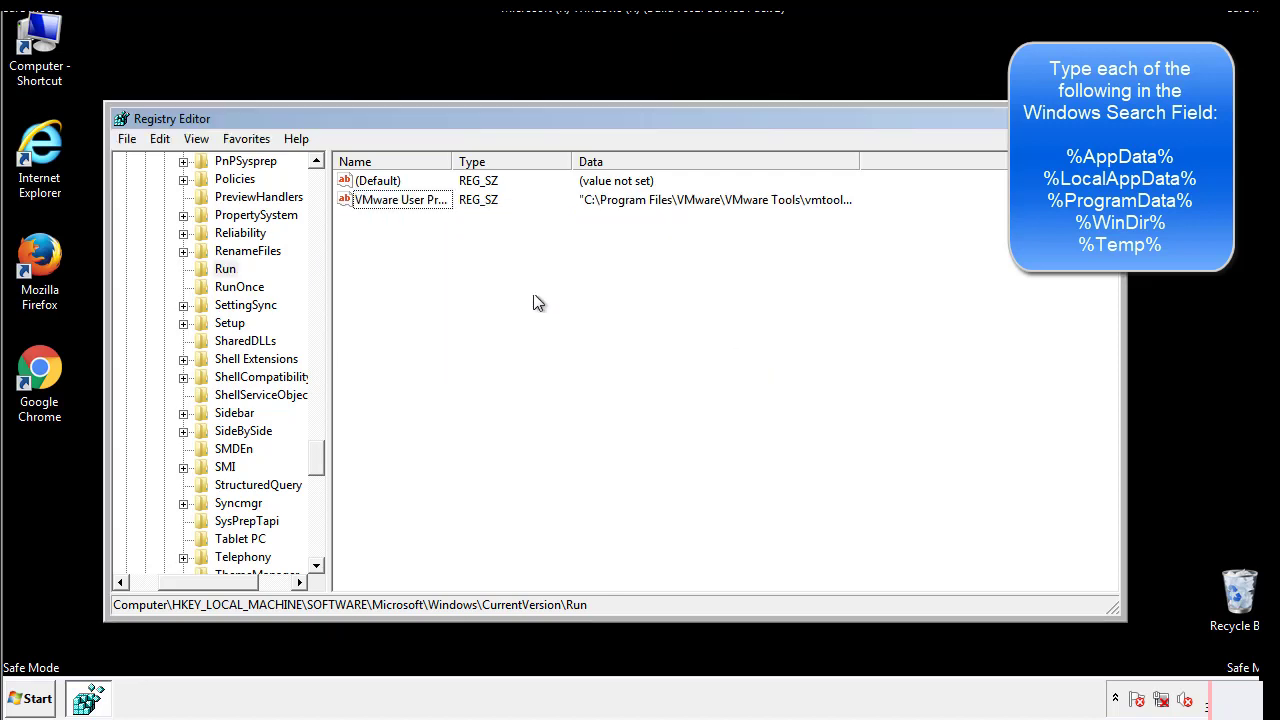
scroll(down, 3)
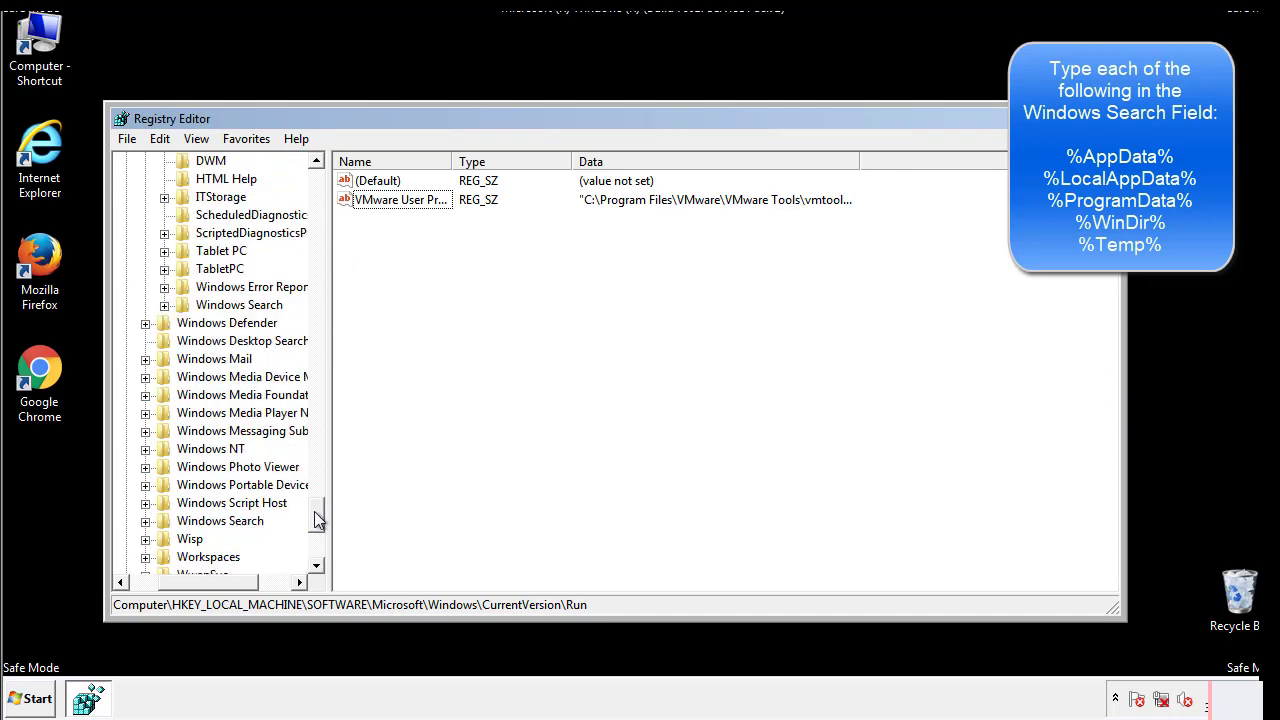
scroll(down, 3)
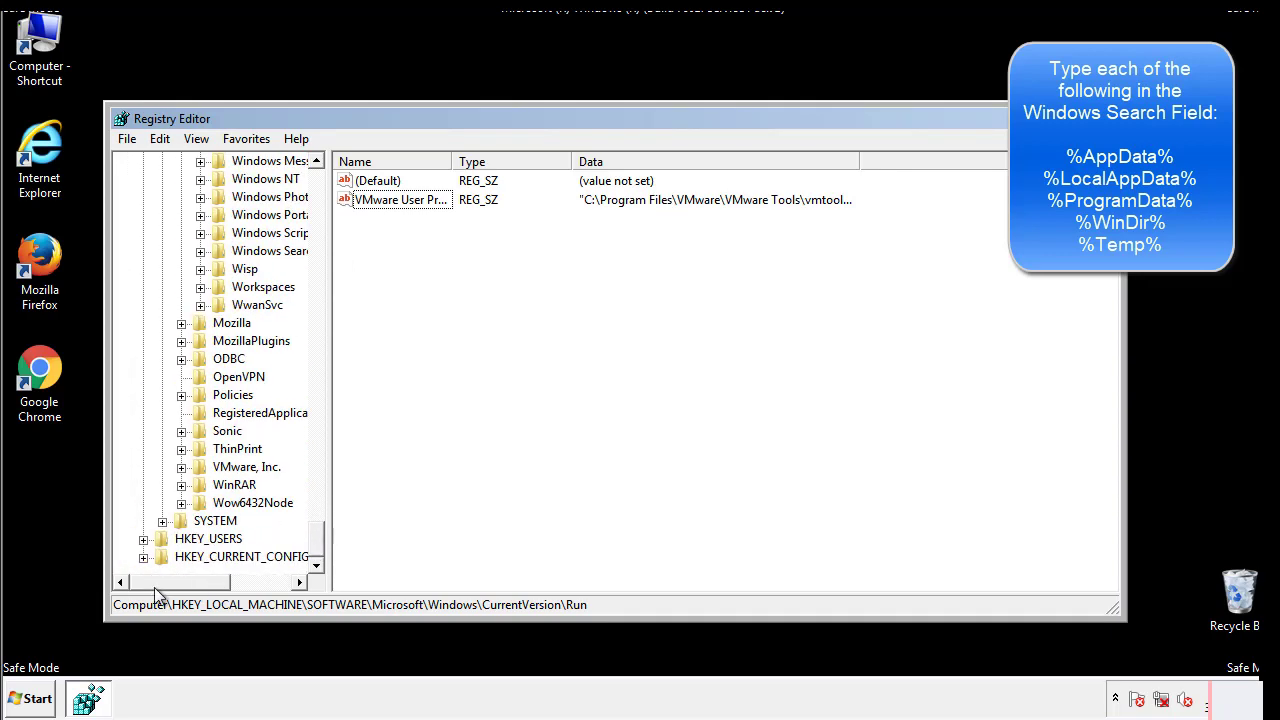
scroll(up, 3)
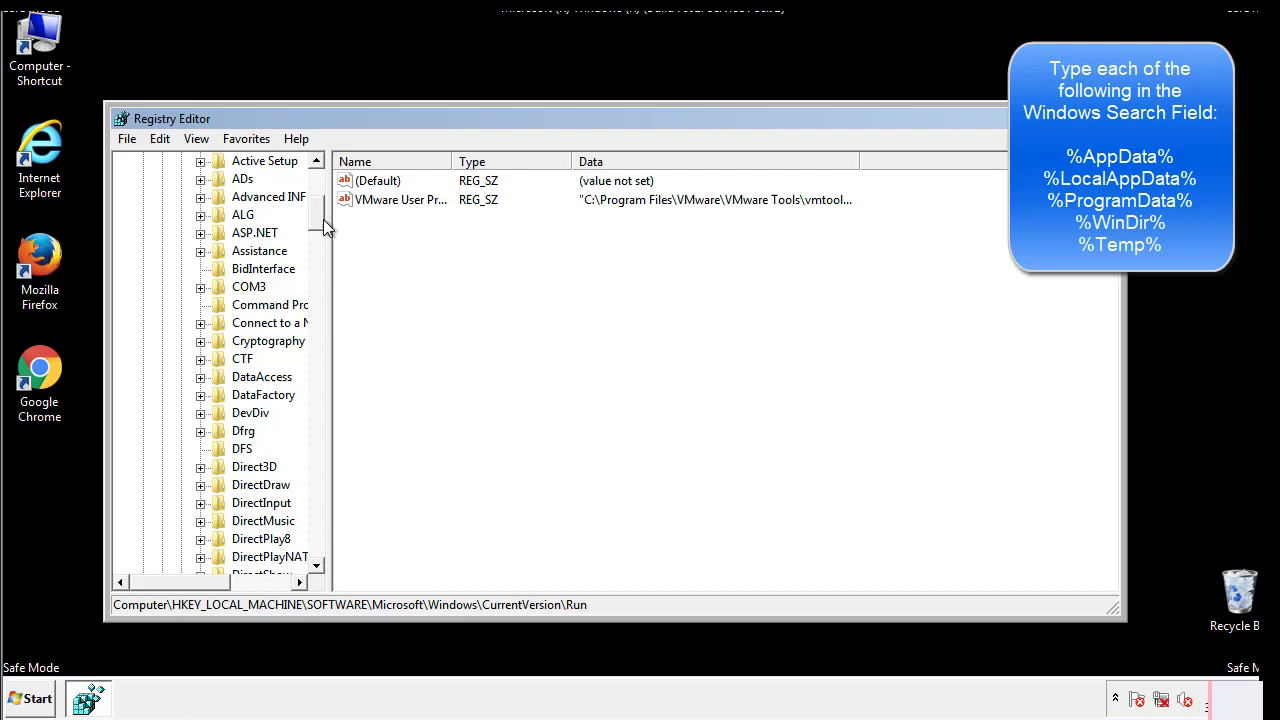
- Expand HKEY_CURRENT_USER\Software down to its Run key and confirm only a DAEMON Tools value remains
click(144, 214)
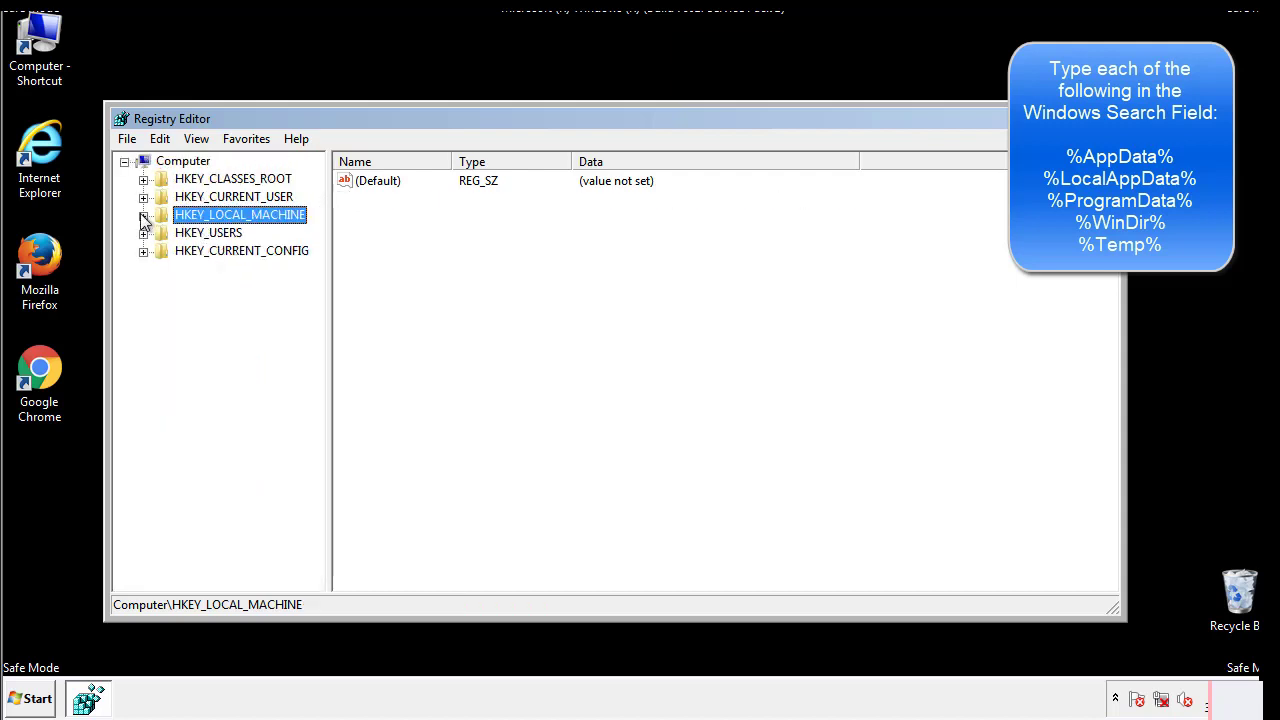
click(144, 196)
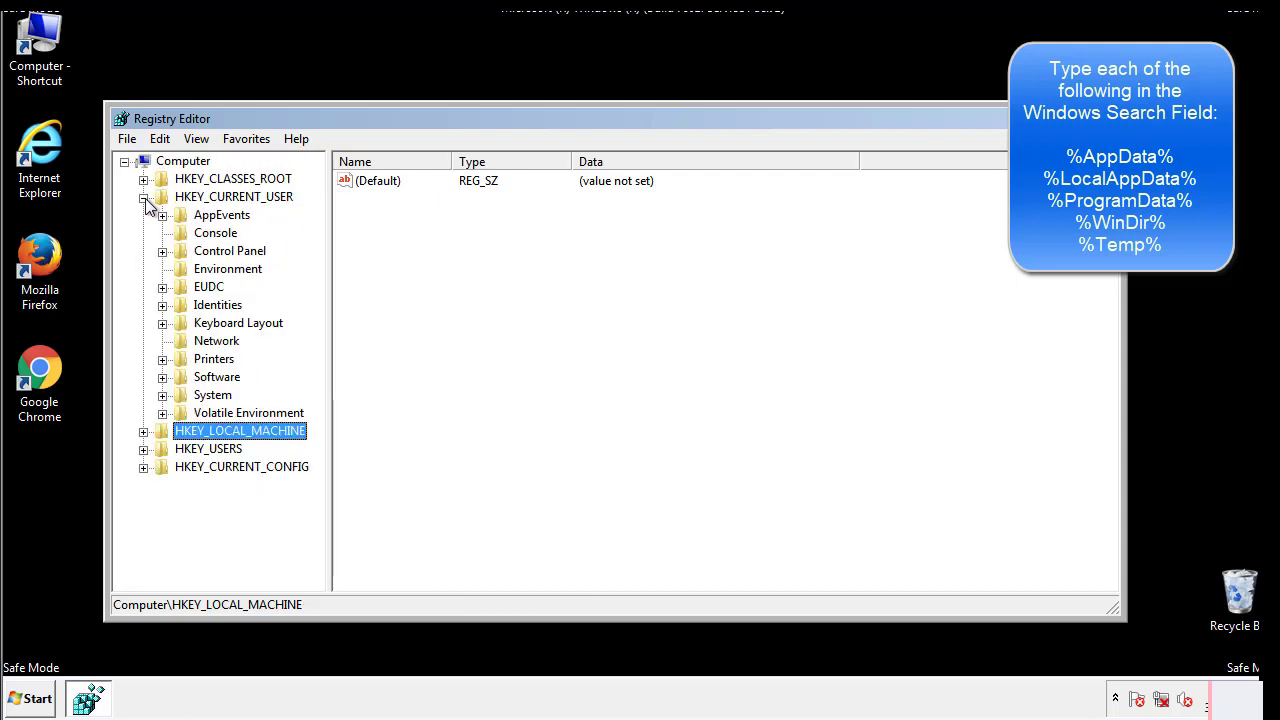
mouse_move(164, 322)
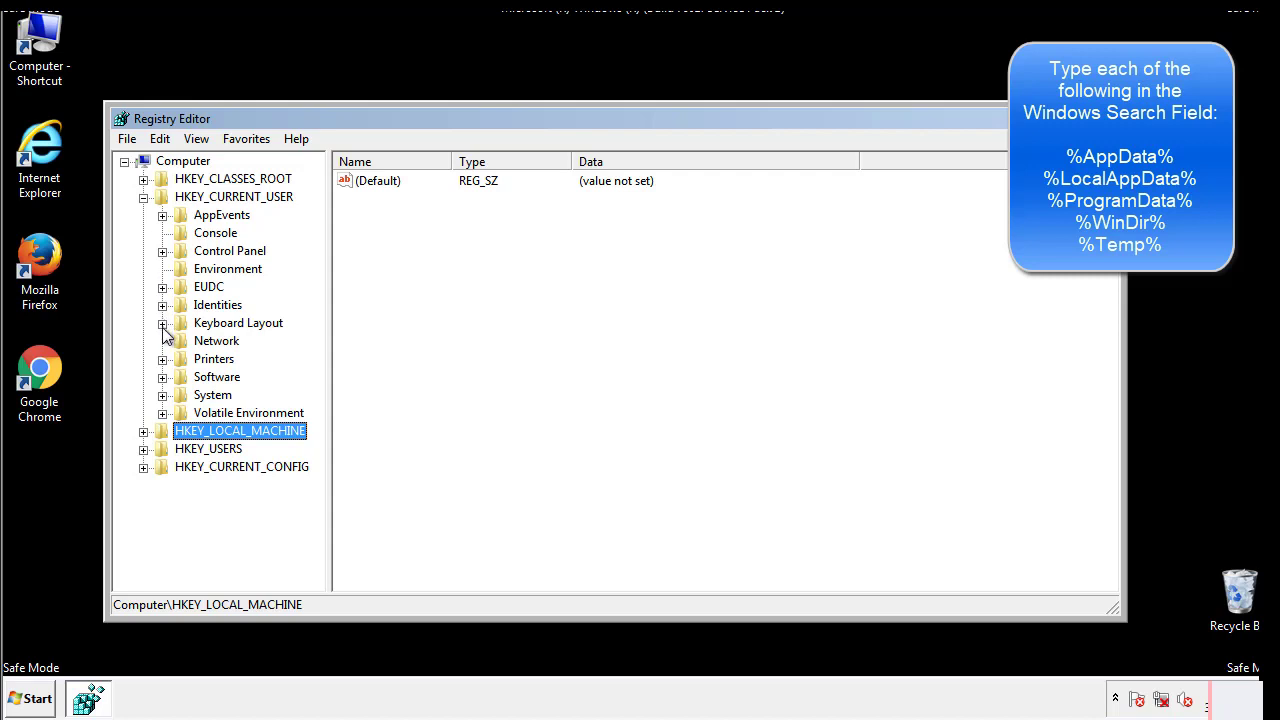
click(162, 376)
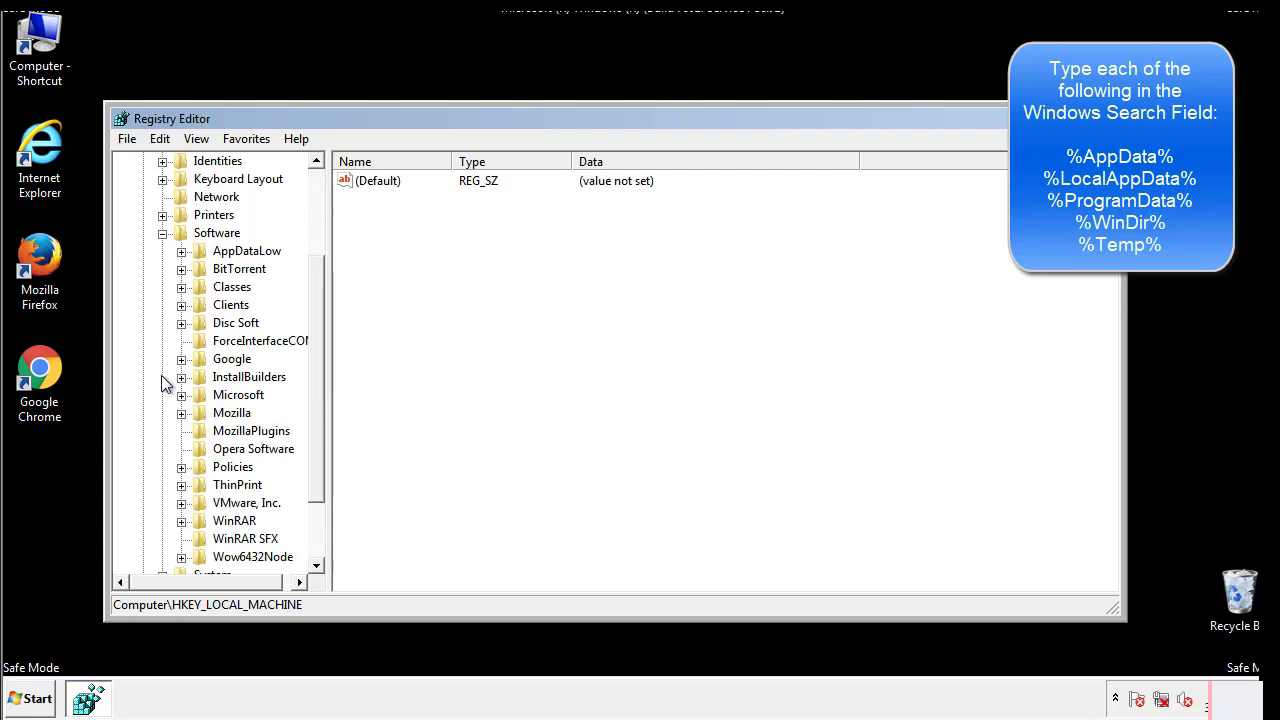
scroll(down, 3)
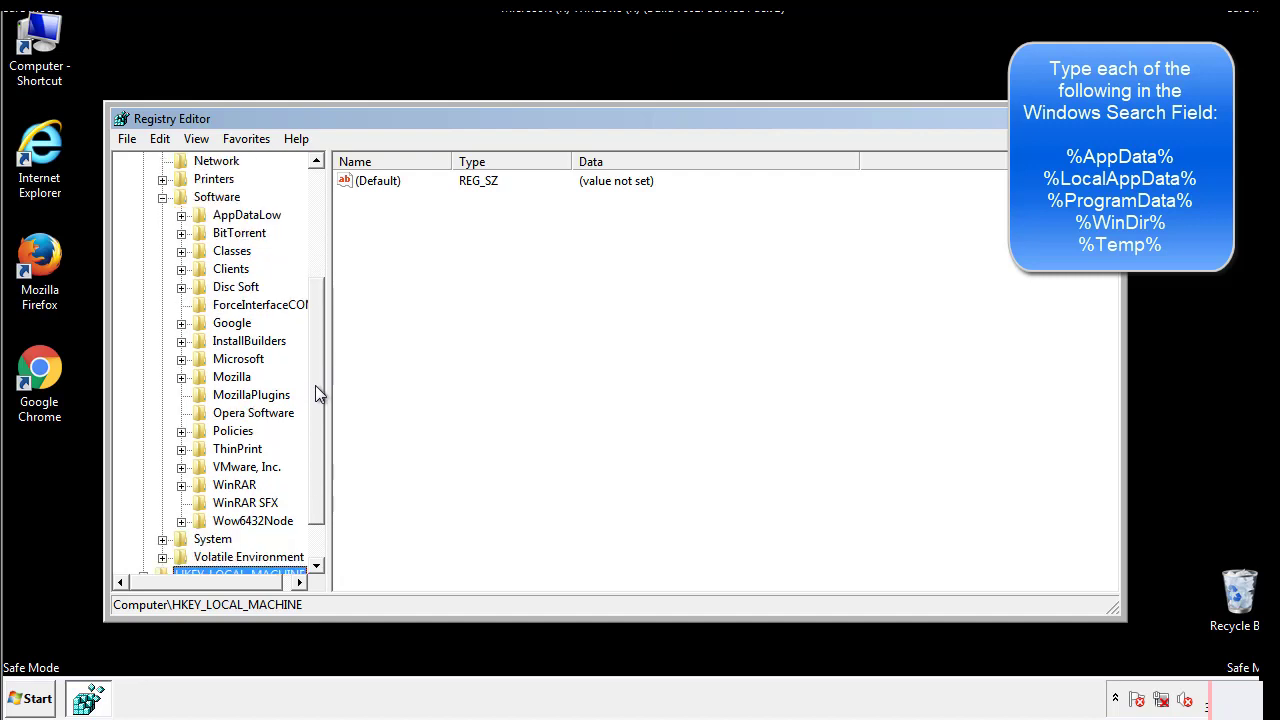
mouse_move(204, 402)
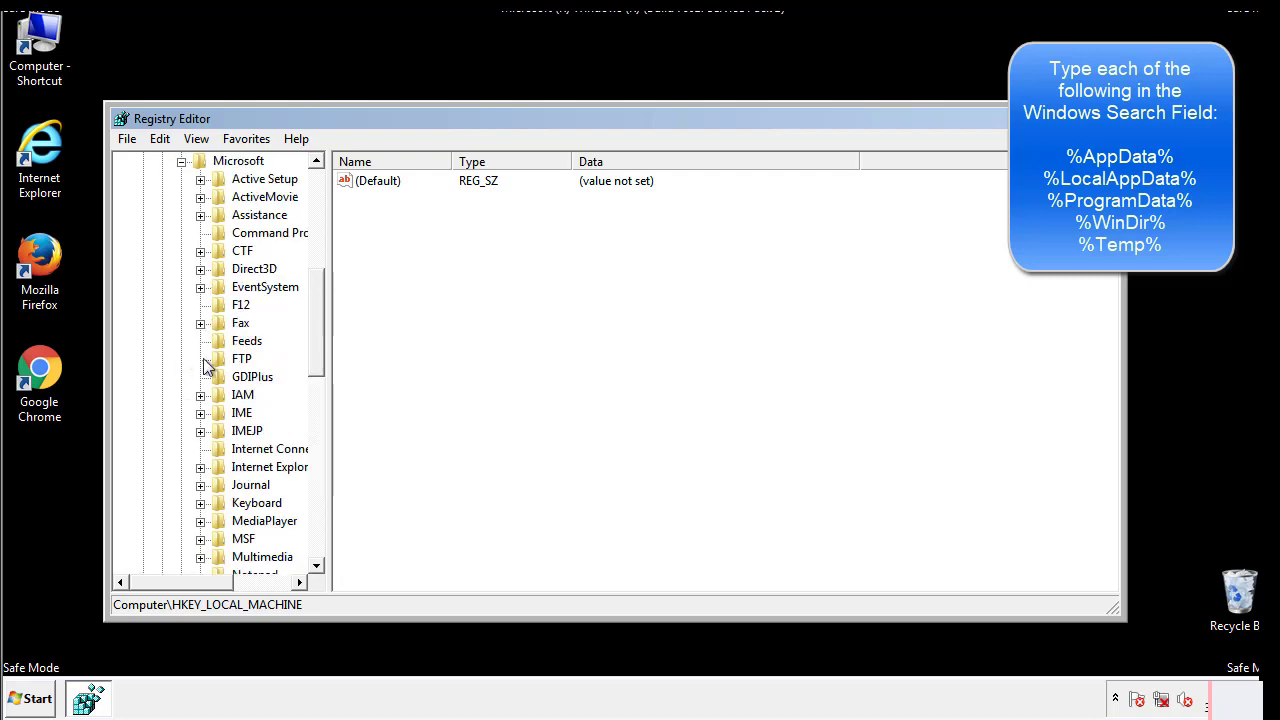
scroll(down, 3)
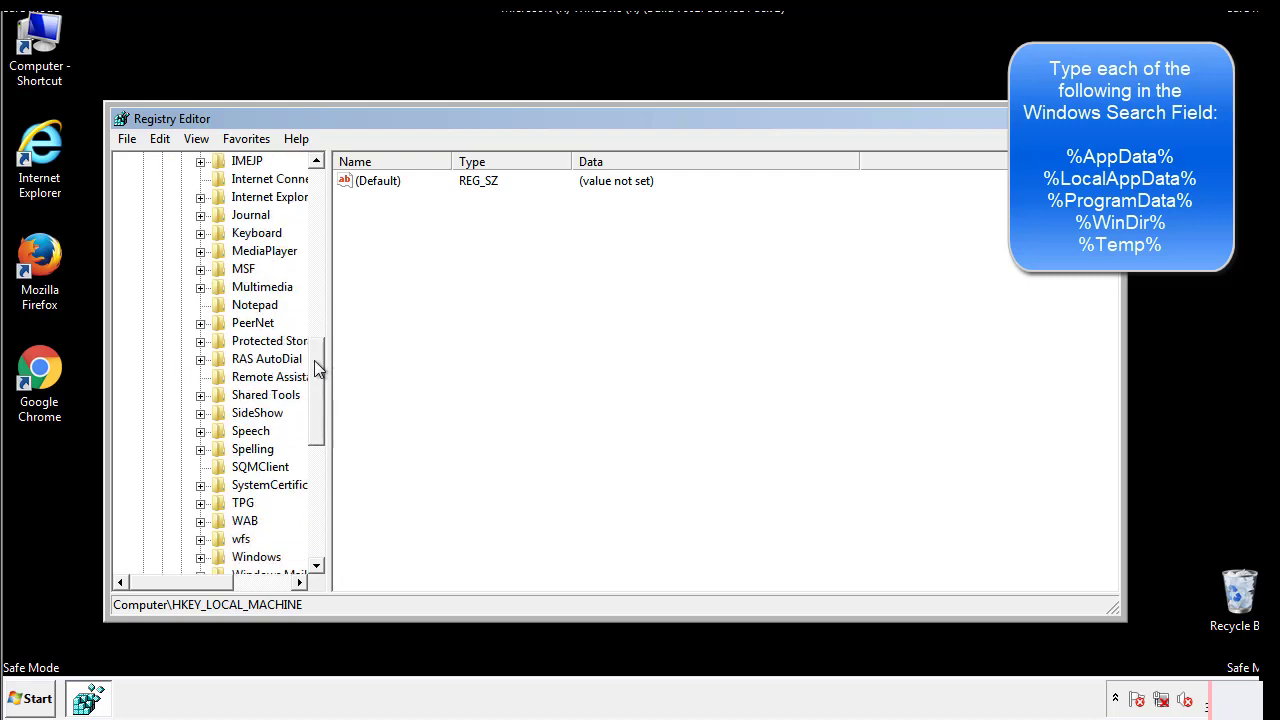
scroll(down, 3)
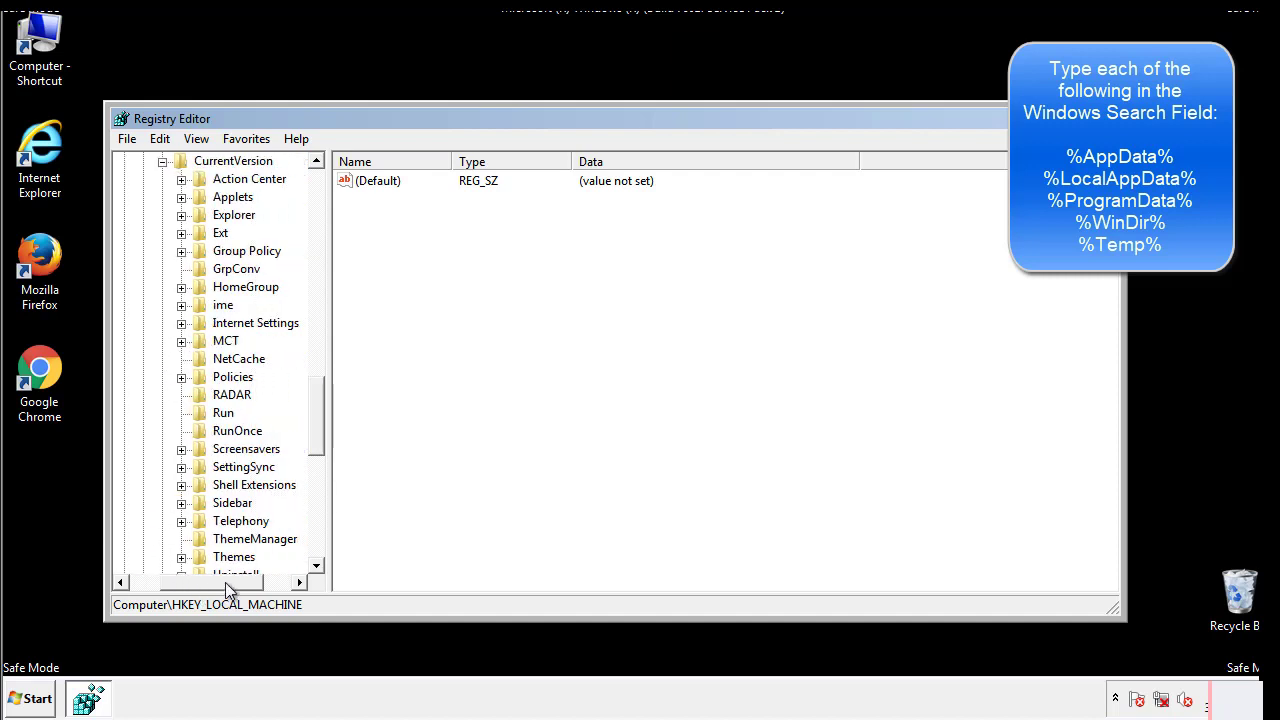
click(224, 412)
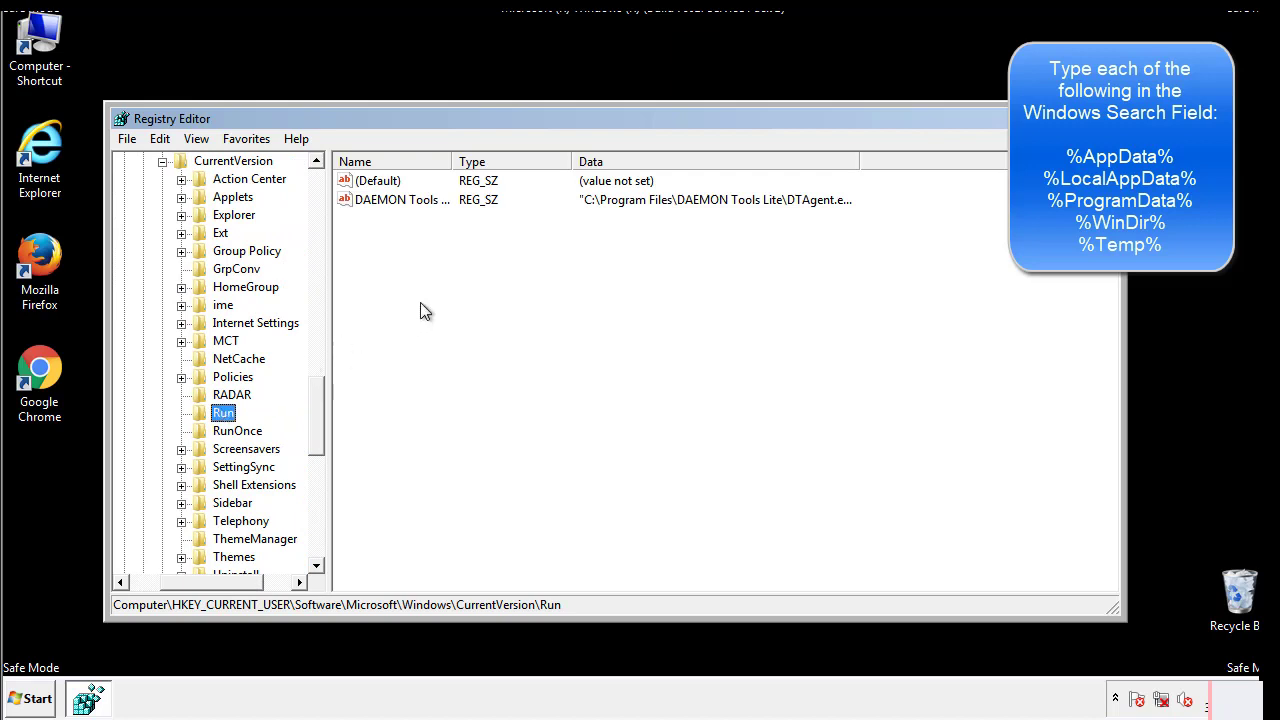
mouse_move(416, 220)
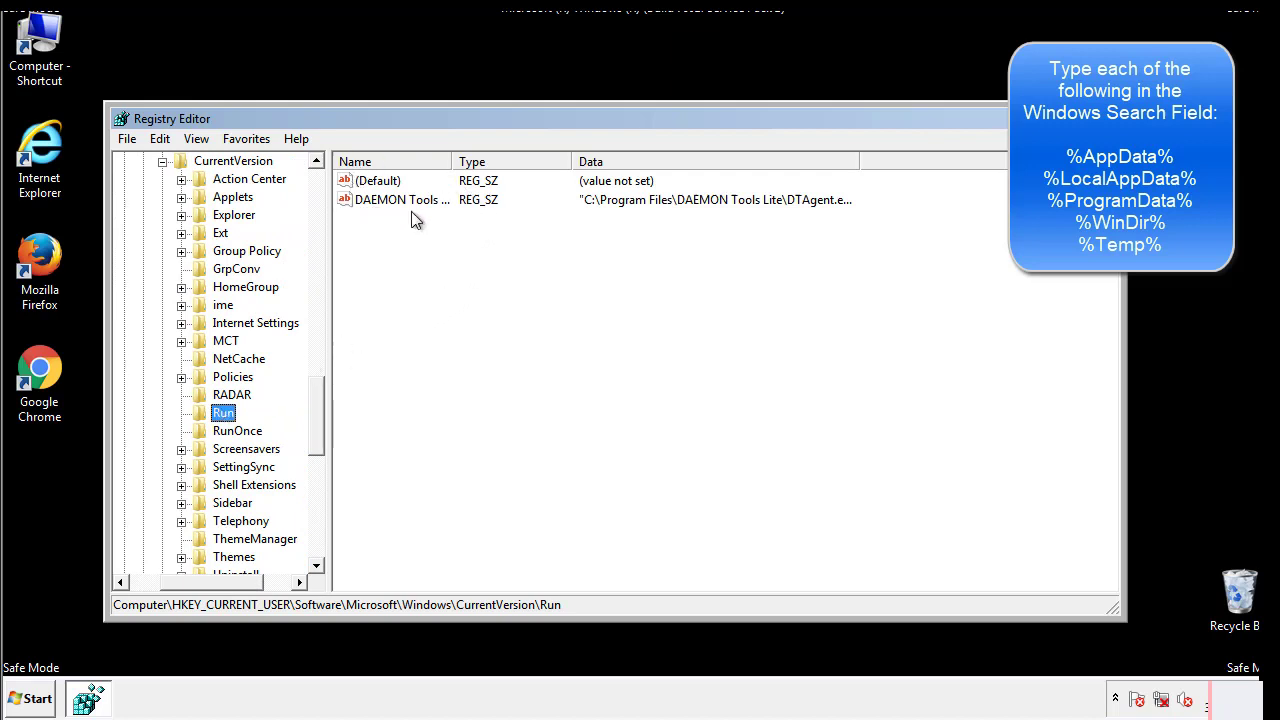
mouse_move(548, 236)
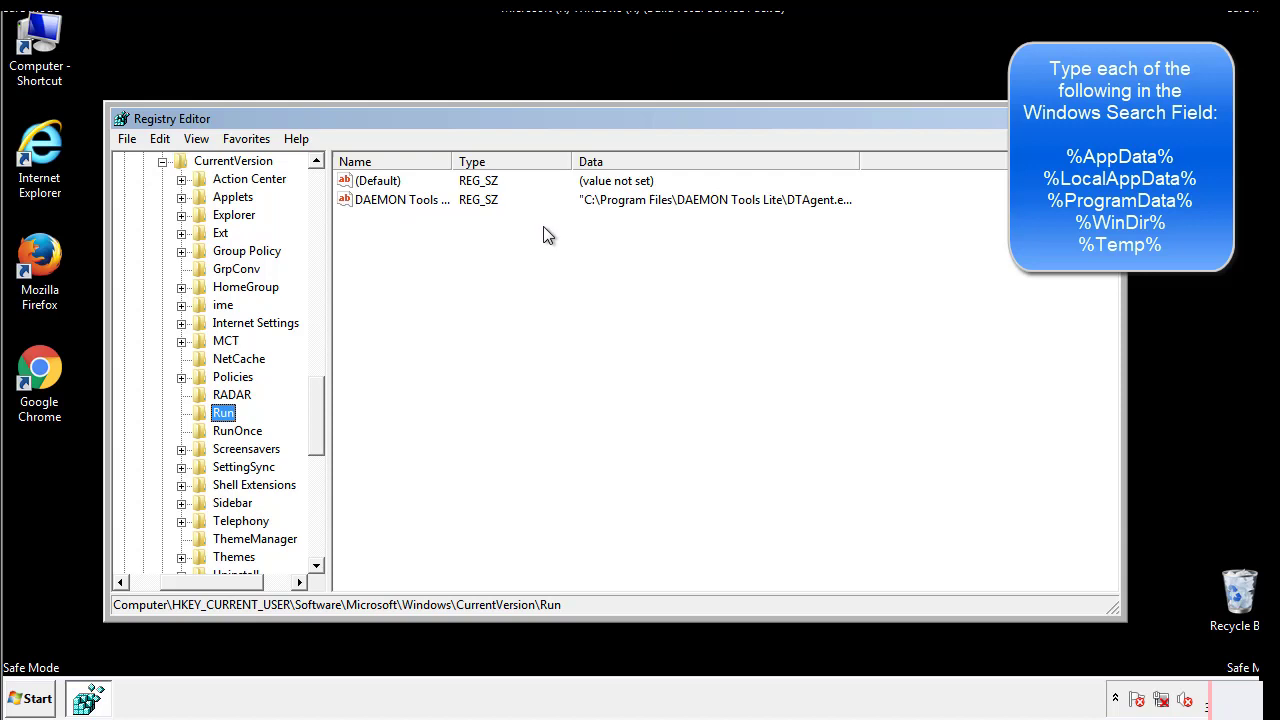
click(380, 180)
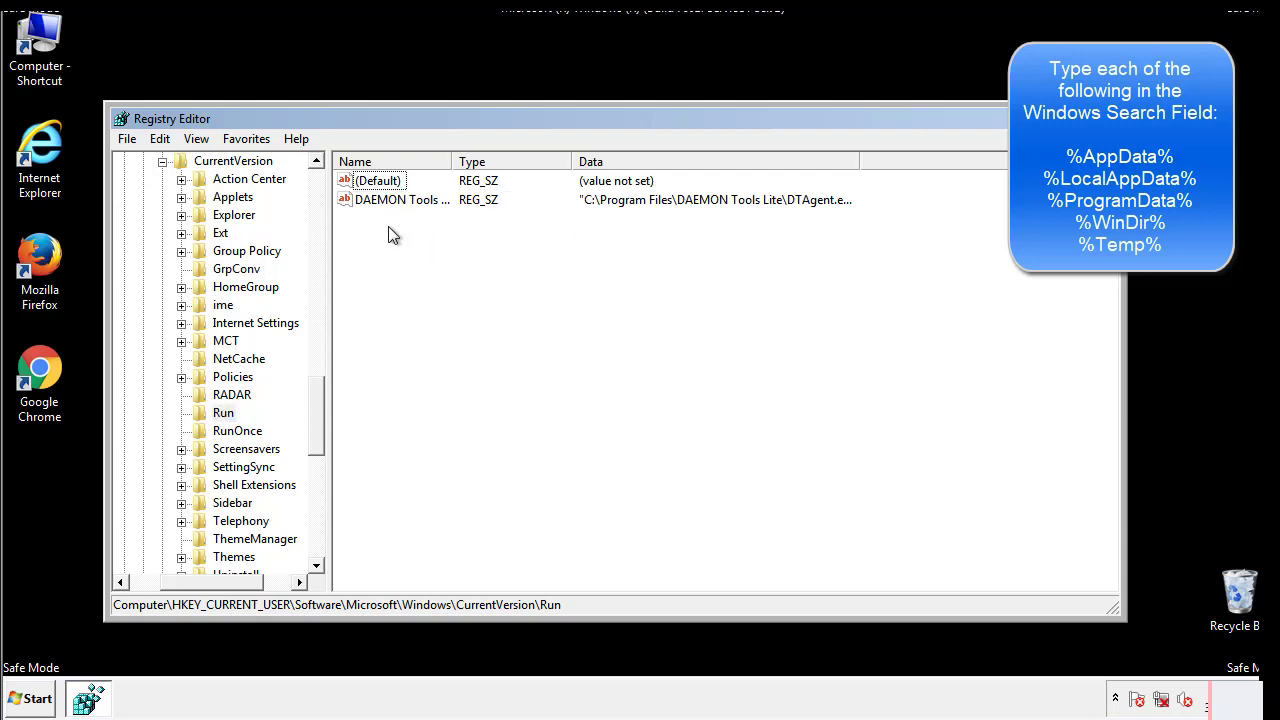
mouse_move(464, 236)
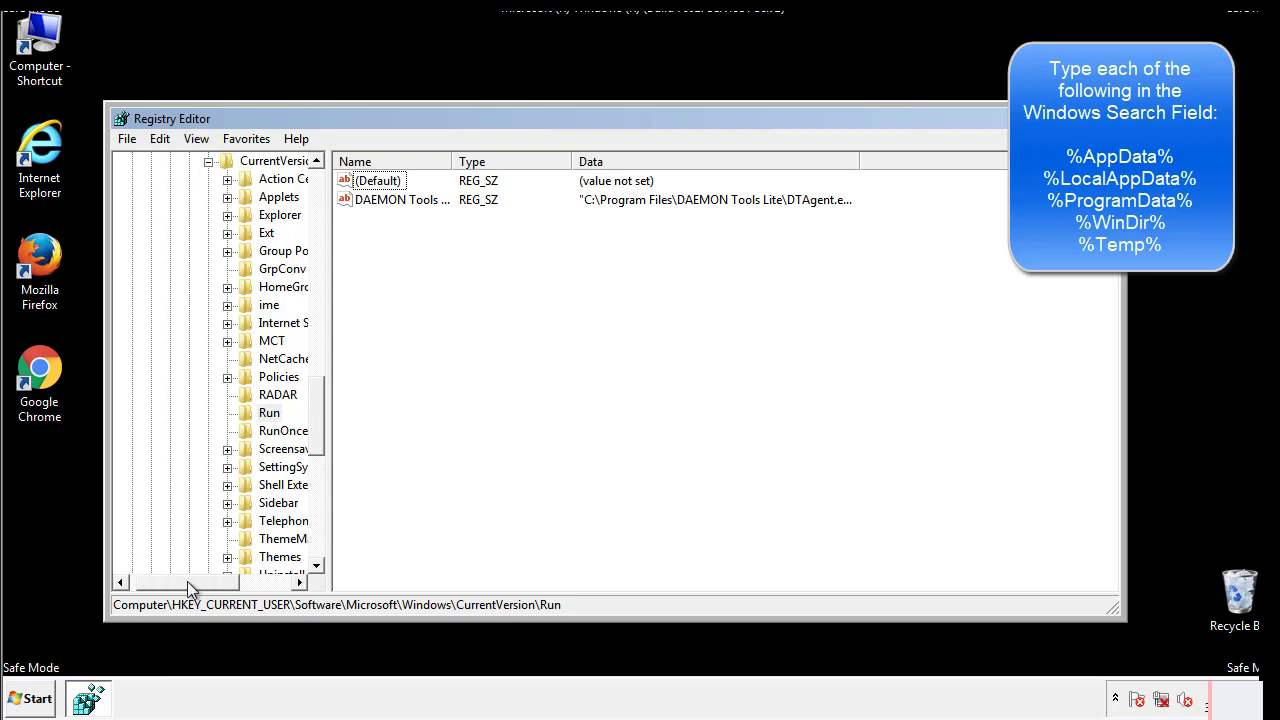
scroll(up, 3)
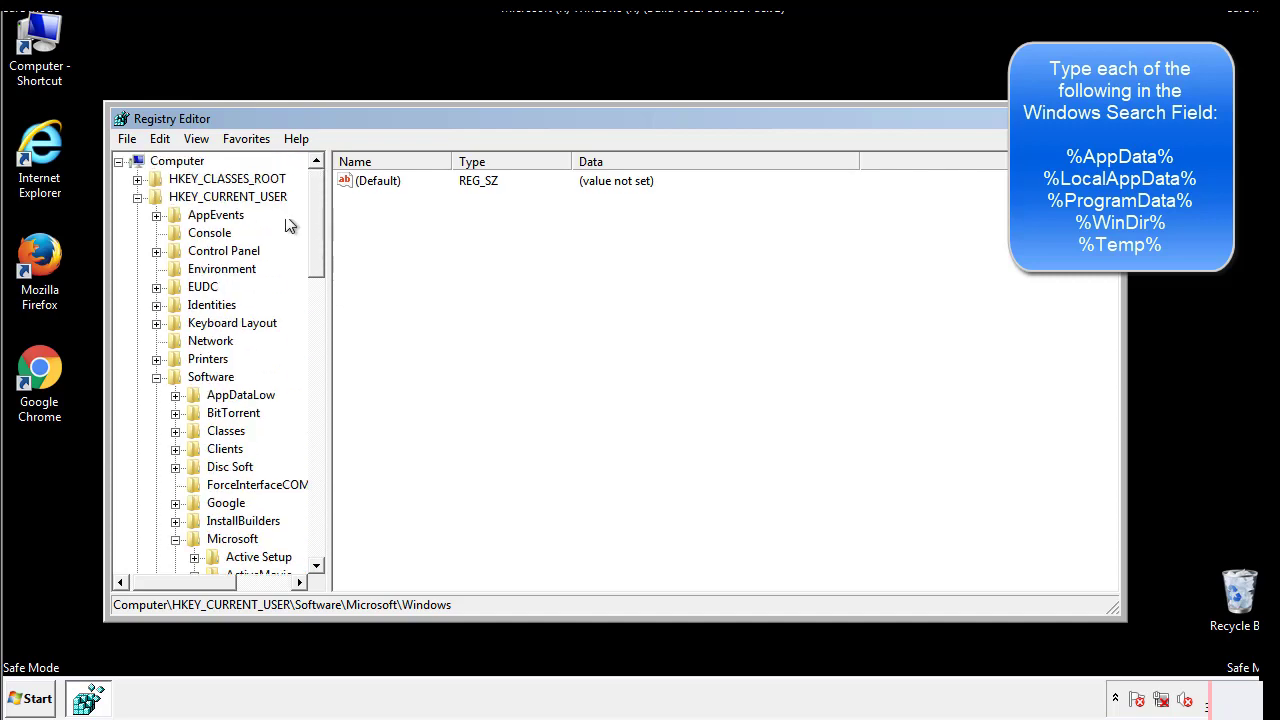
- Search the registry for %temp%, landing on the VolumeCaches\Temporary Files key
click(160, 138)
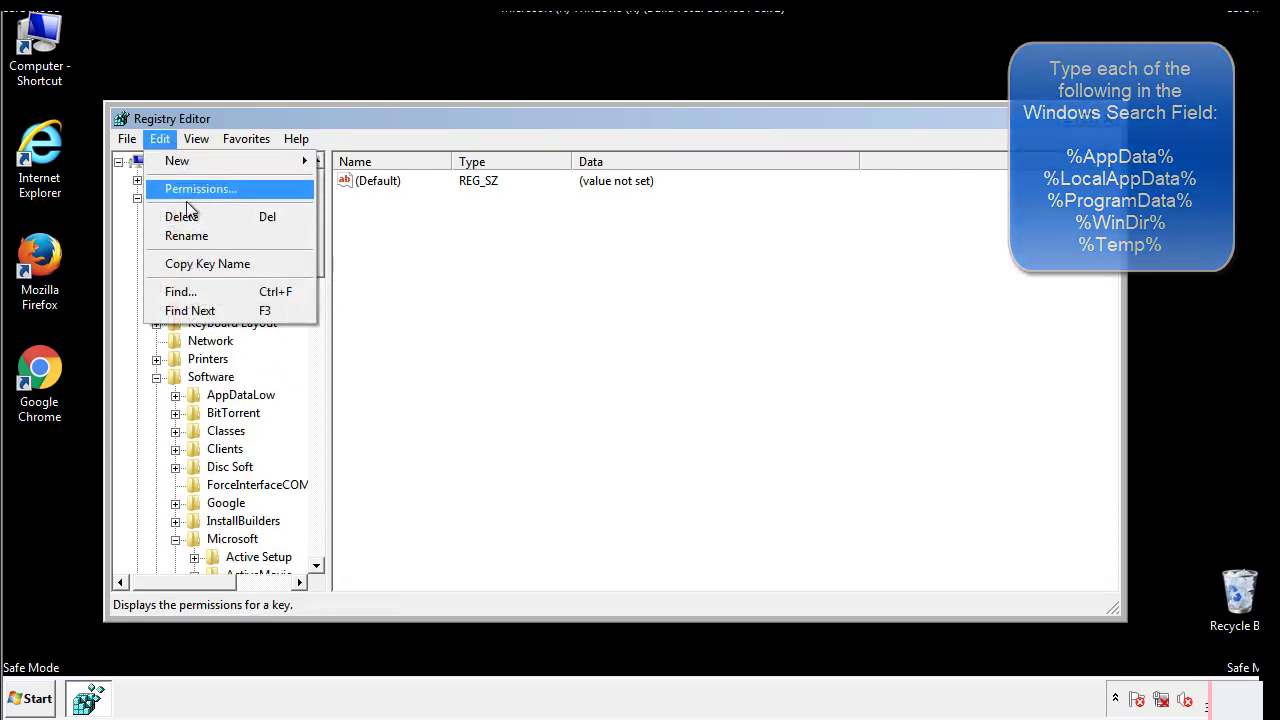
click(180, 292)
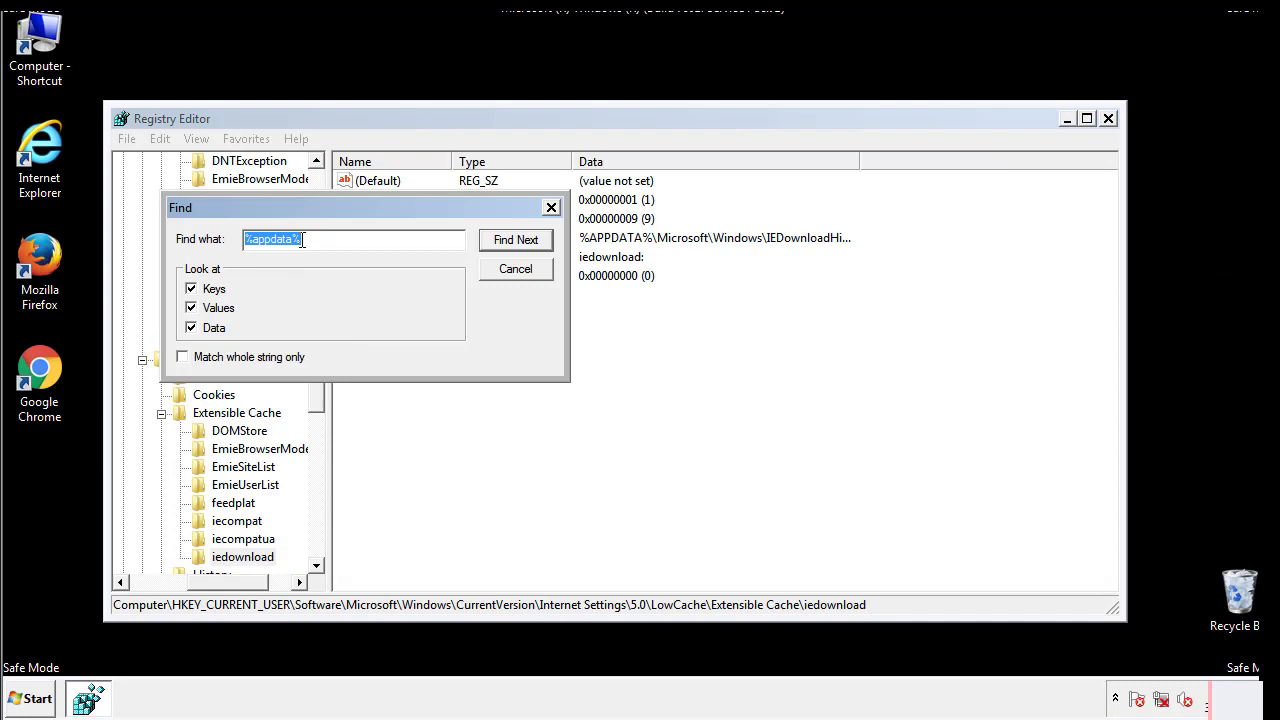
text(%4)
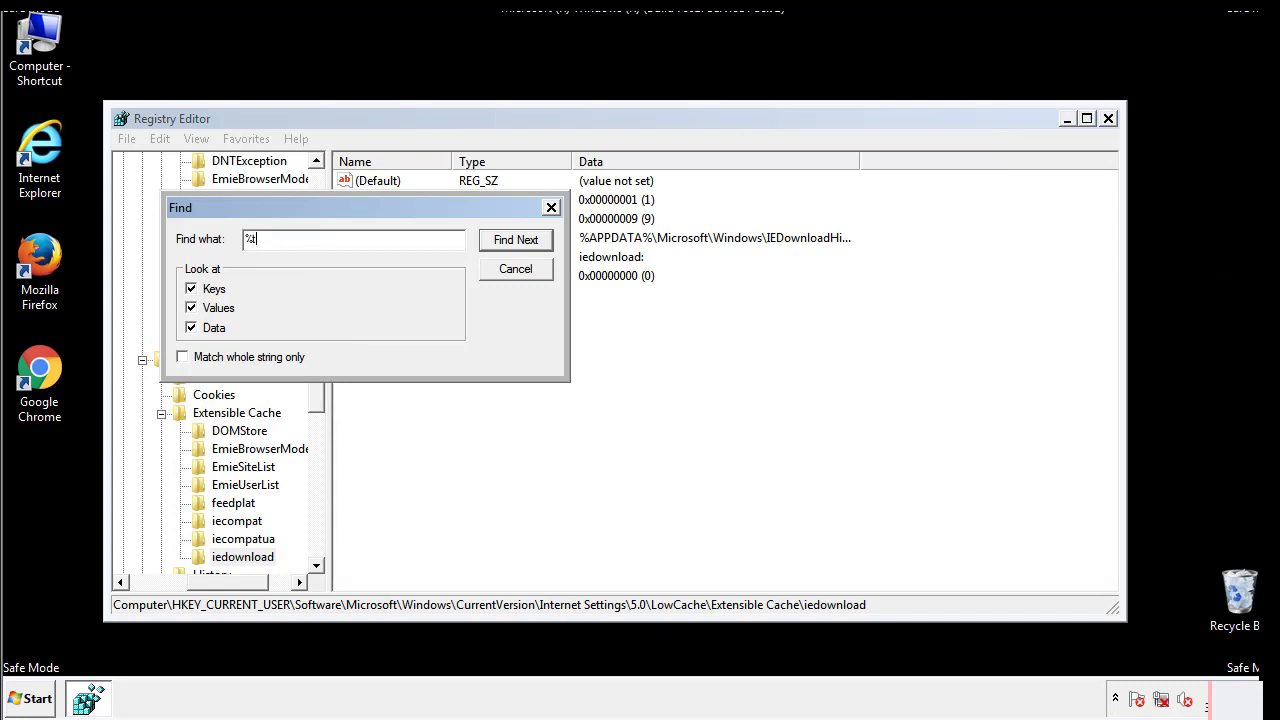
text(emp%)
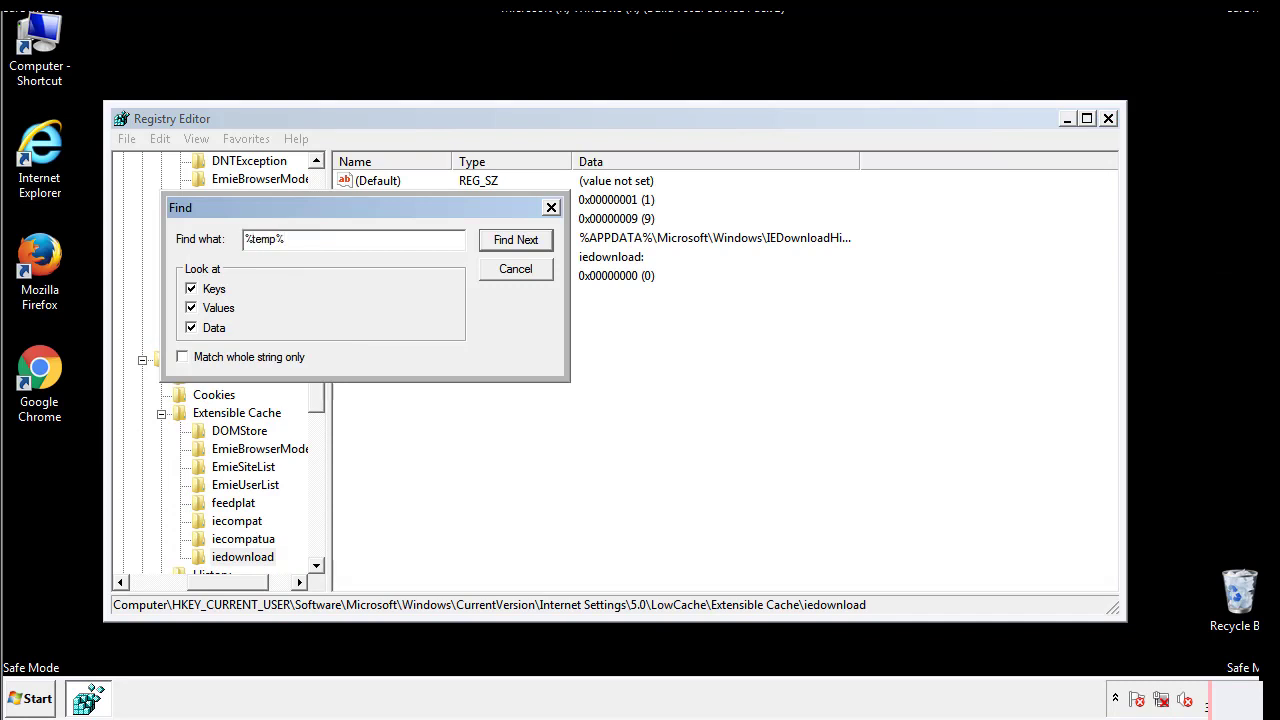
click(516, 240)
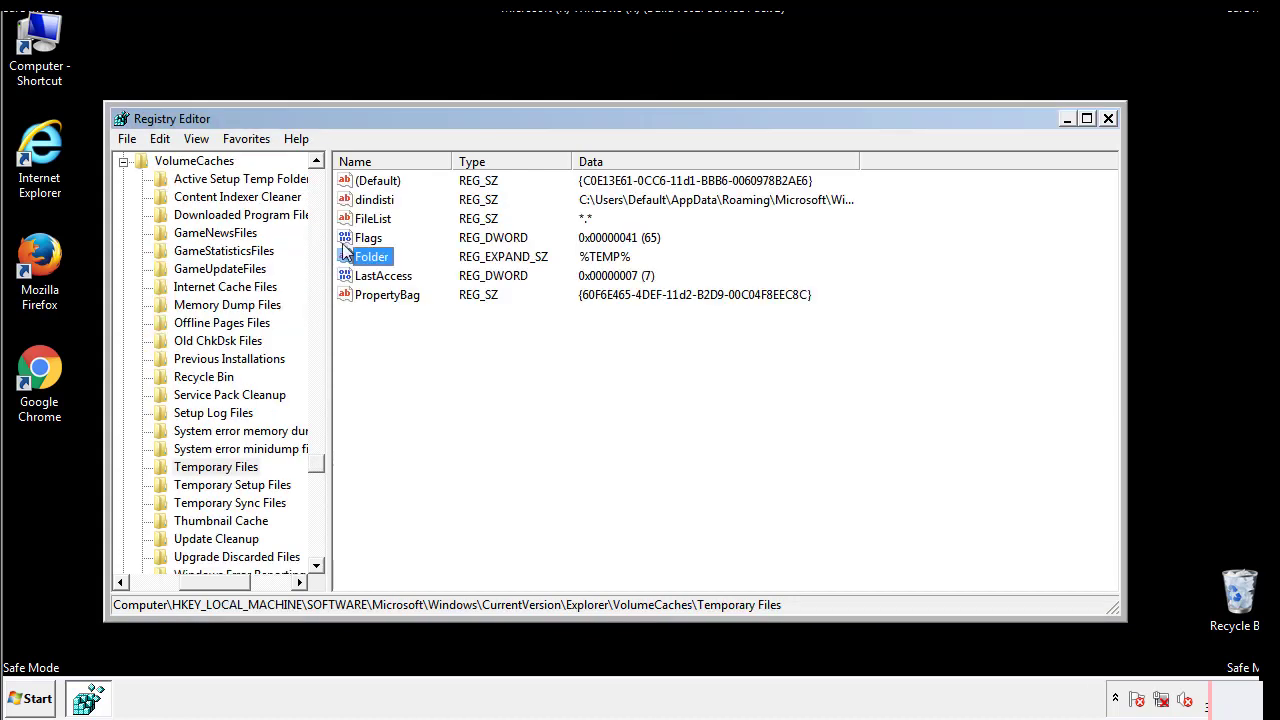
- Delete all values of the Temporary Files key, leaving only (Default)
click(416, 330)
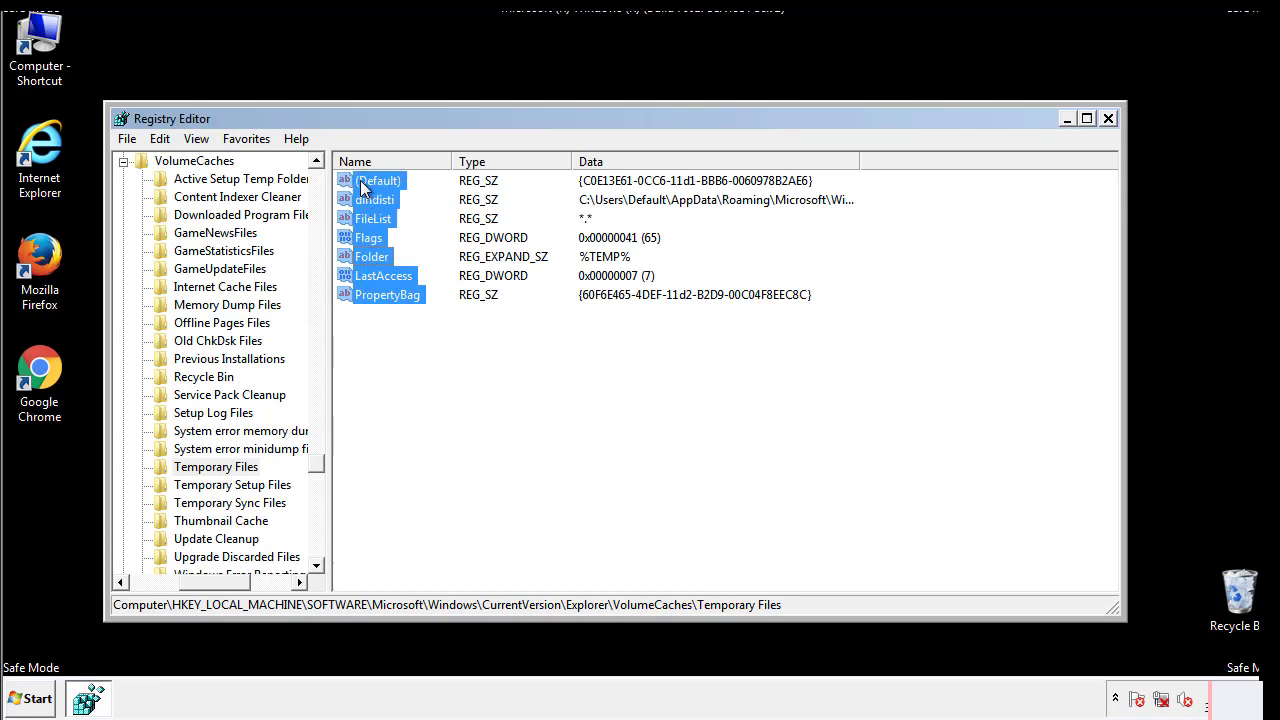
right_click(378, 180)
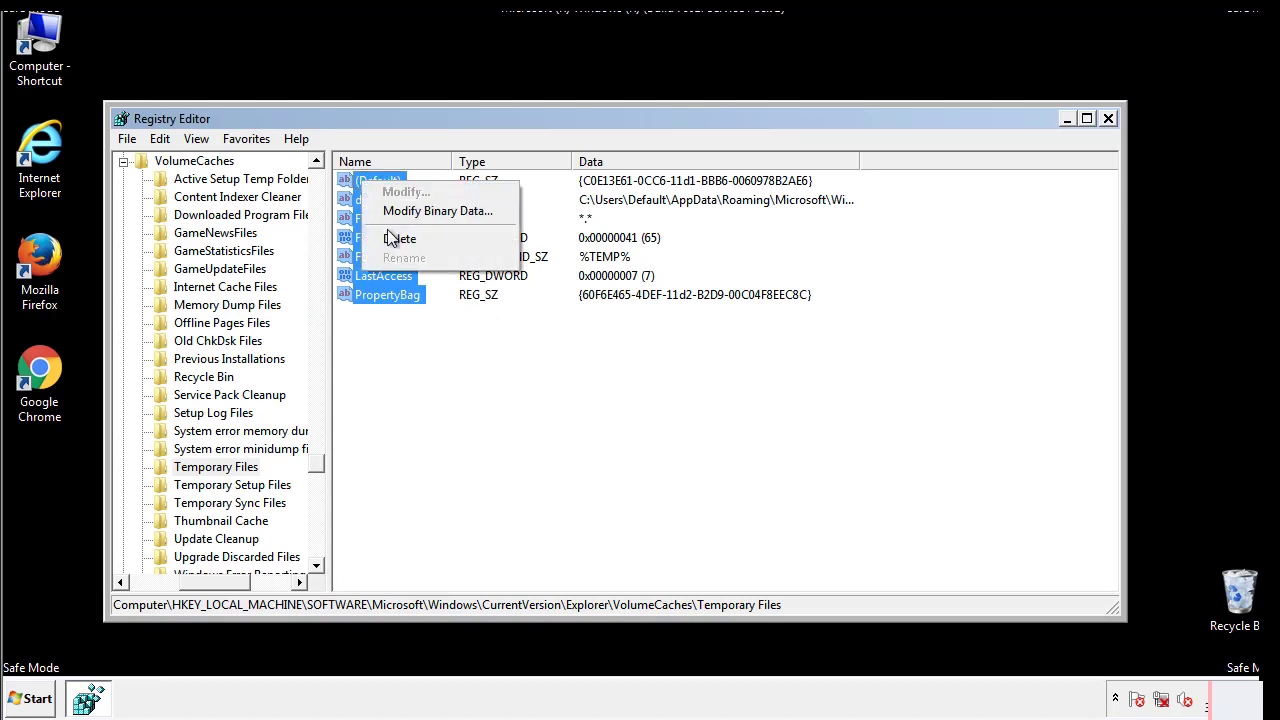
click(400, 238)
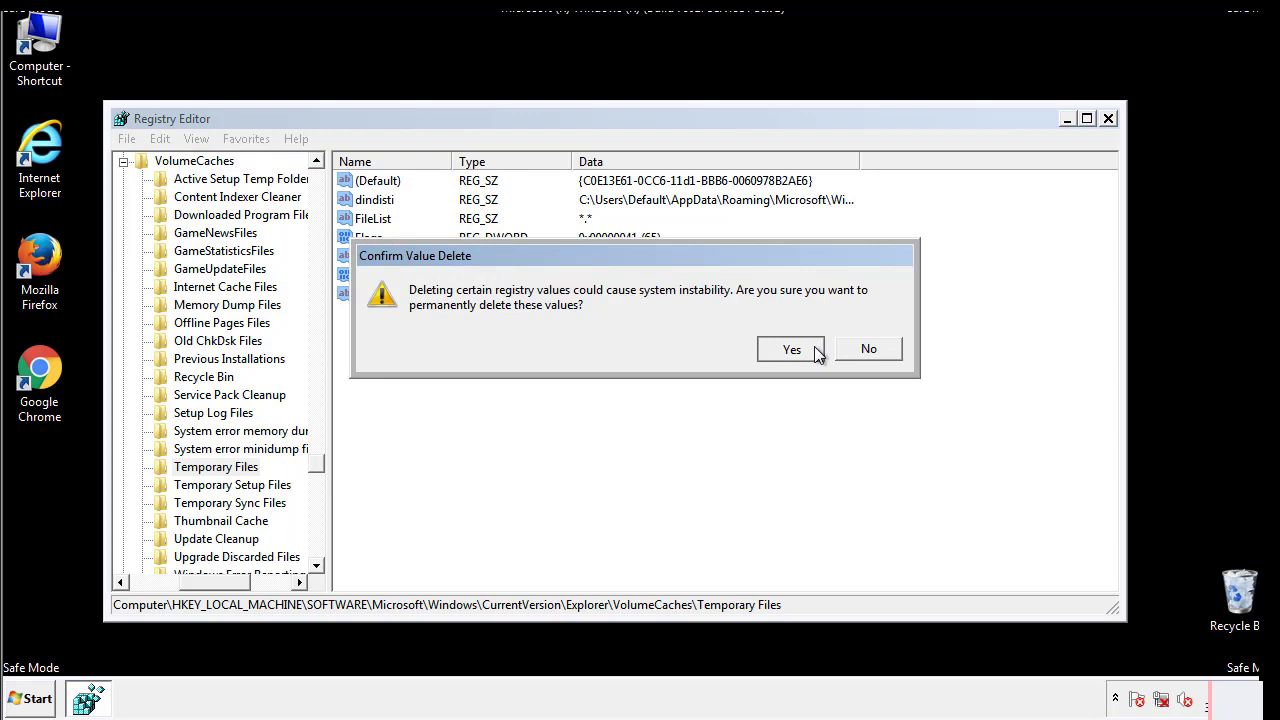
click(792, 348)
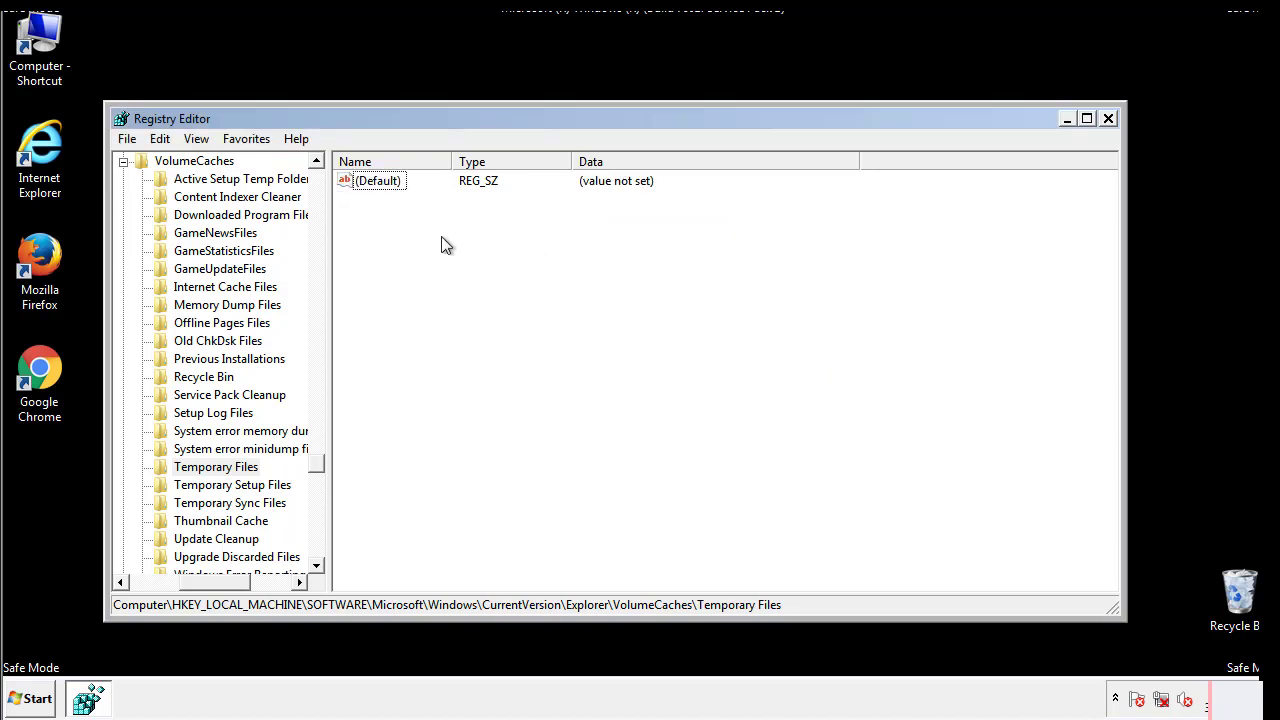
mouse_move(1108, 118)
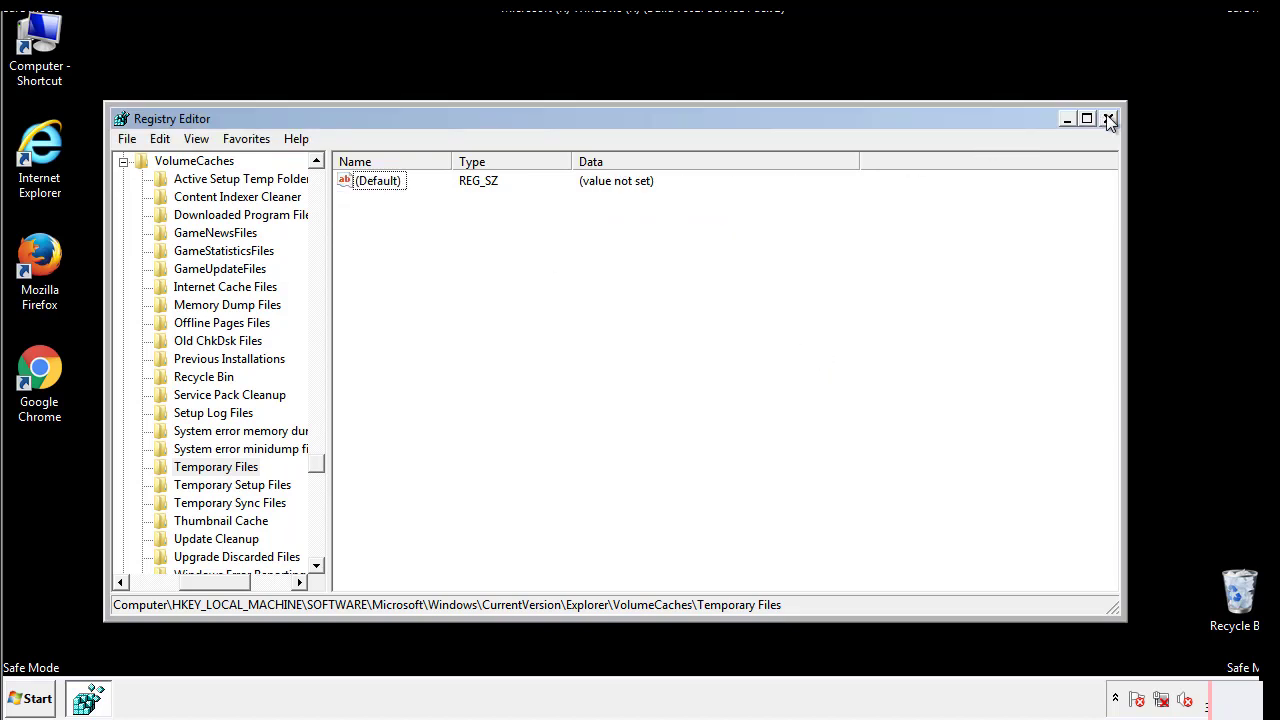
- Close Registry Editor and search msconfig from Start to reopen System Configuration
click(1108, 118)
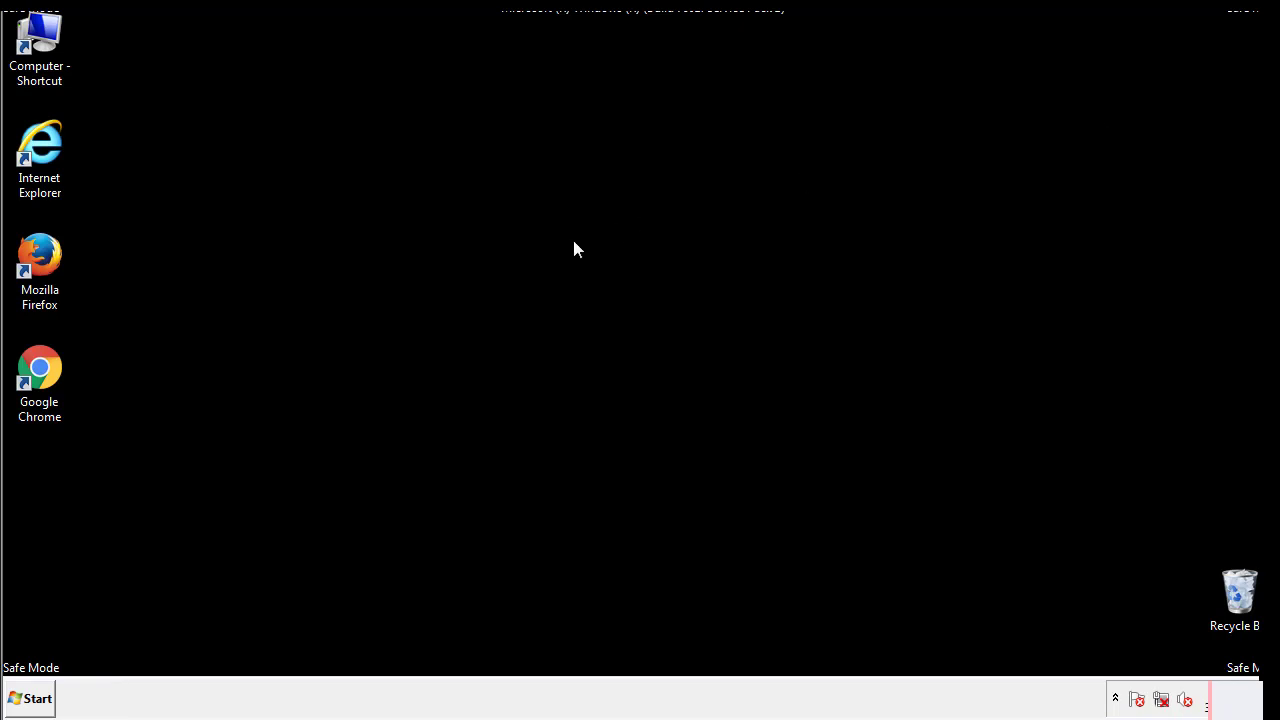
mouse_move(52, 500)
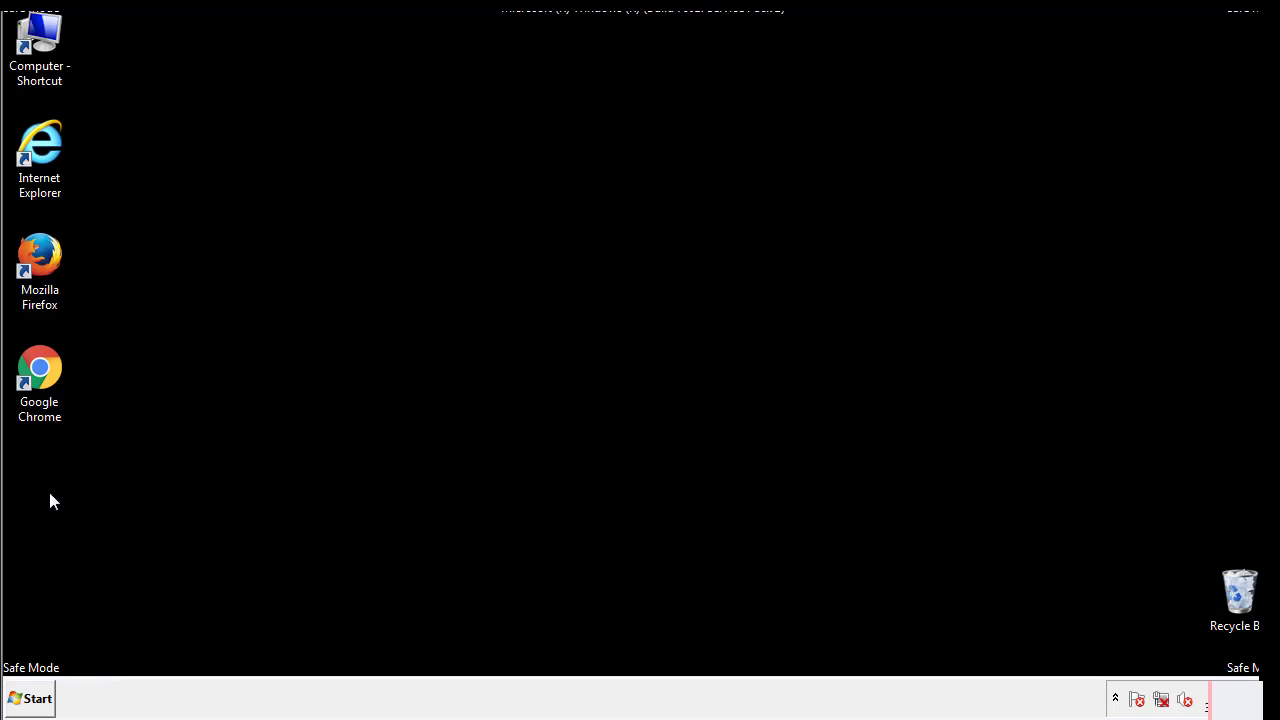
click(28, 698)
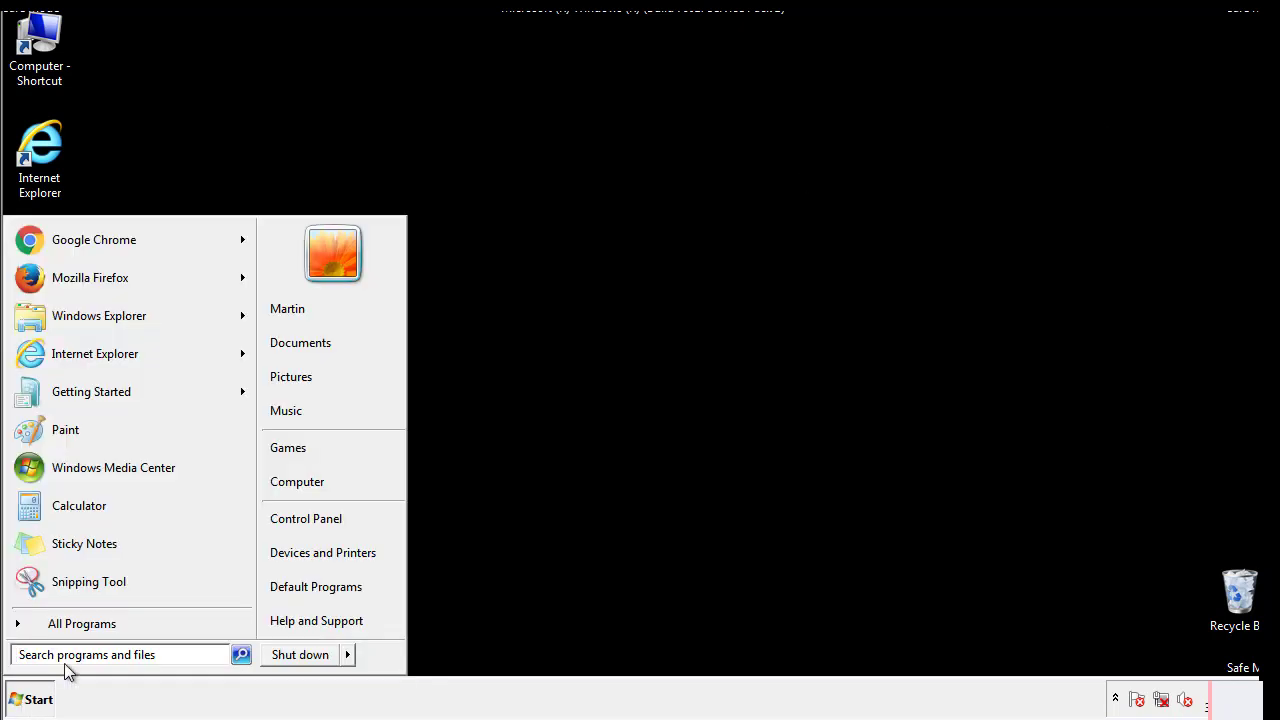
text(mscon)
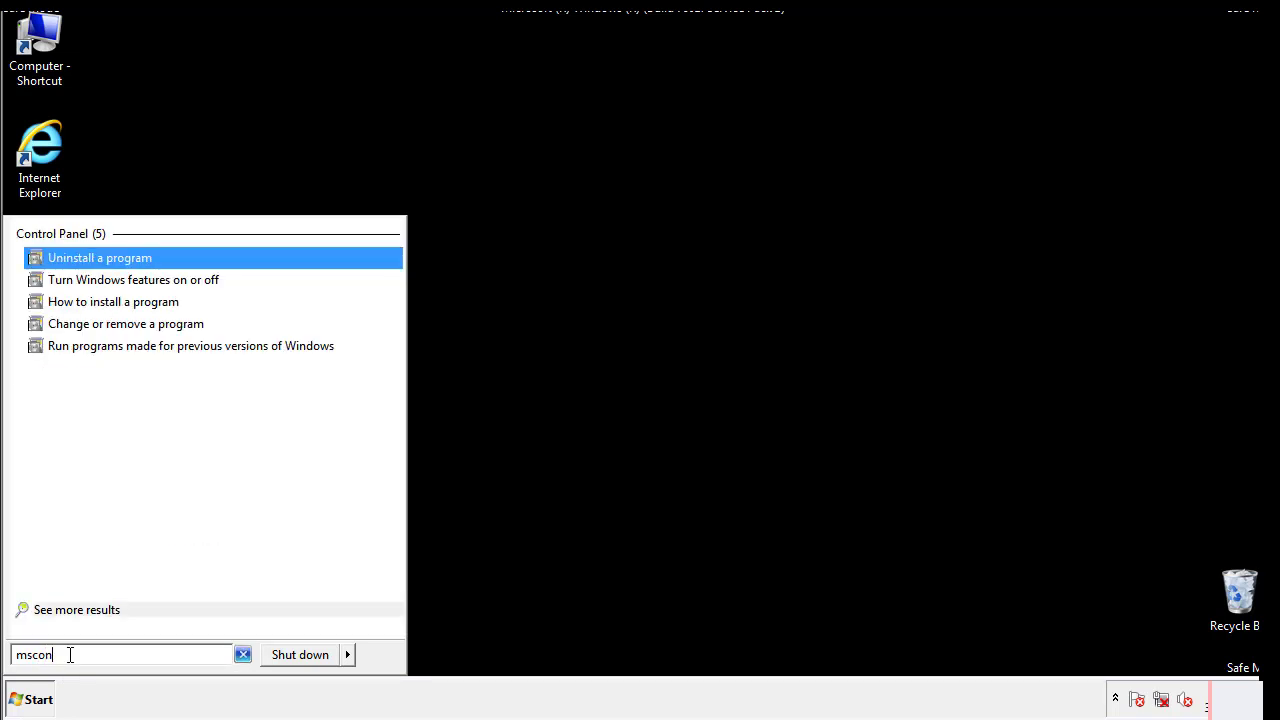
text(fig)
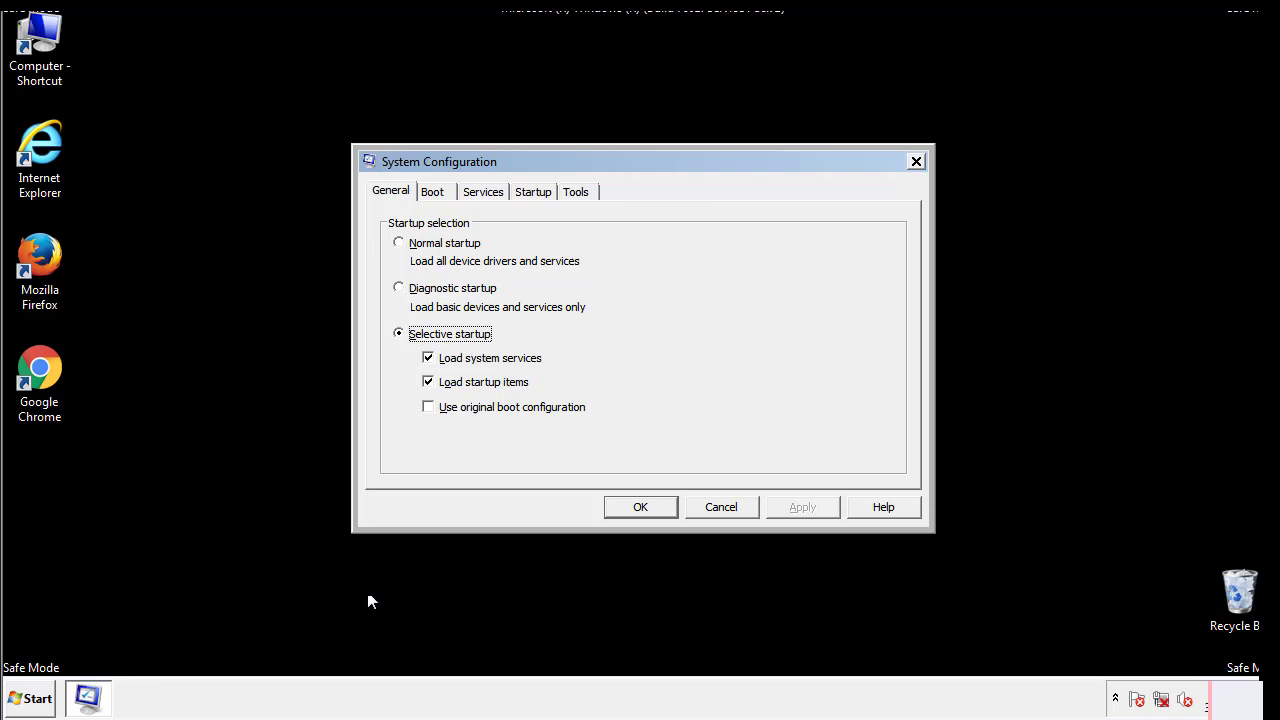
- Uncheck Safe boot on the Boot tab and apply it, bringing up the restart prompt
click(432, 192)
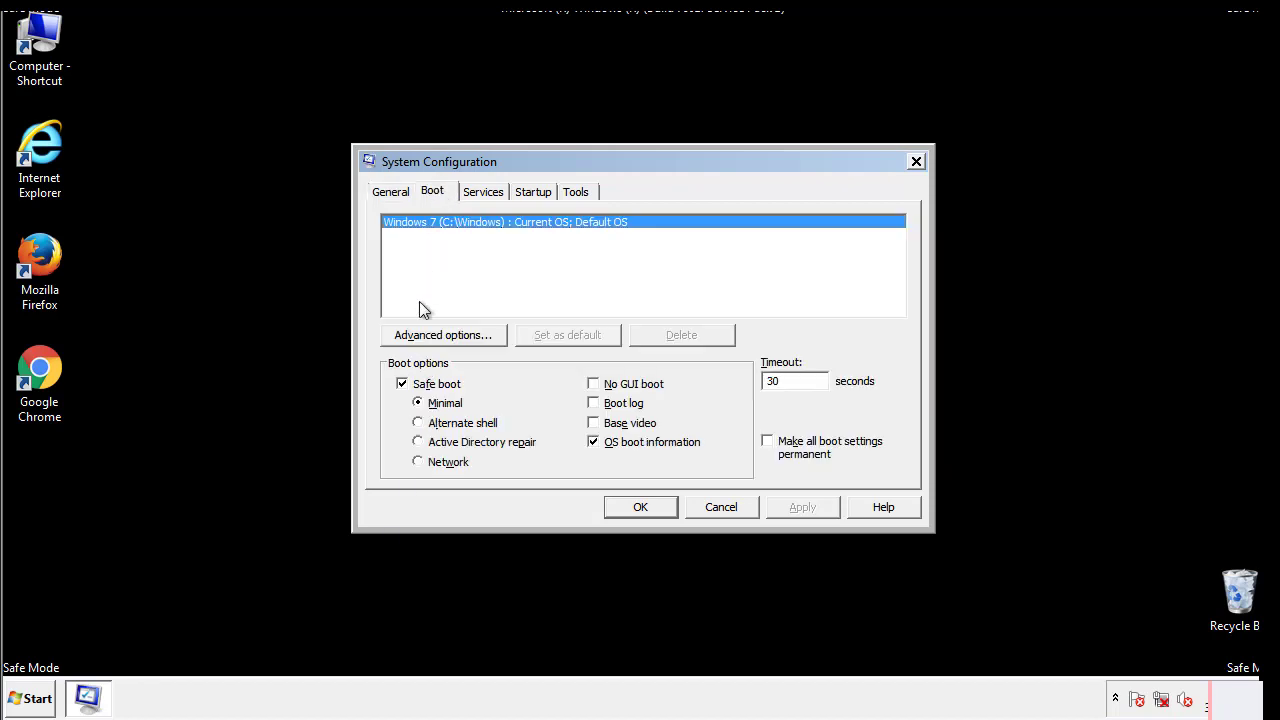
click(402, 384)
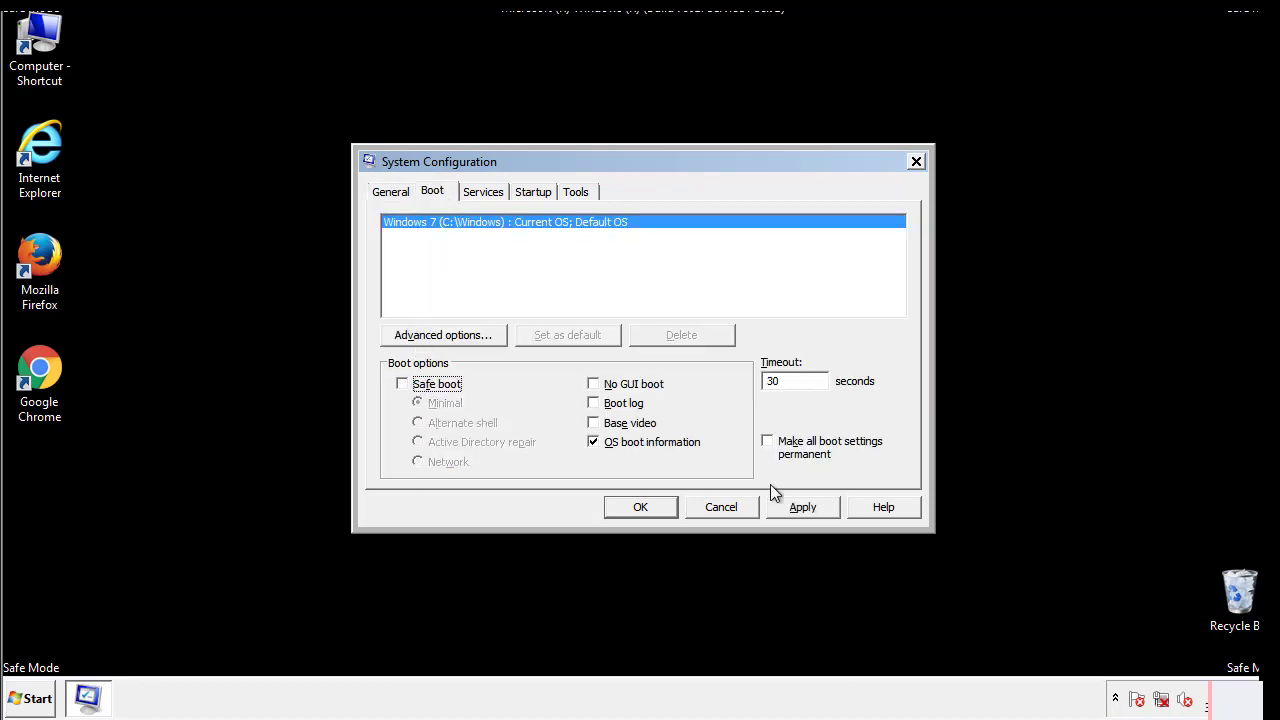
click(640, 508)
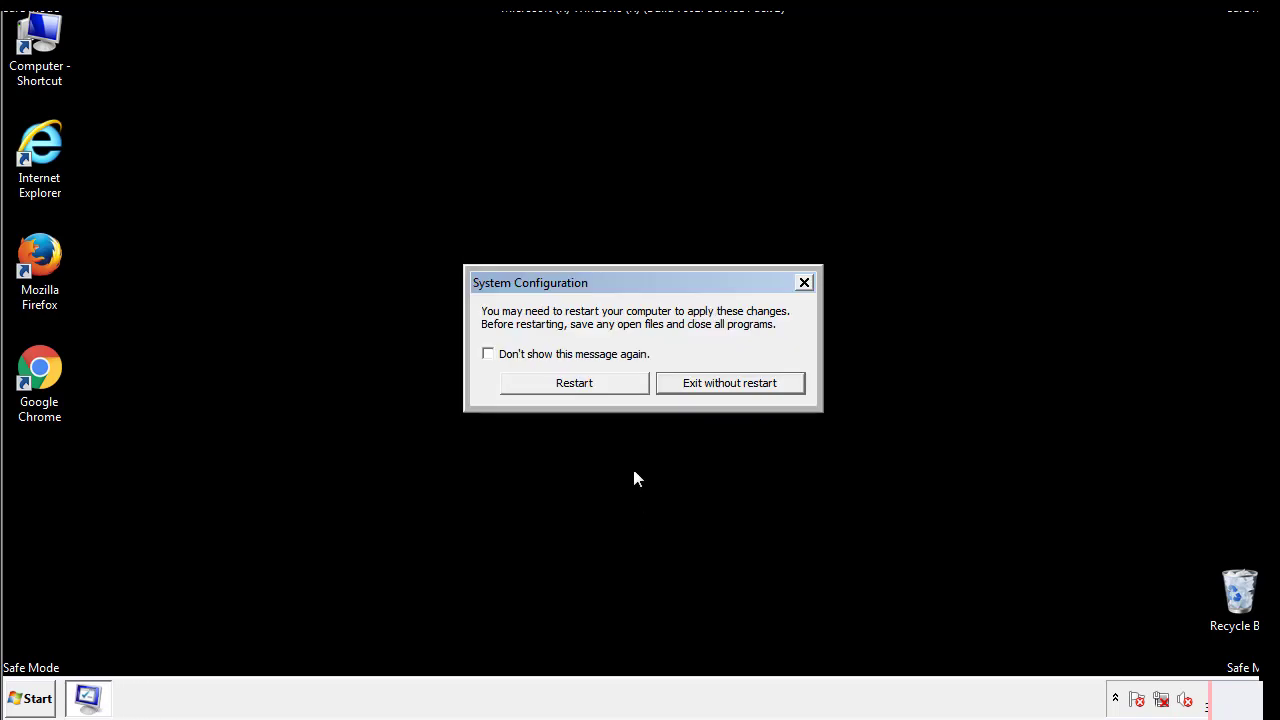